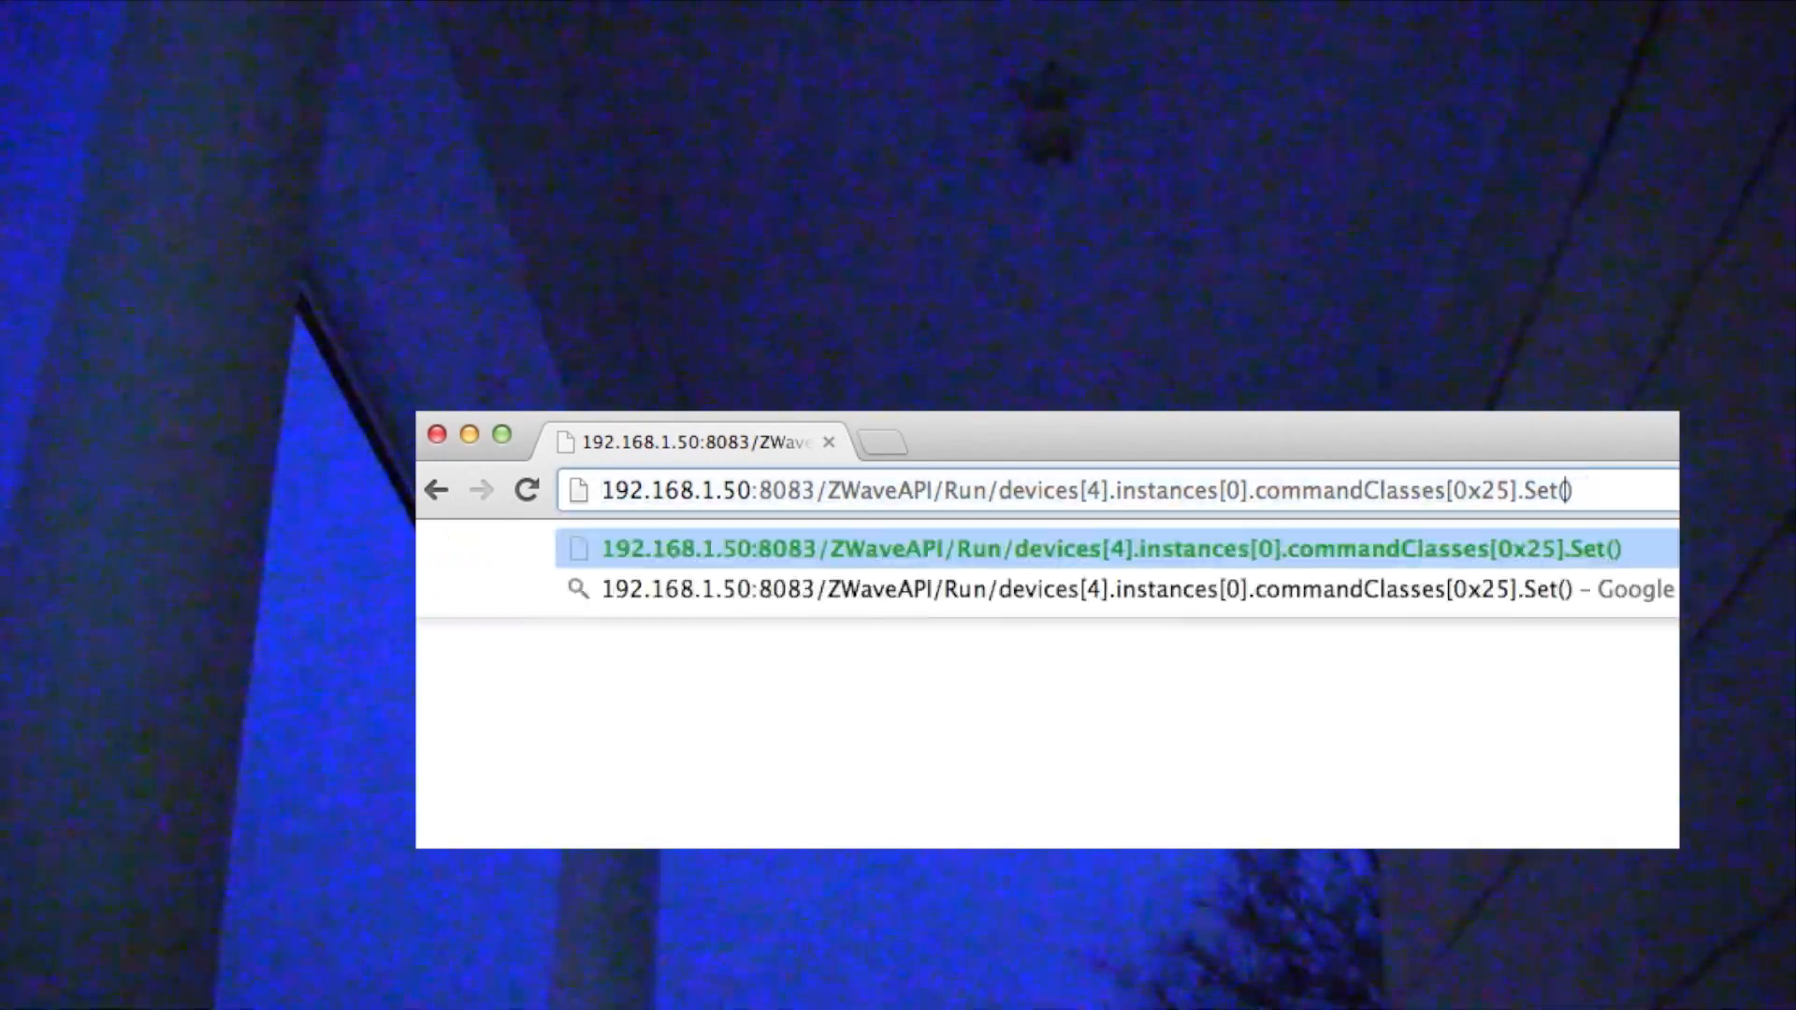
# Step: Complete the ZWaveAPI devices[4] Set request URL with the value 255
pyautogui.write('255')
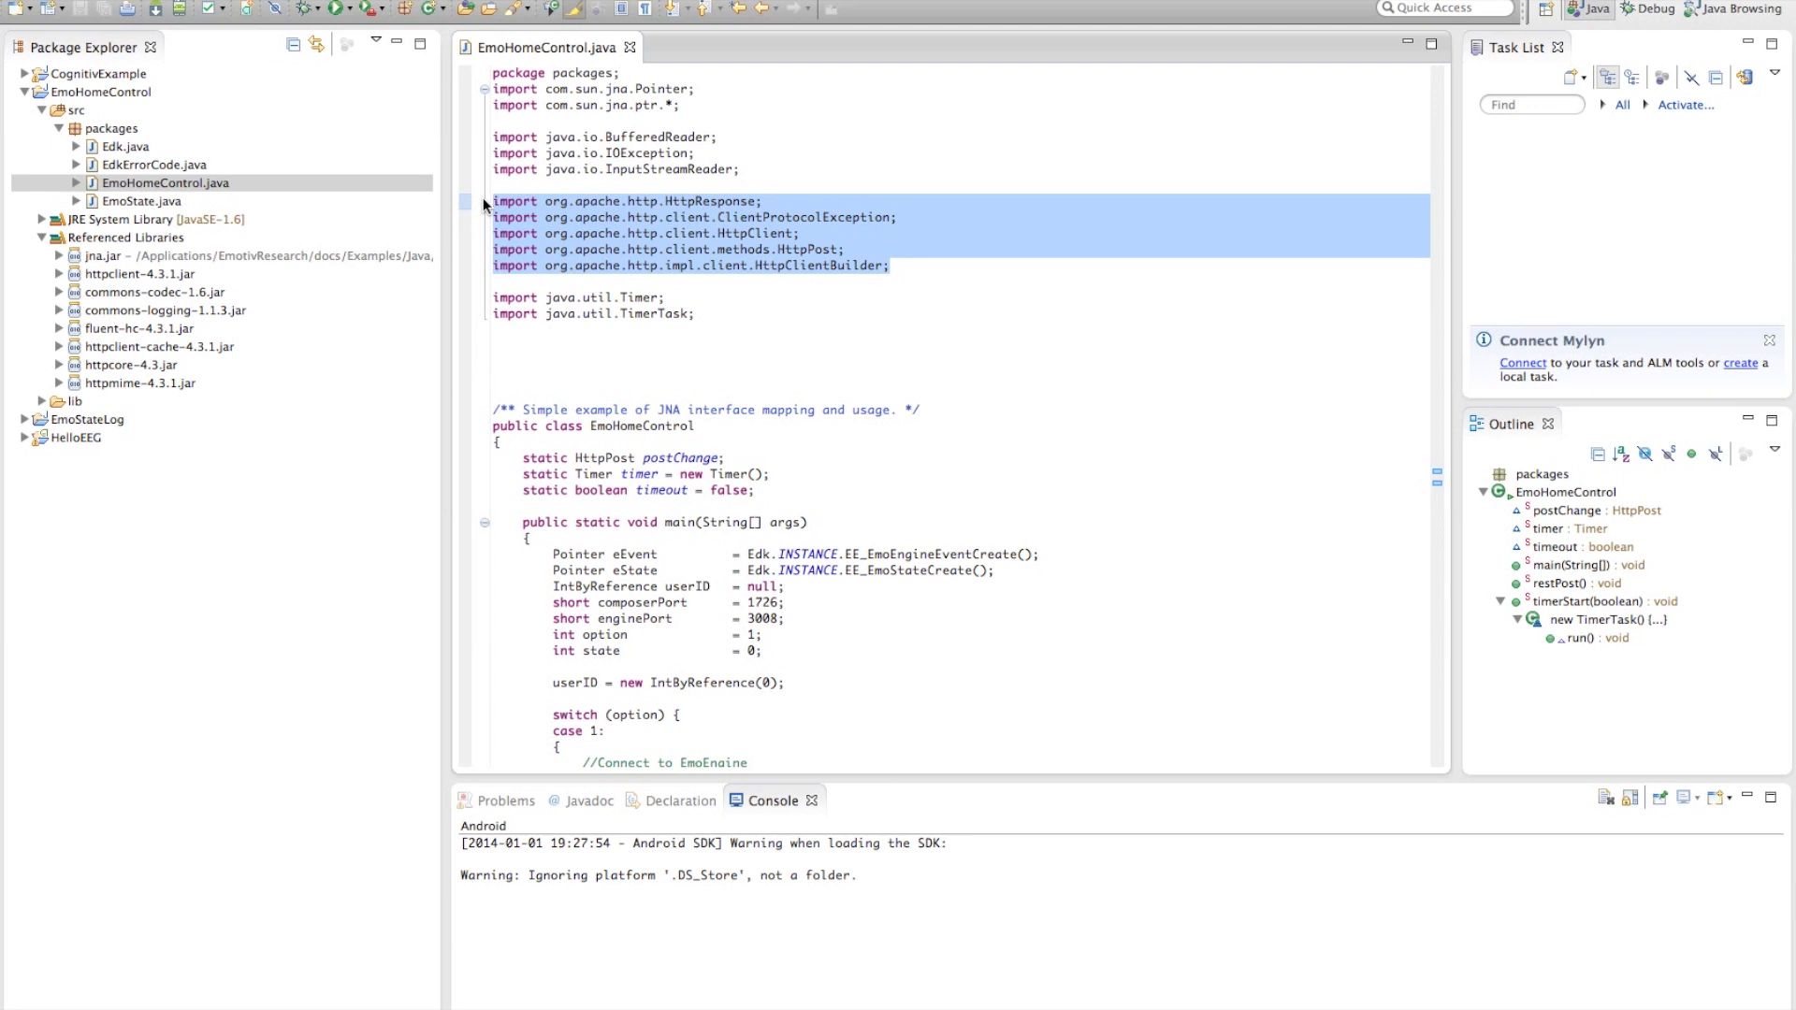
# Step: Scroll past the imports to main's EmoEngine and EmoComposer connection cases
pyautogui.scroll(-3)
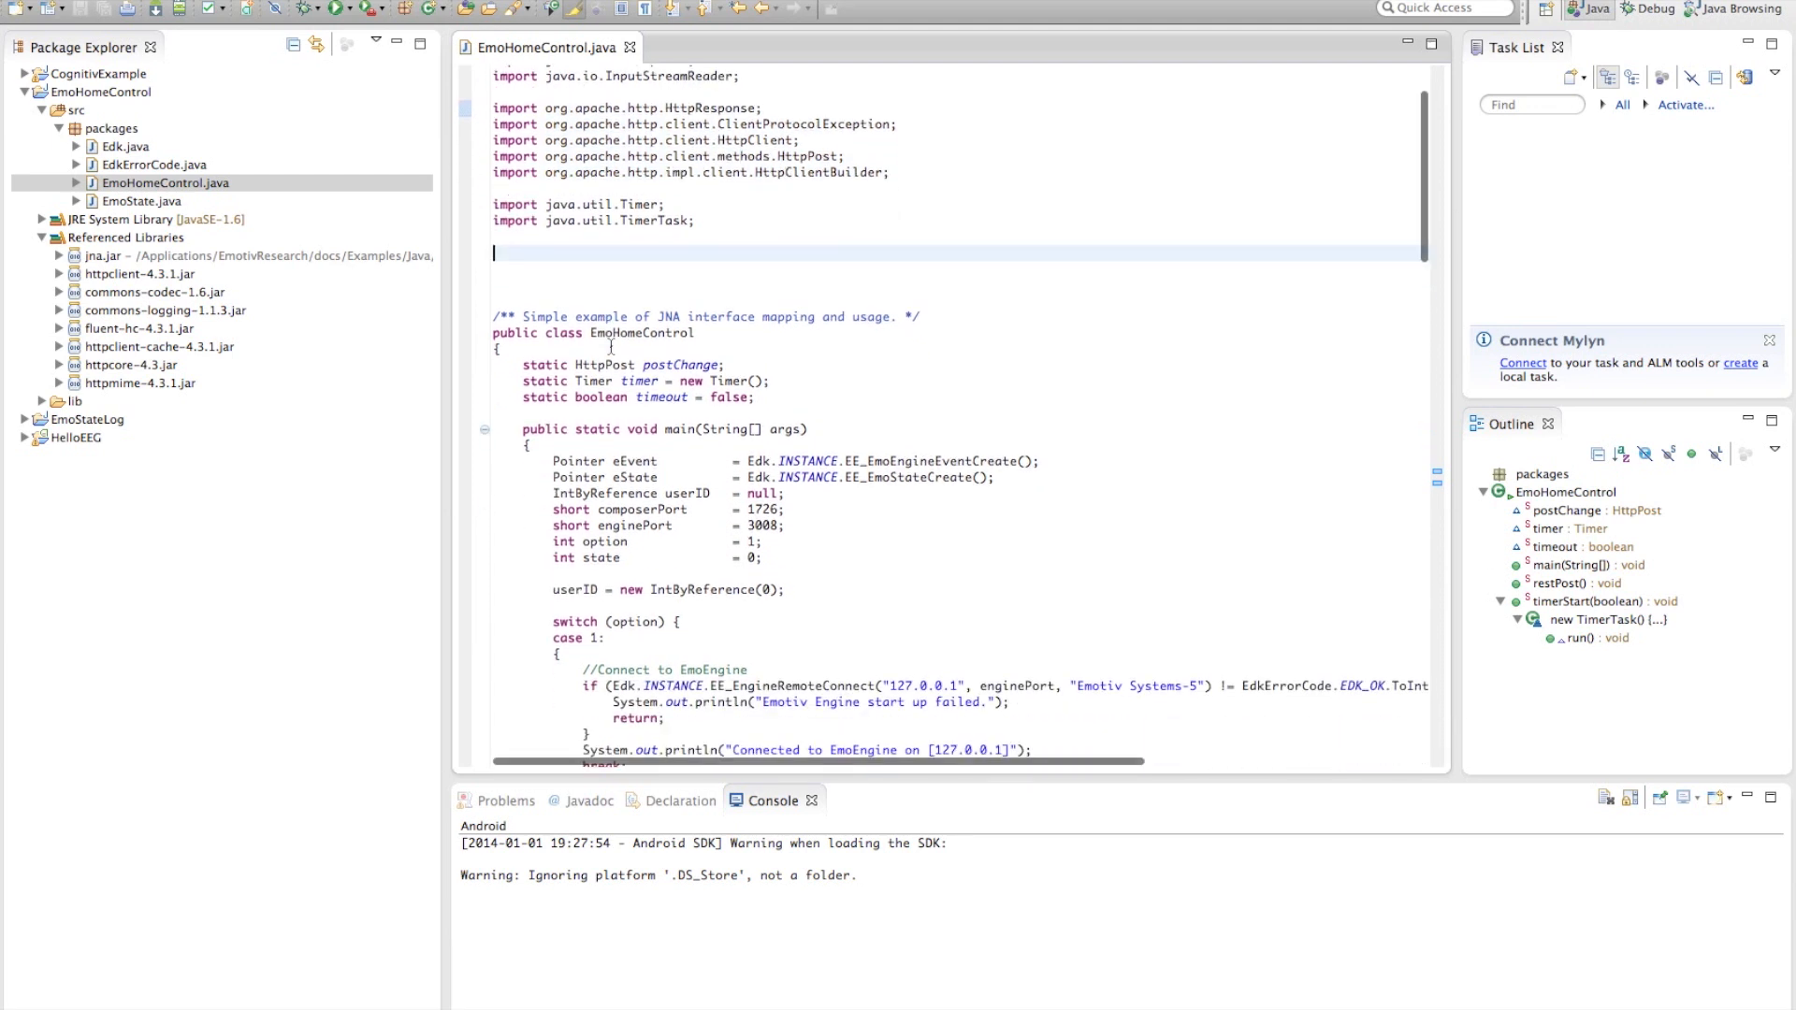
pyautogui.scroll(-3)
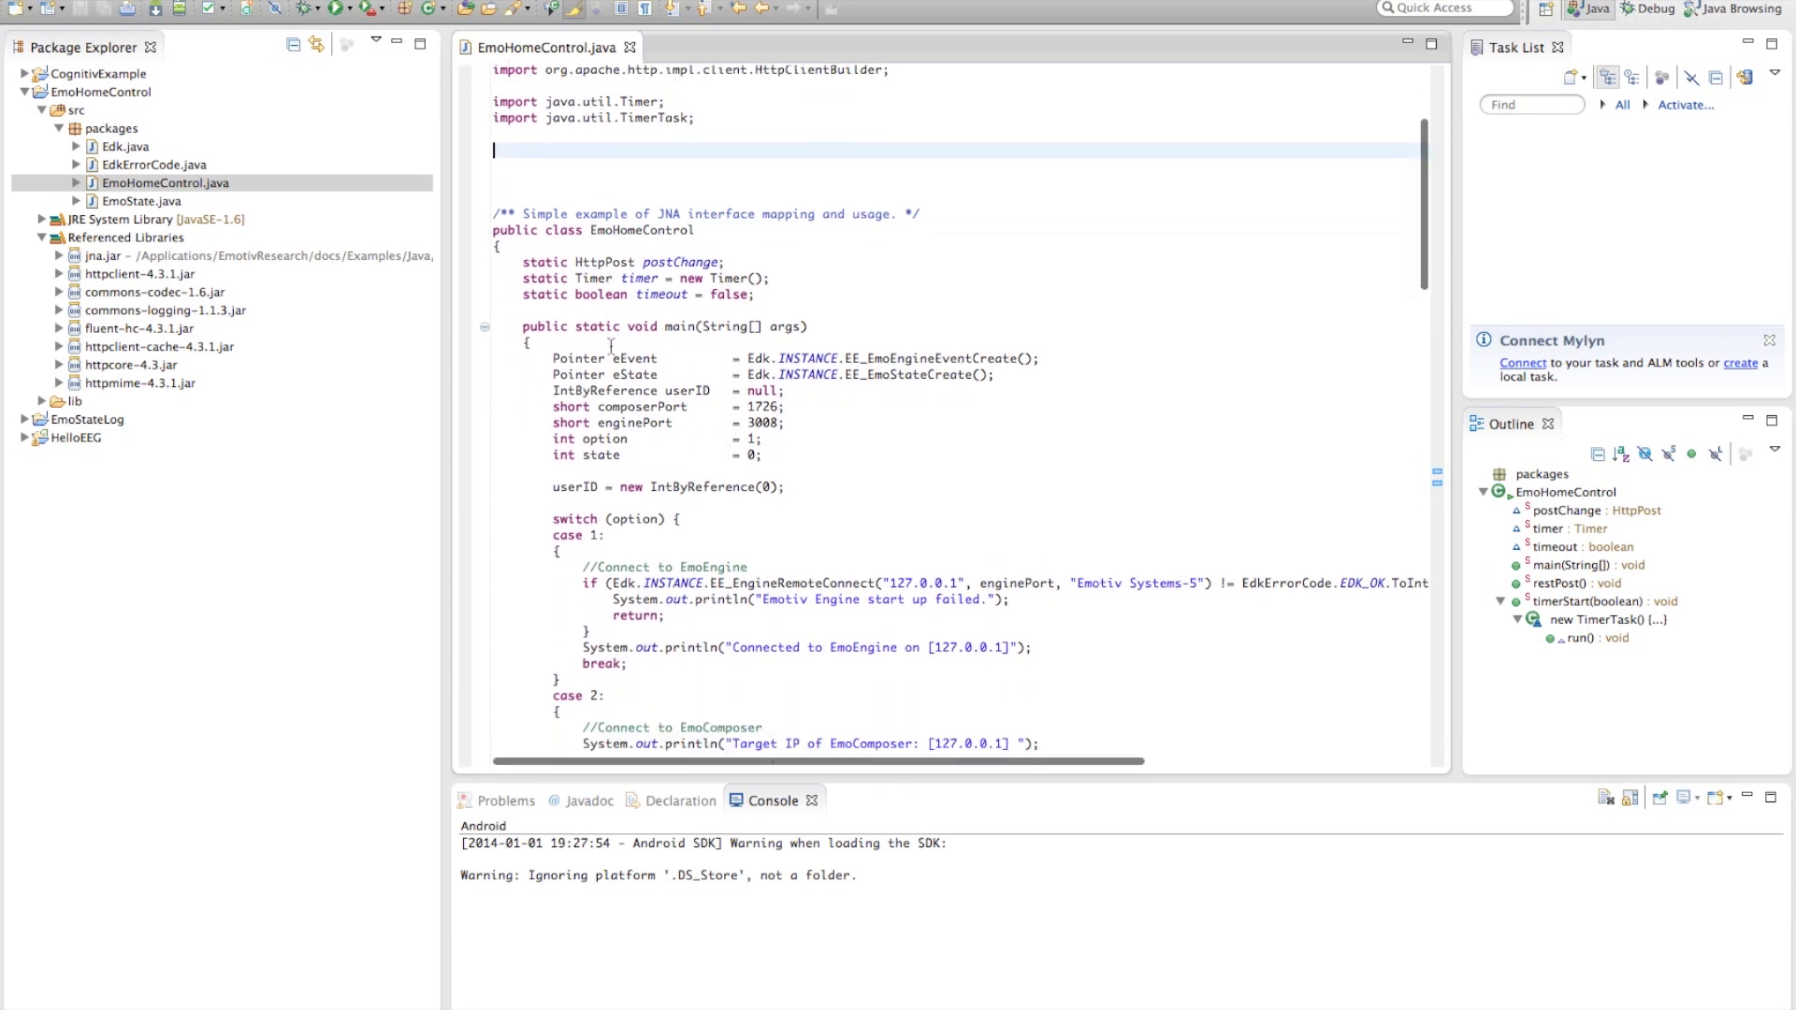
pyautogui.scroll(-3)
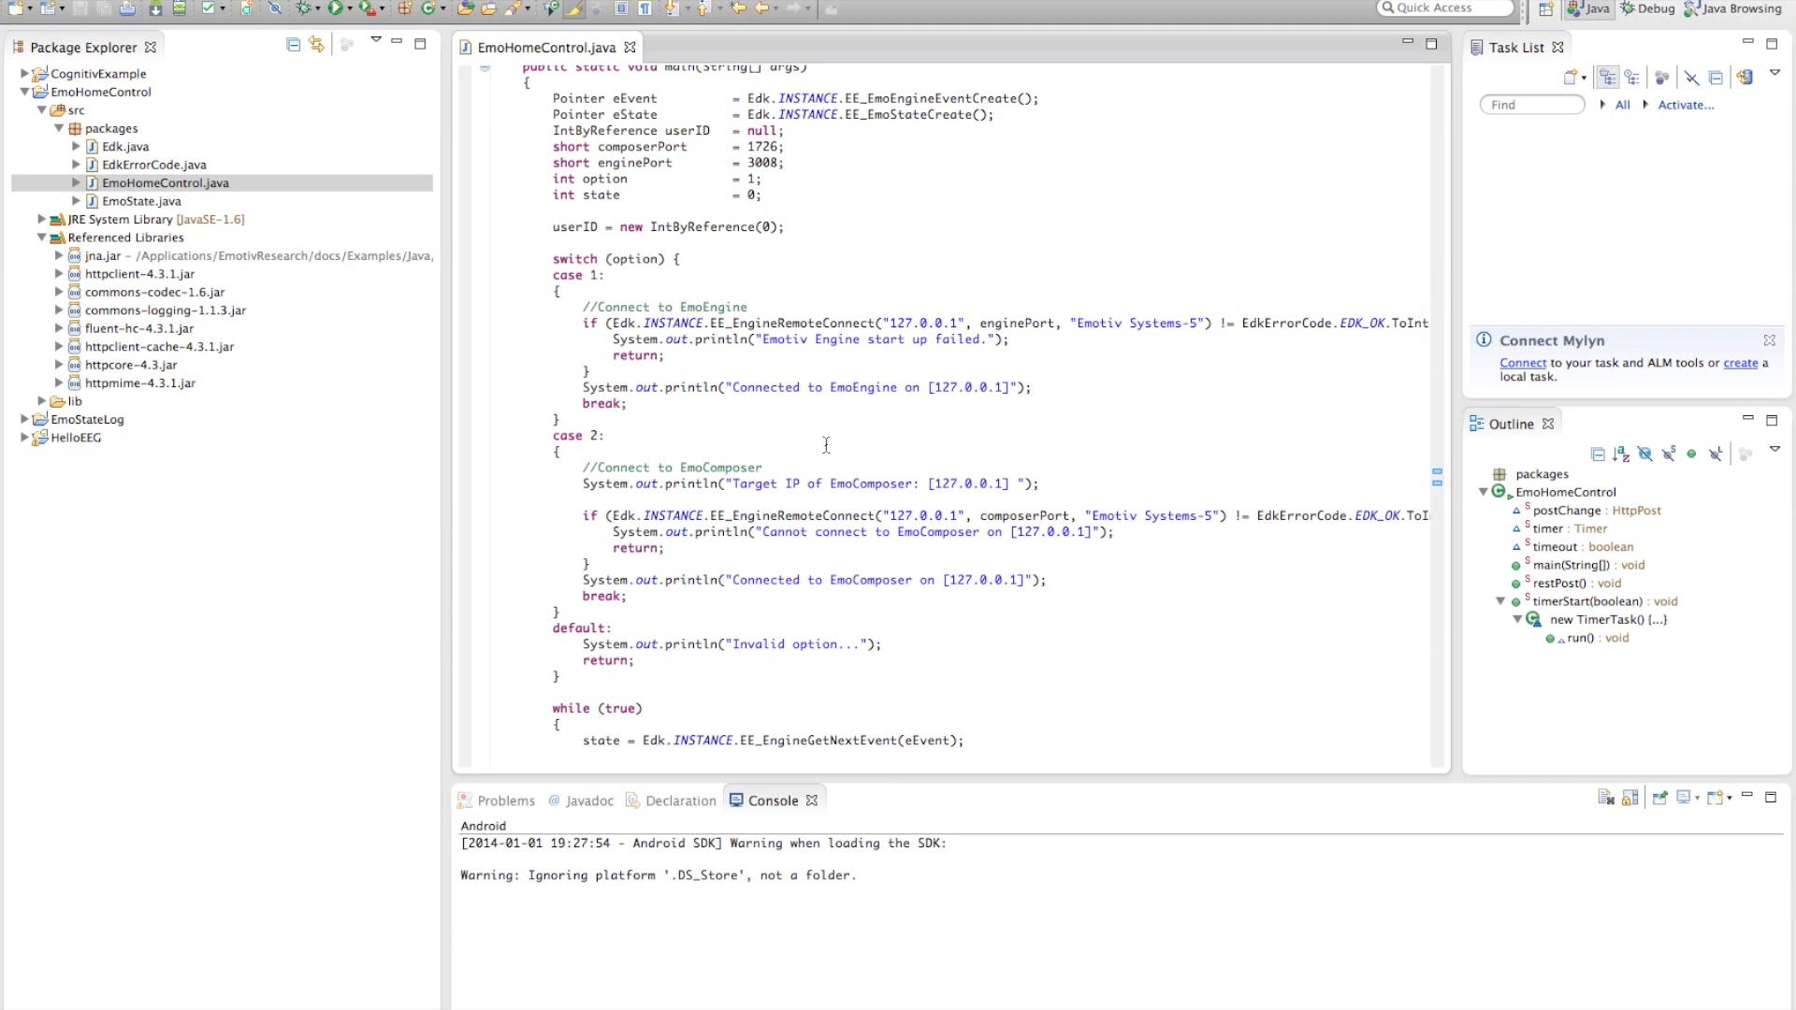
pyautogui.moveTo(572, 469)
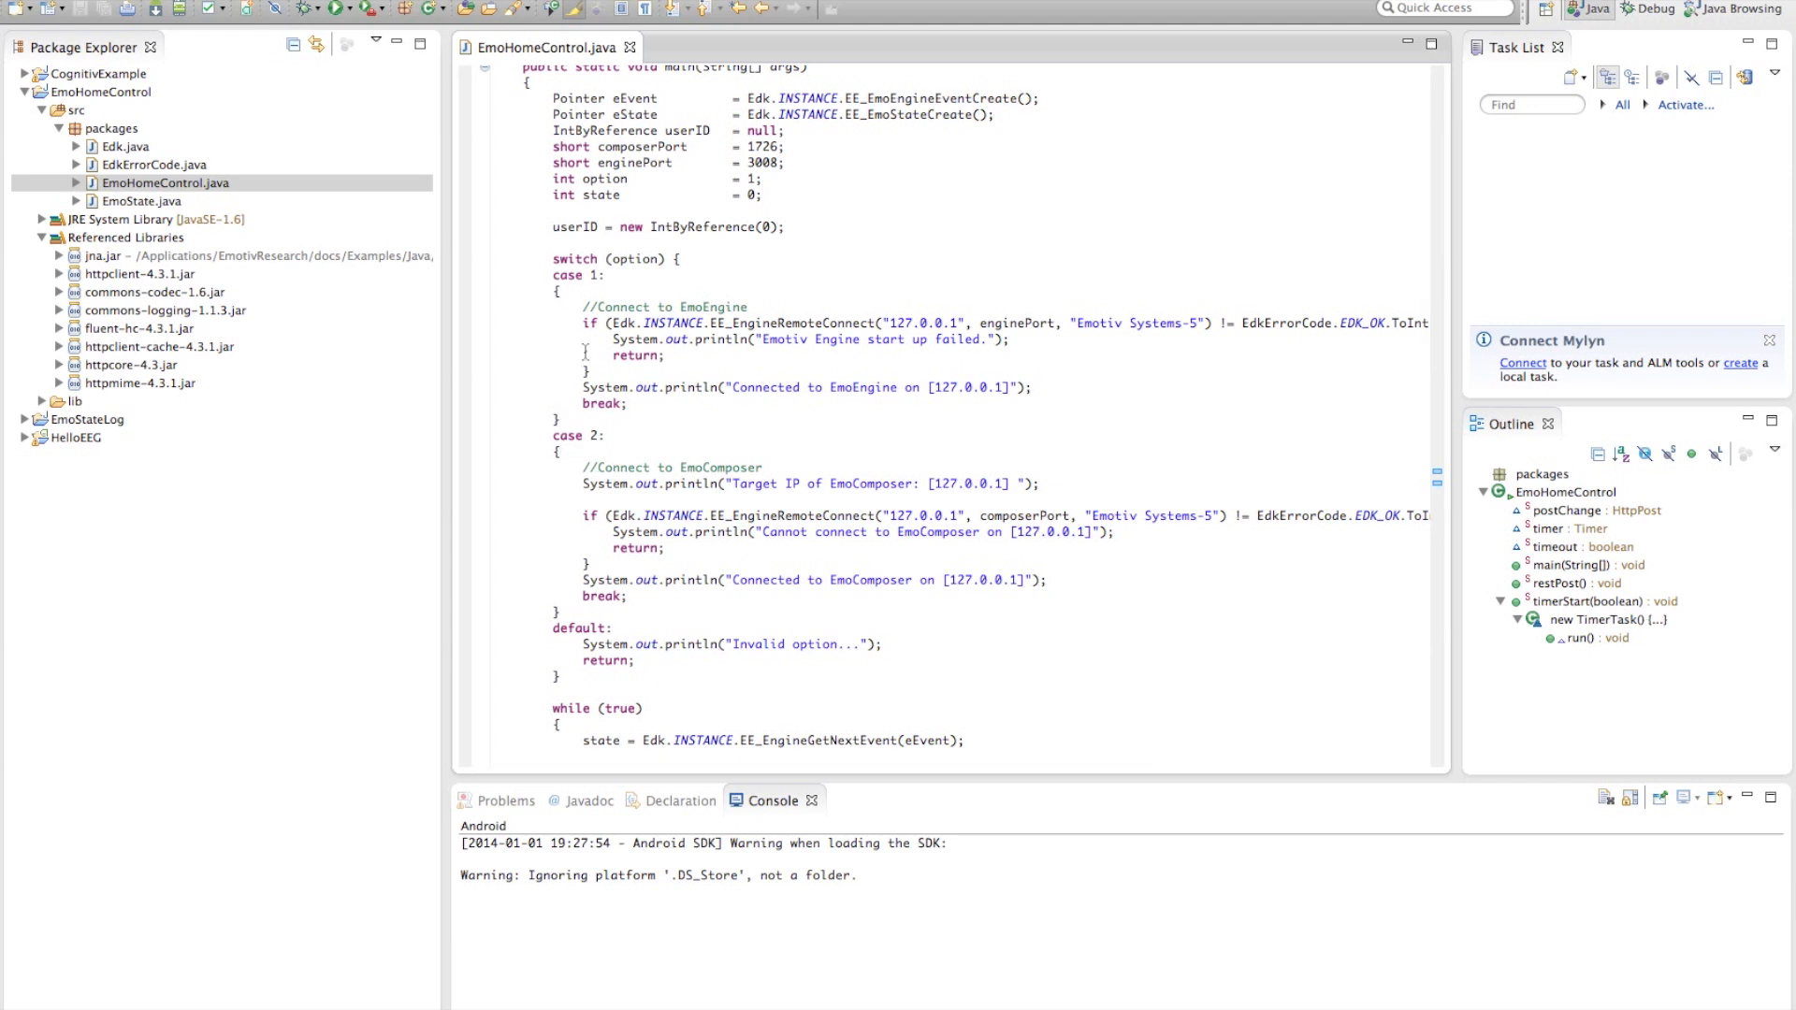
pyautogui.moveTo(763, 460)
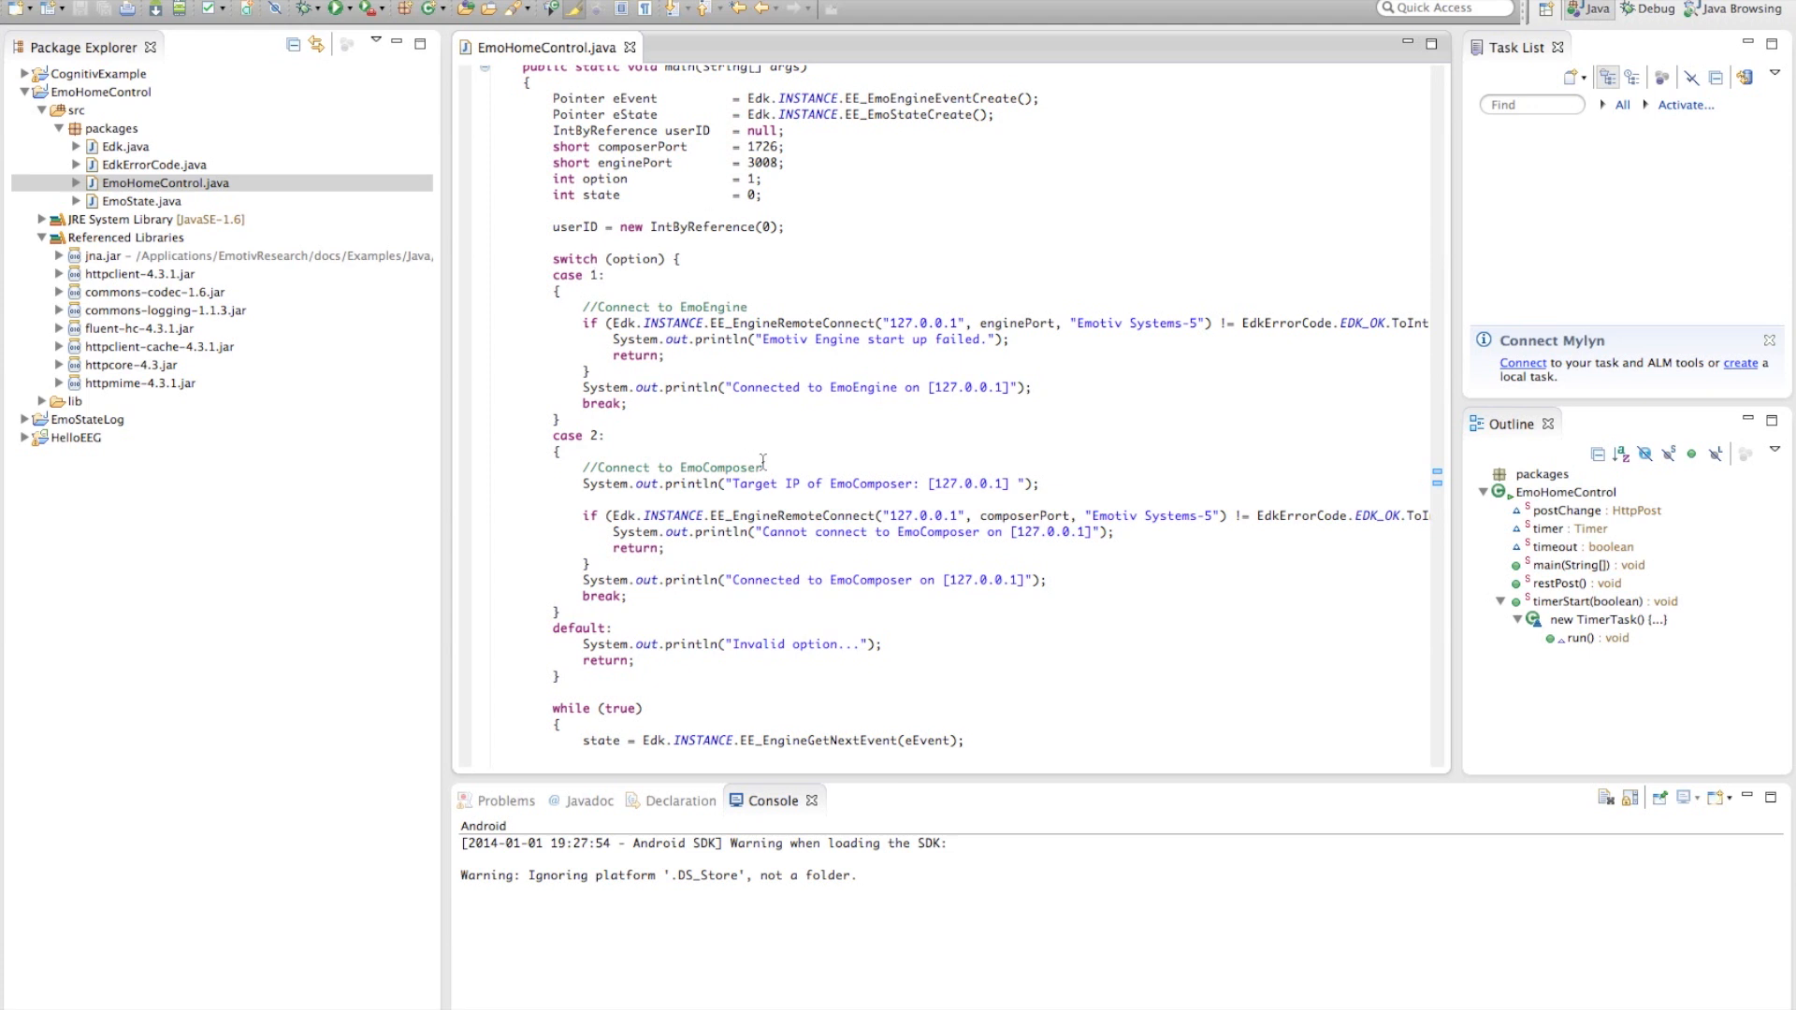
pyautogui.scroll(-3)
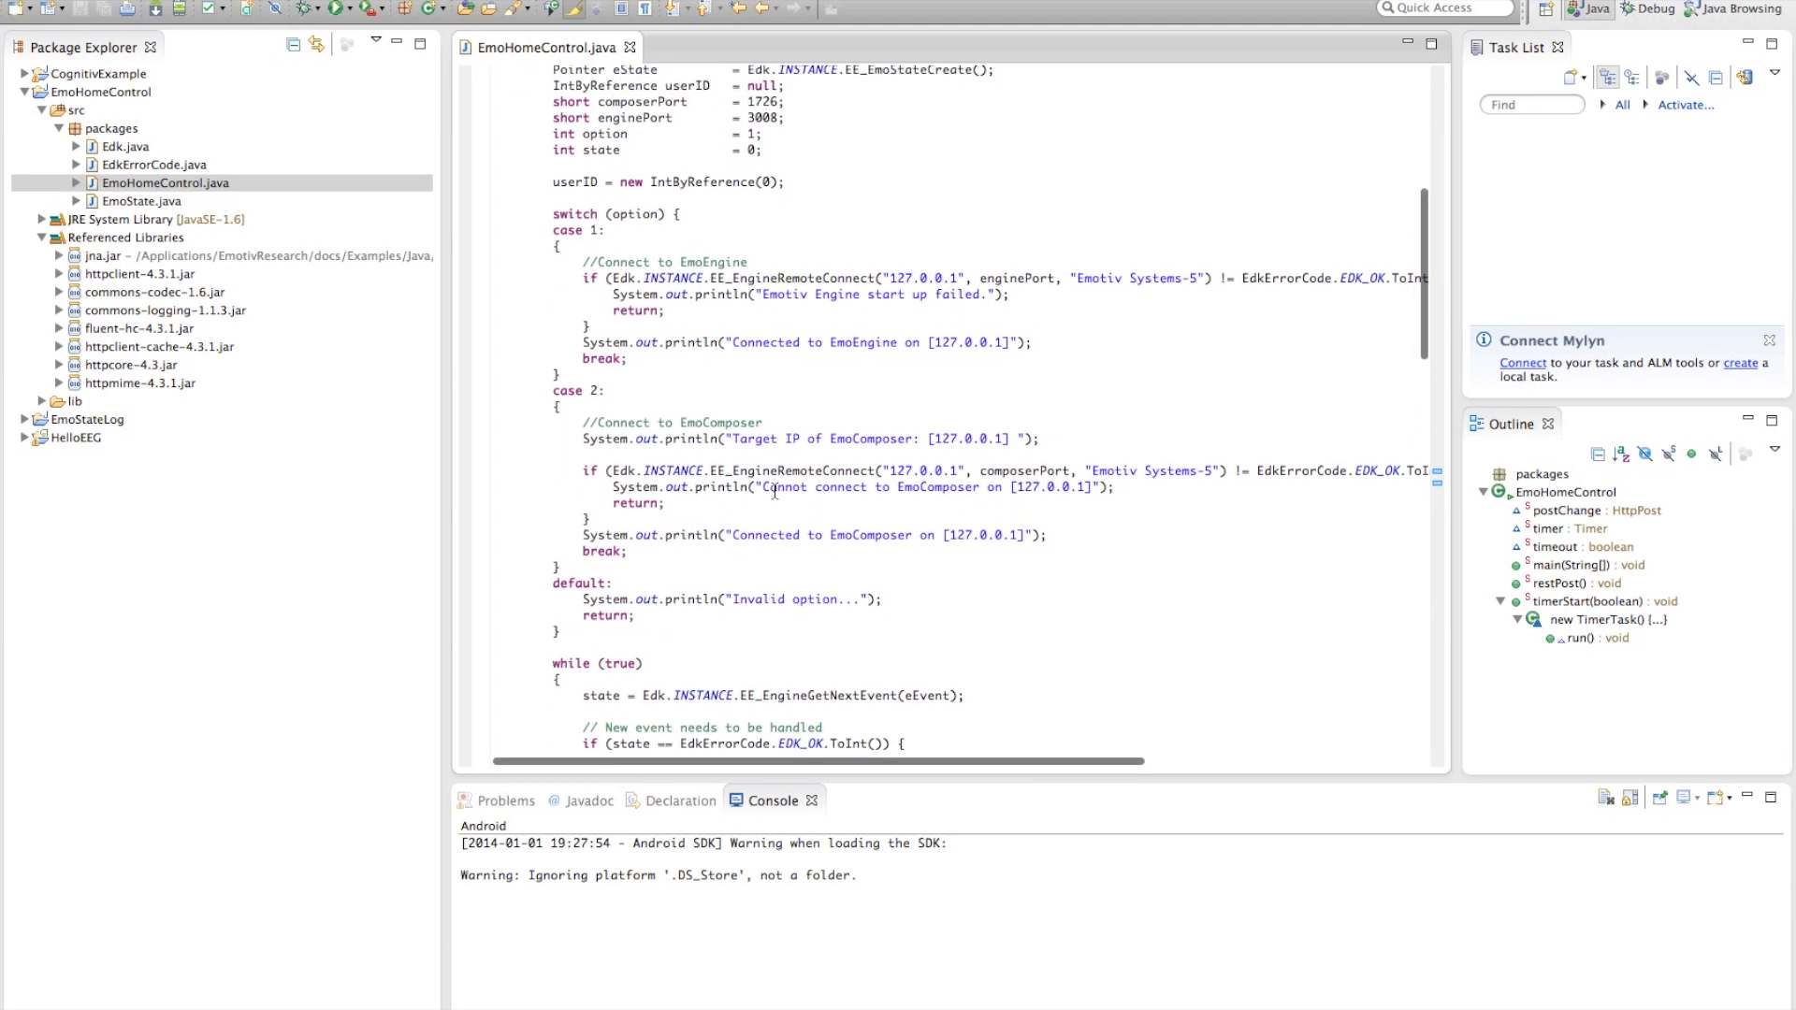
pyautogui.scroll(3)
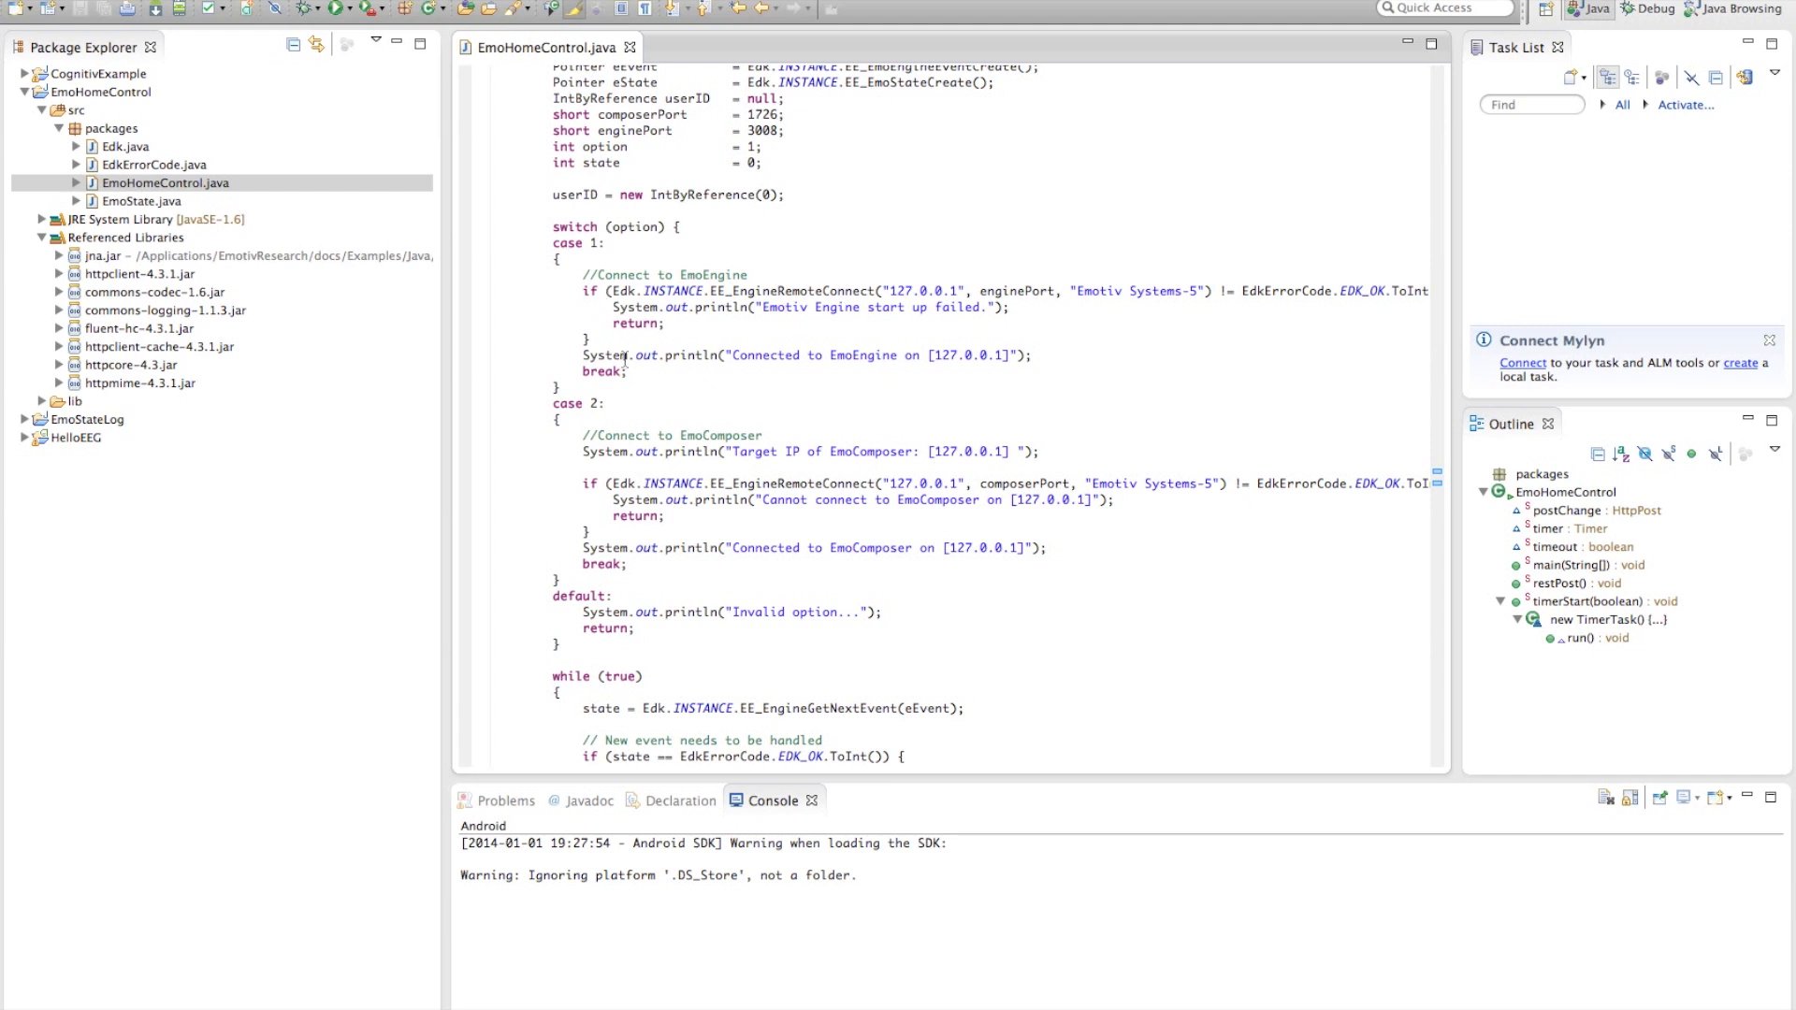
pyautogui.scroll(-3)
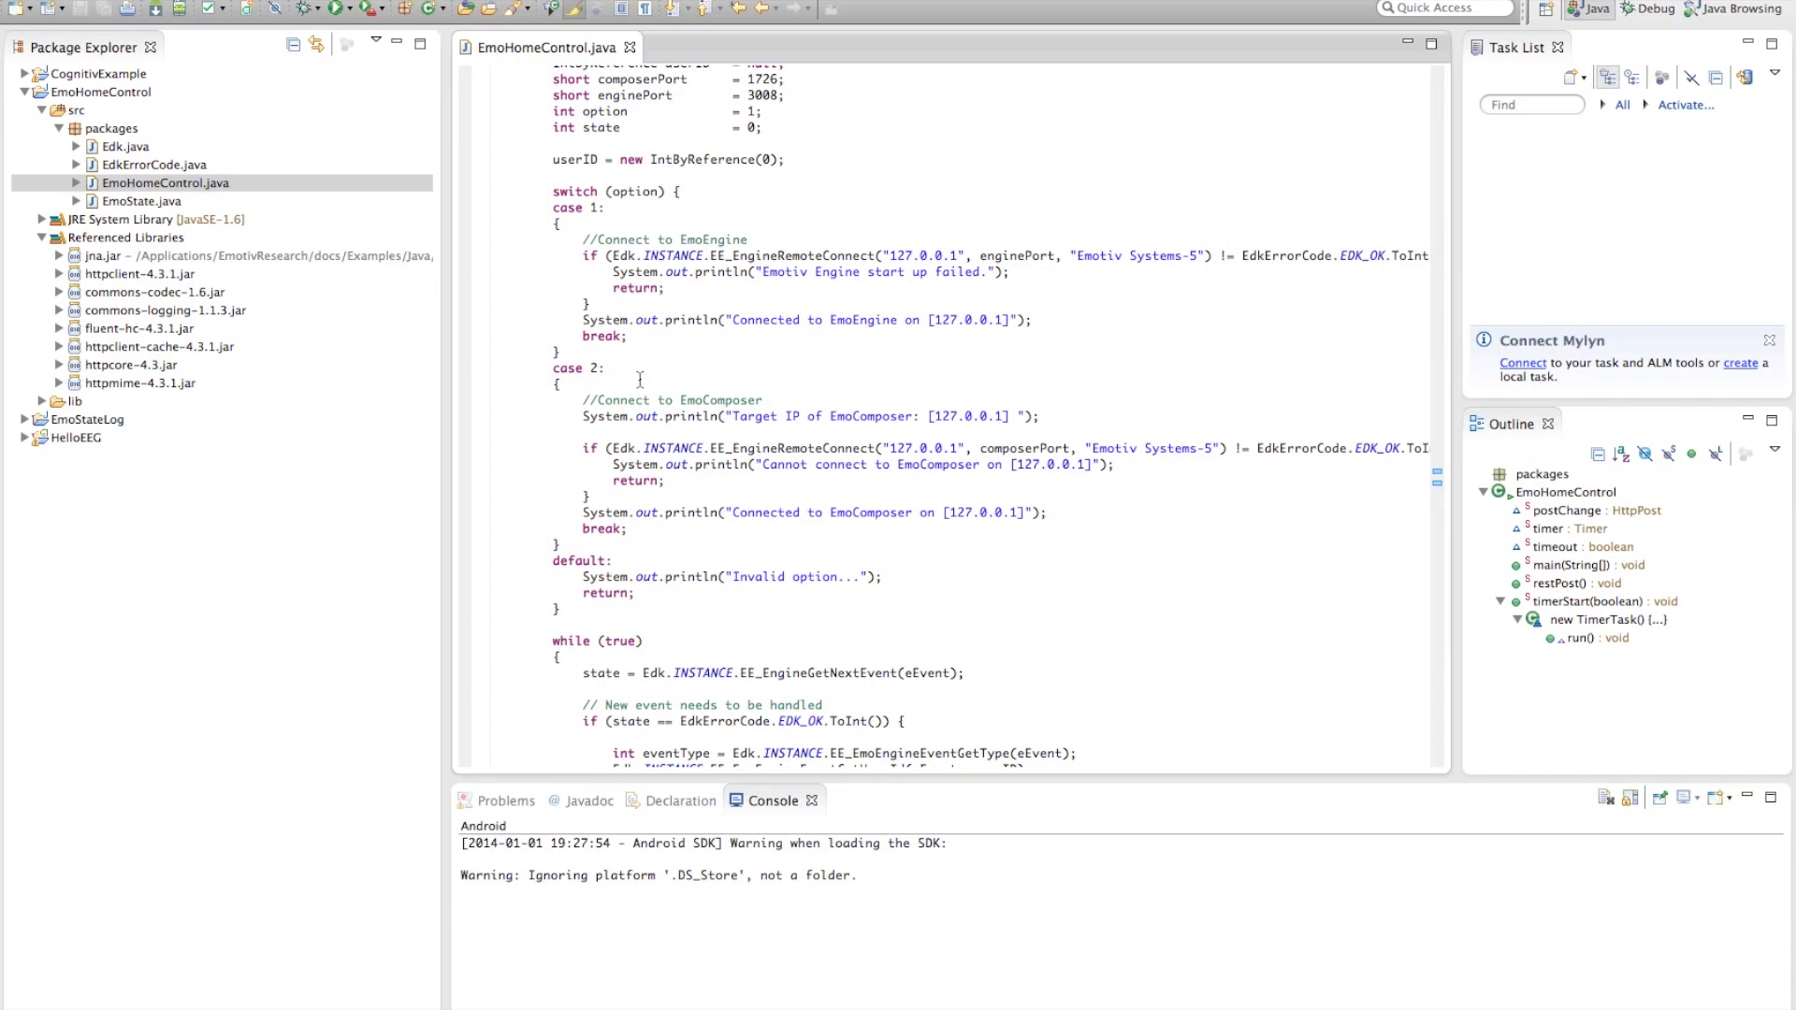
# Step: Scroll to the while (true) loop's cognitive action logging and push-power restPost check
pyautogui.scroll(-3)
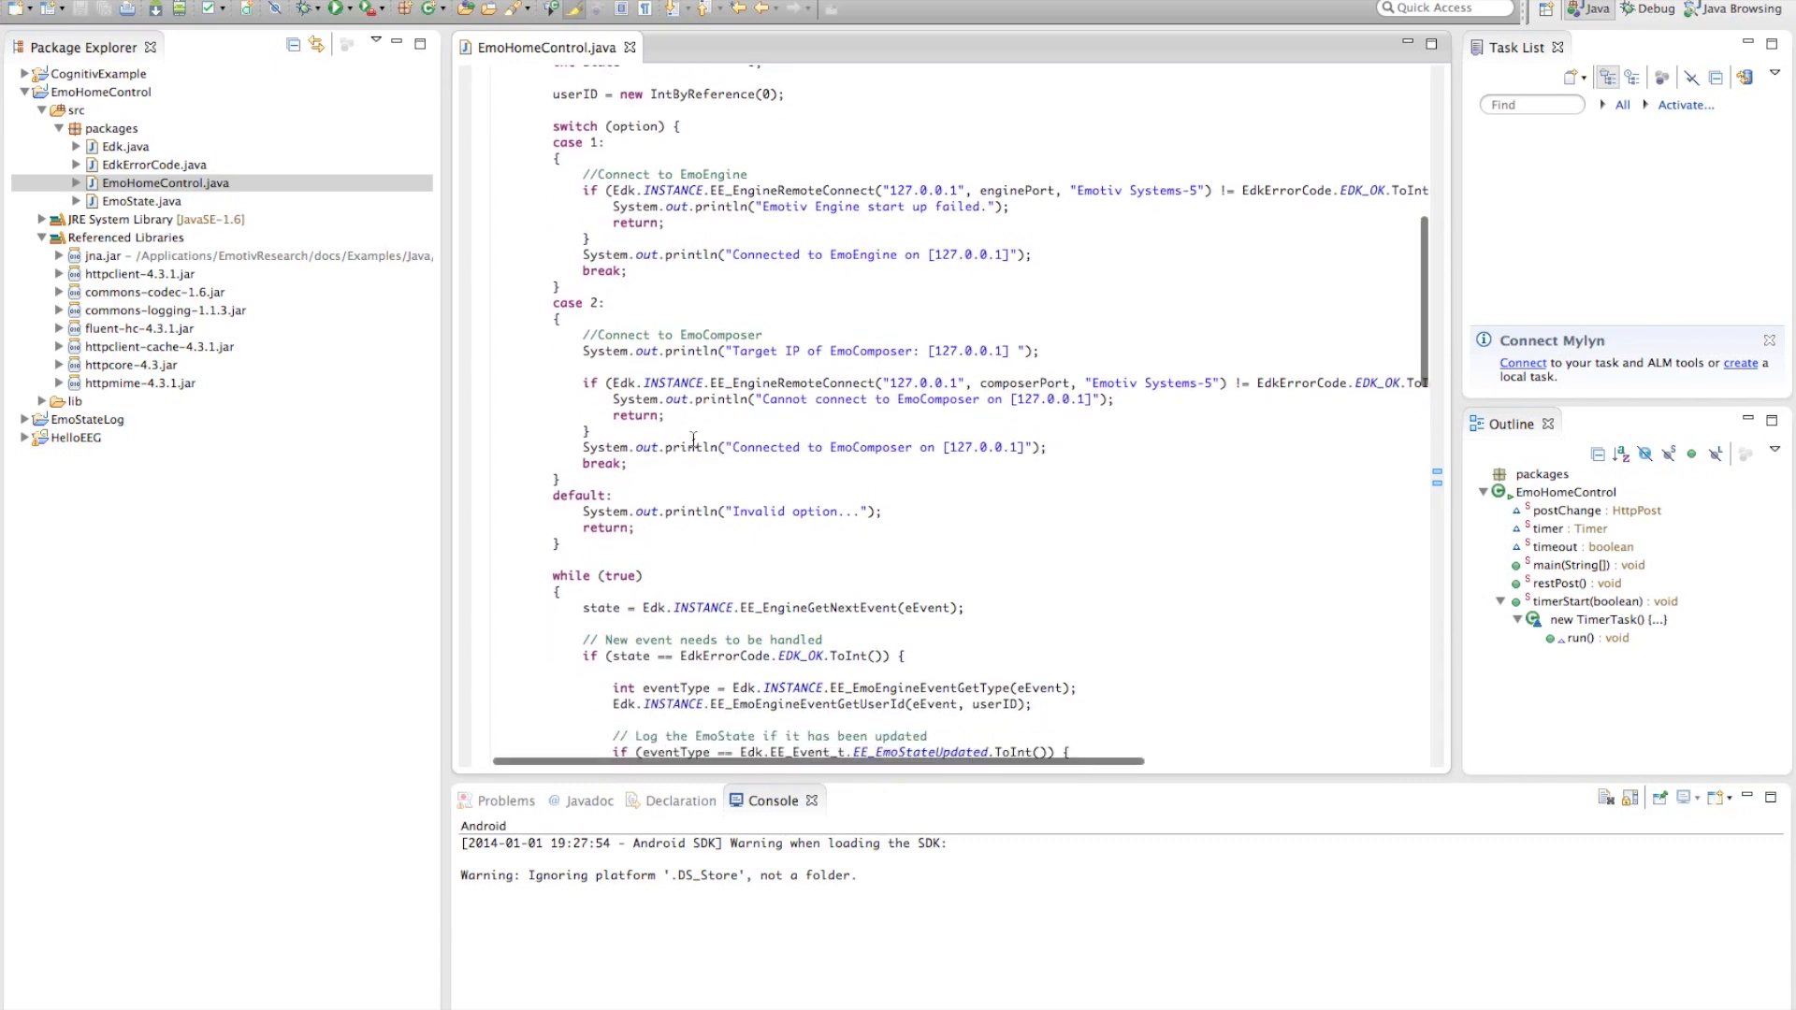
pyautogui.scroll(-3)
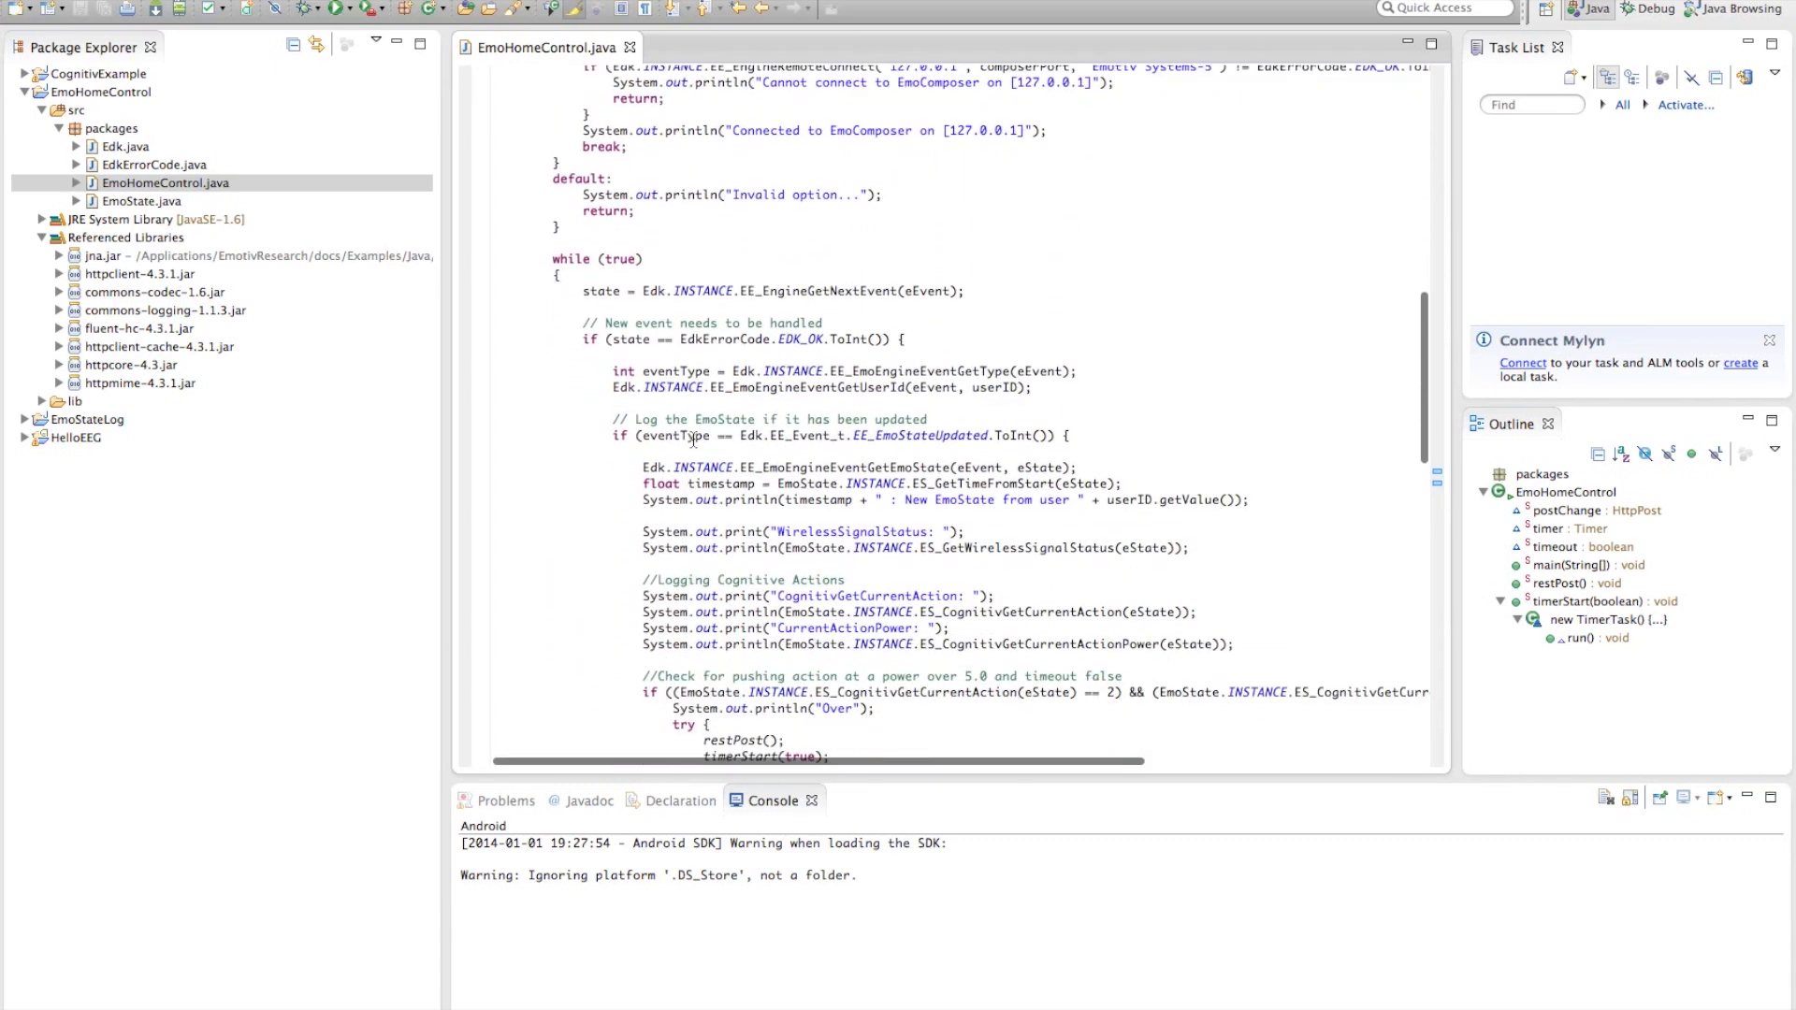
pyautogui.scroll(-3)
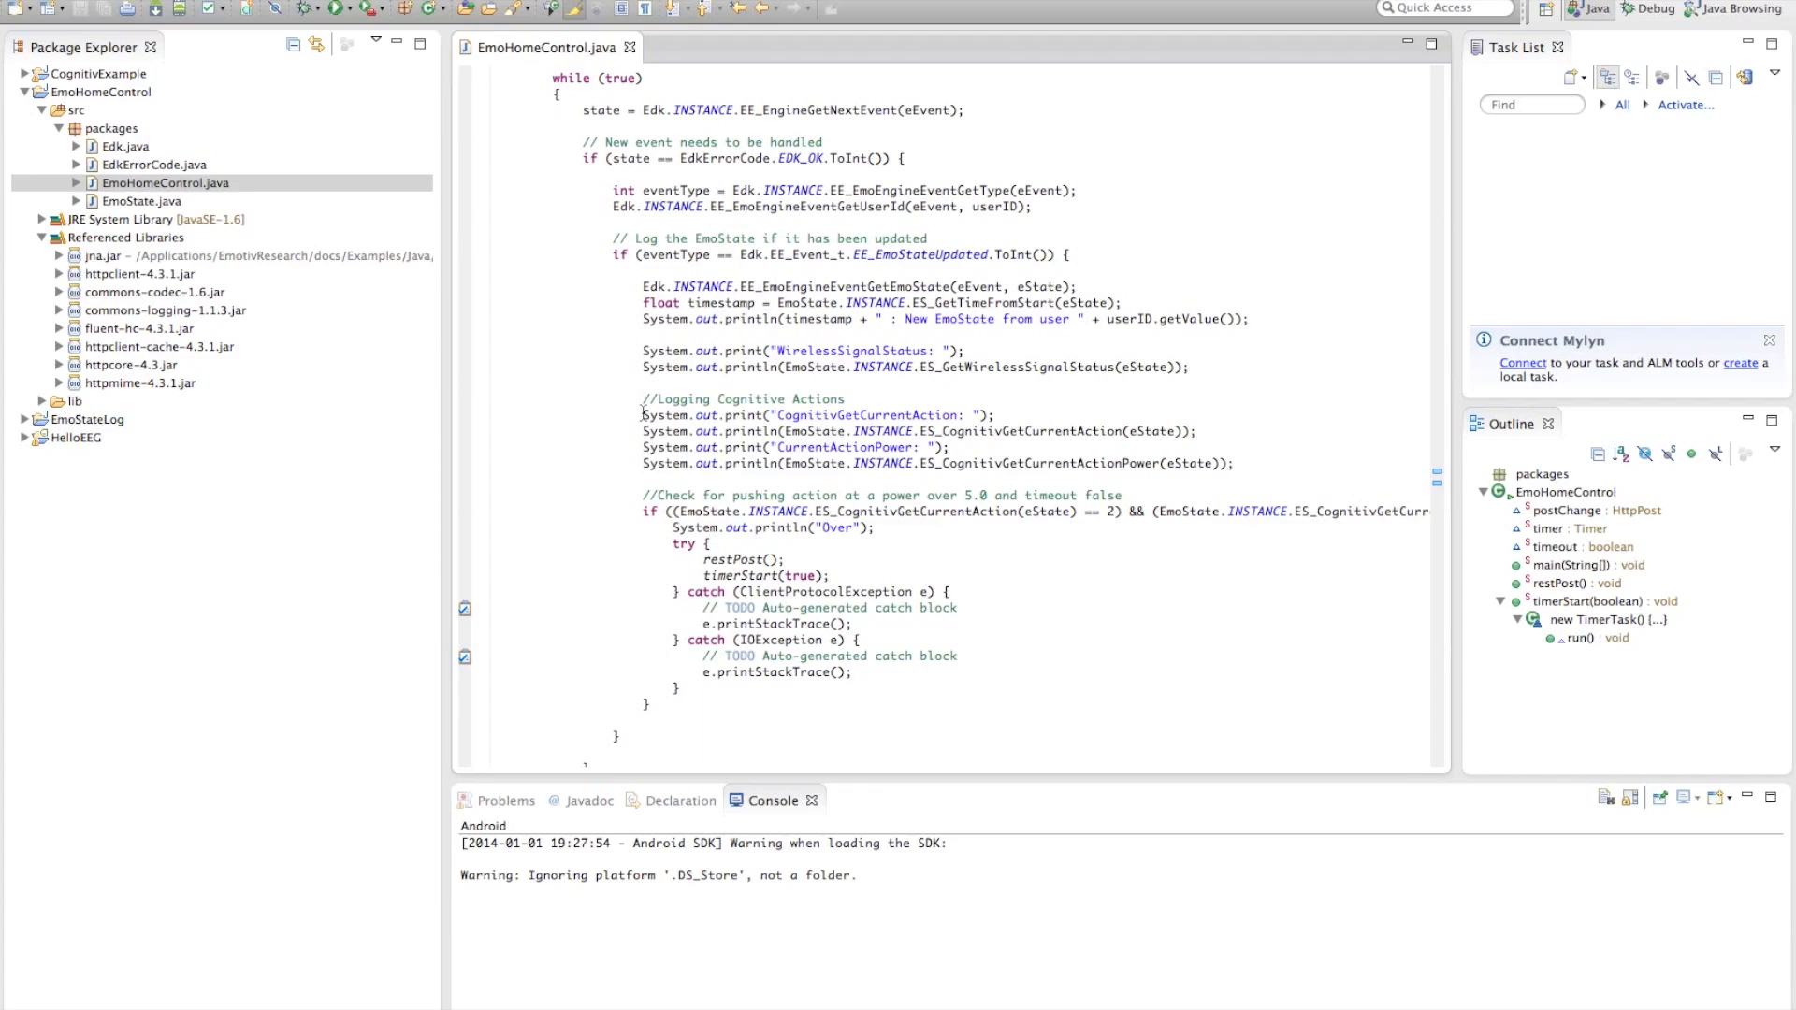
pyautogui.scroll(-3)
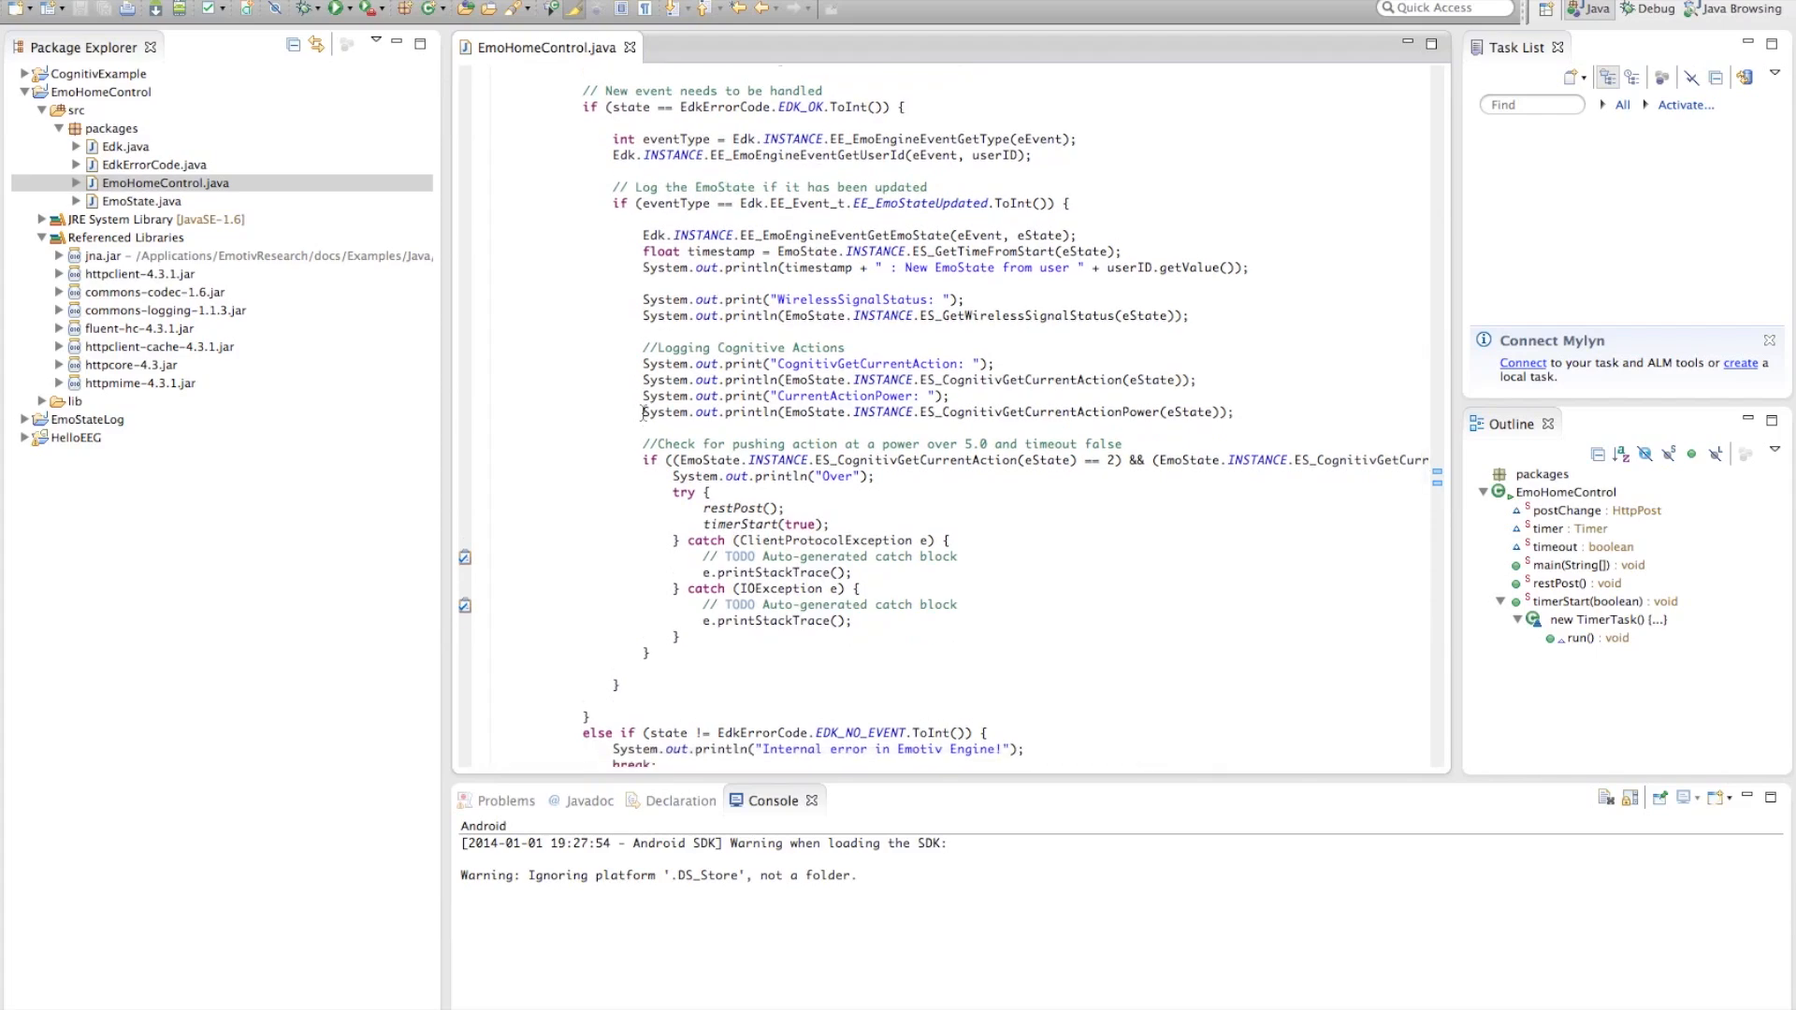
pyautogui.scroll(-3)
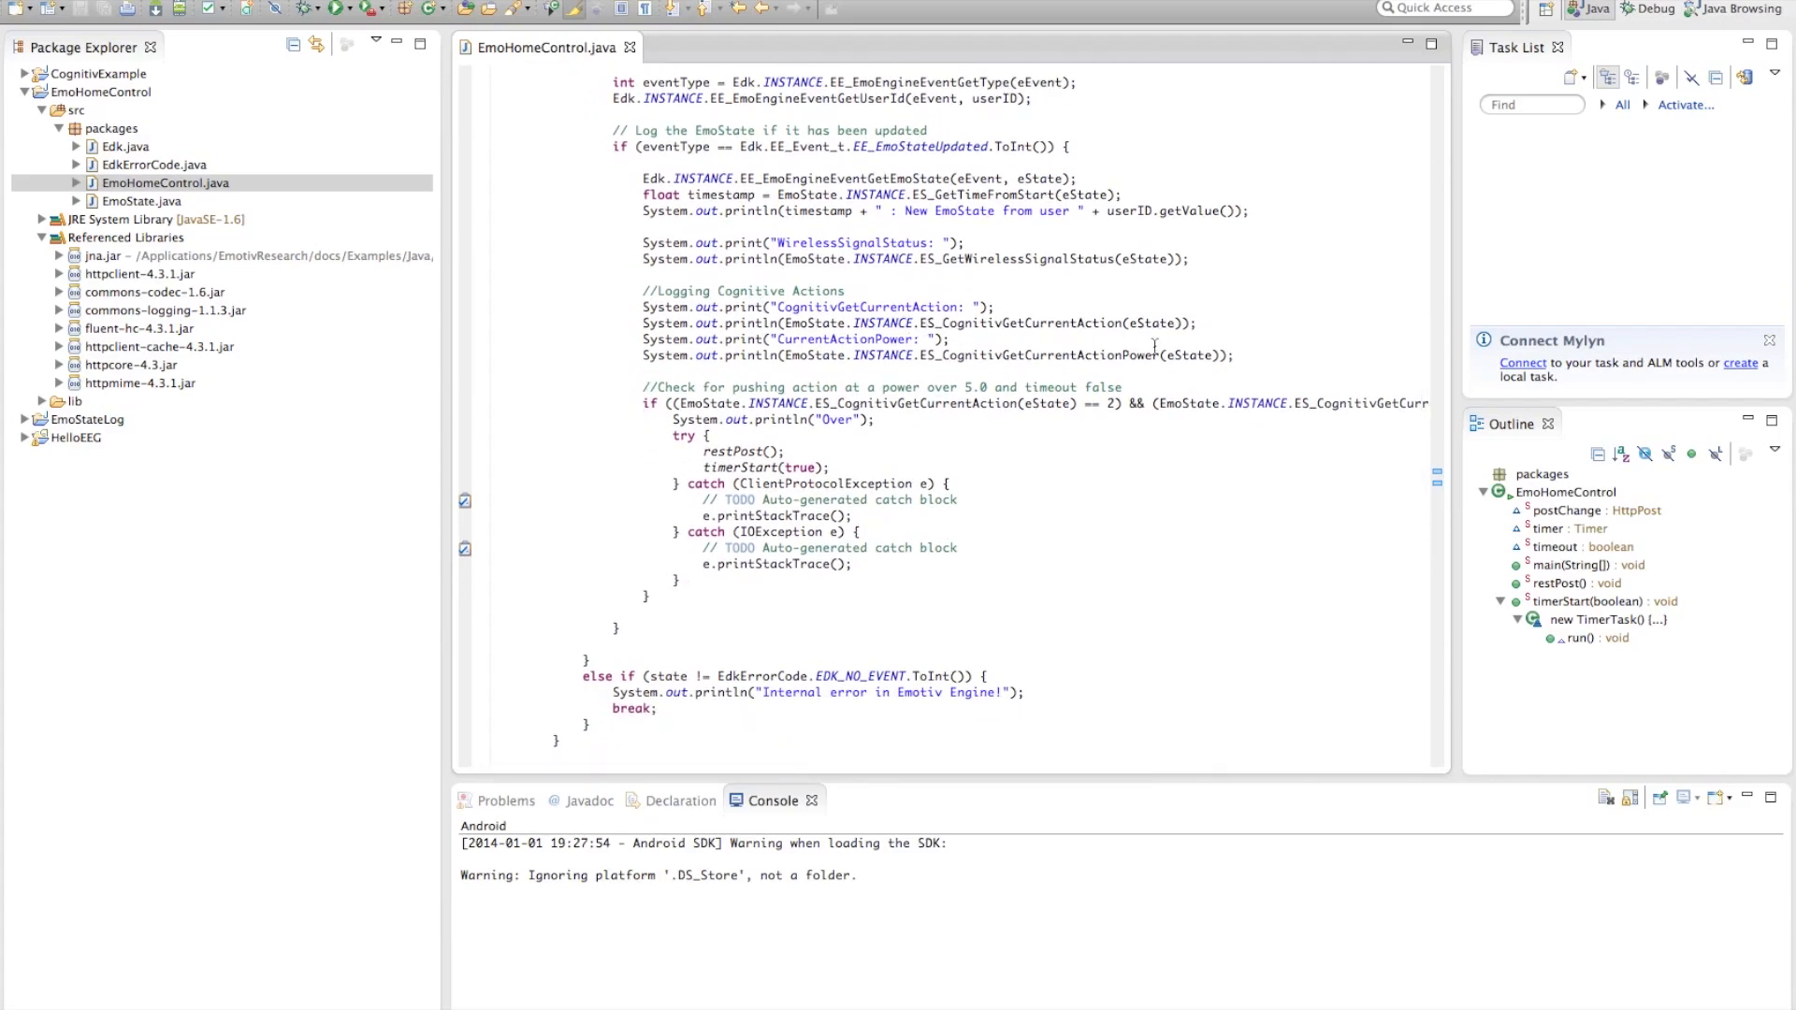
pyautogui.moveTo(845, 466)
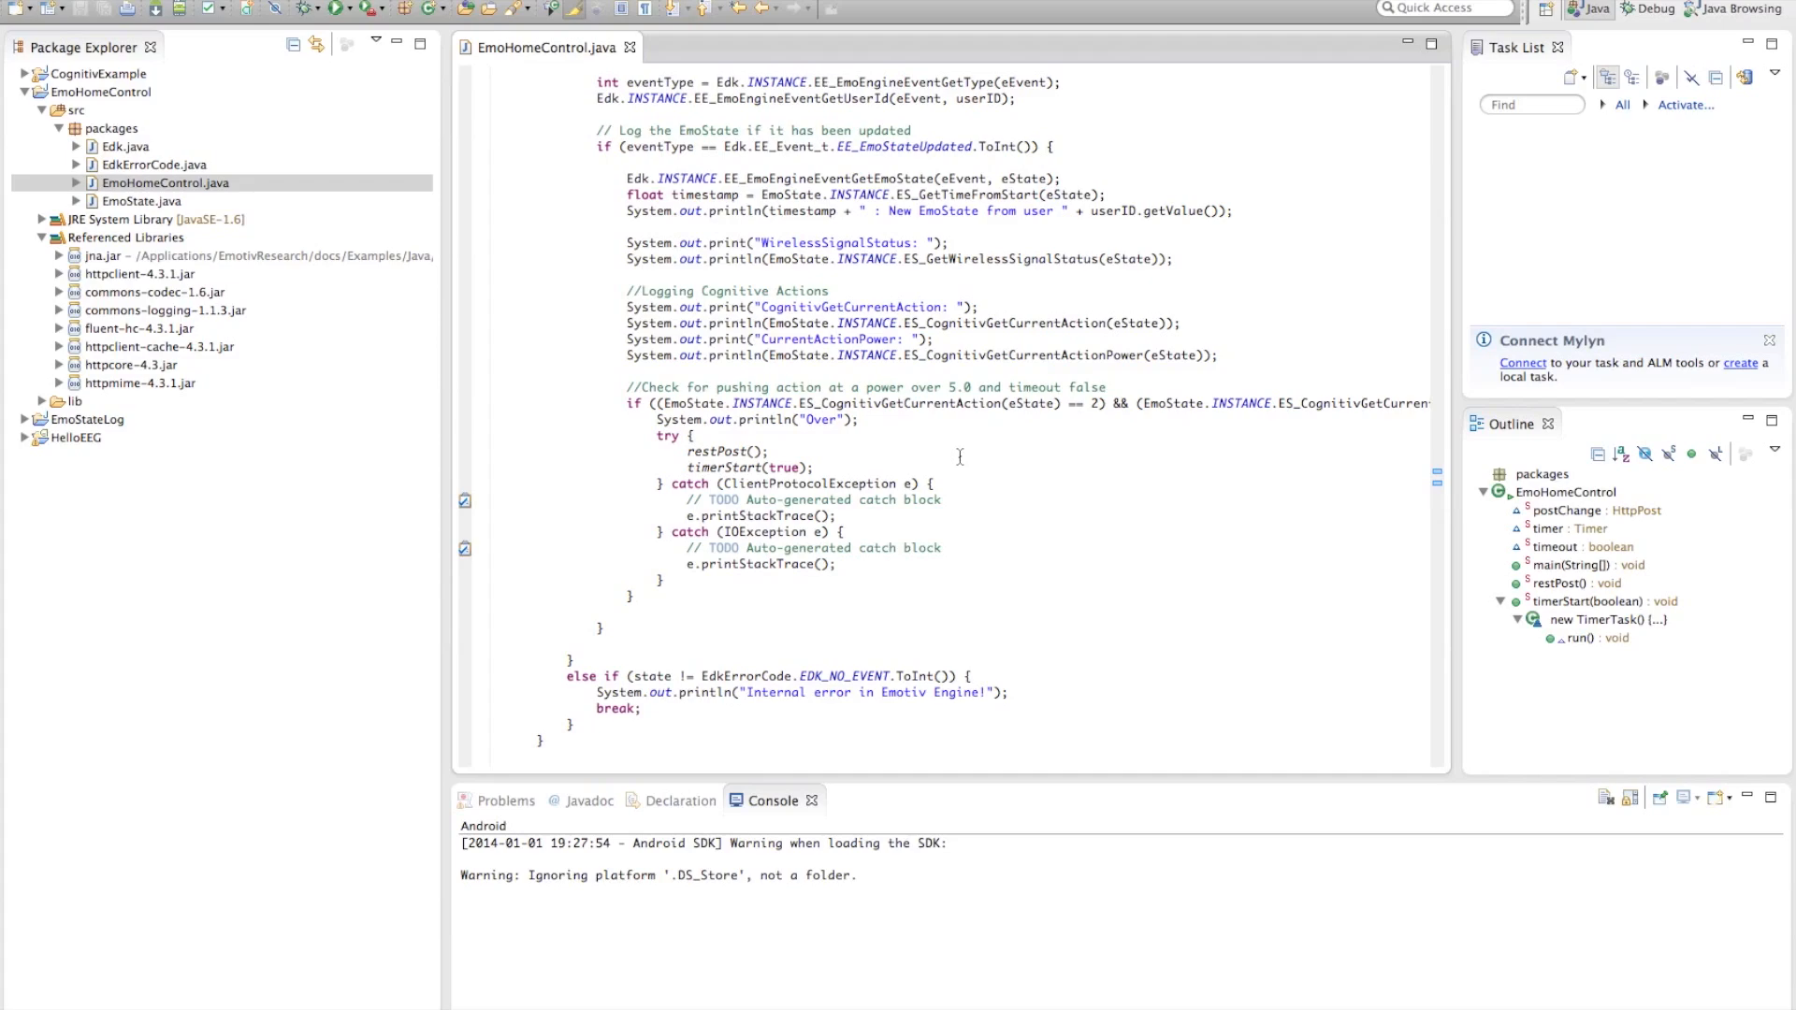
pyautogui.scroll(-3)
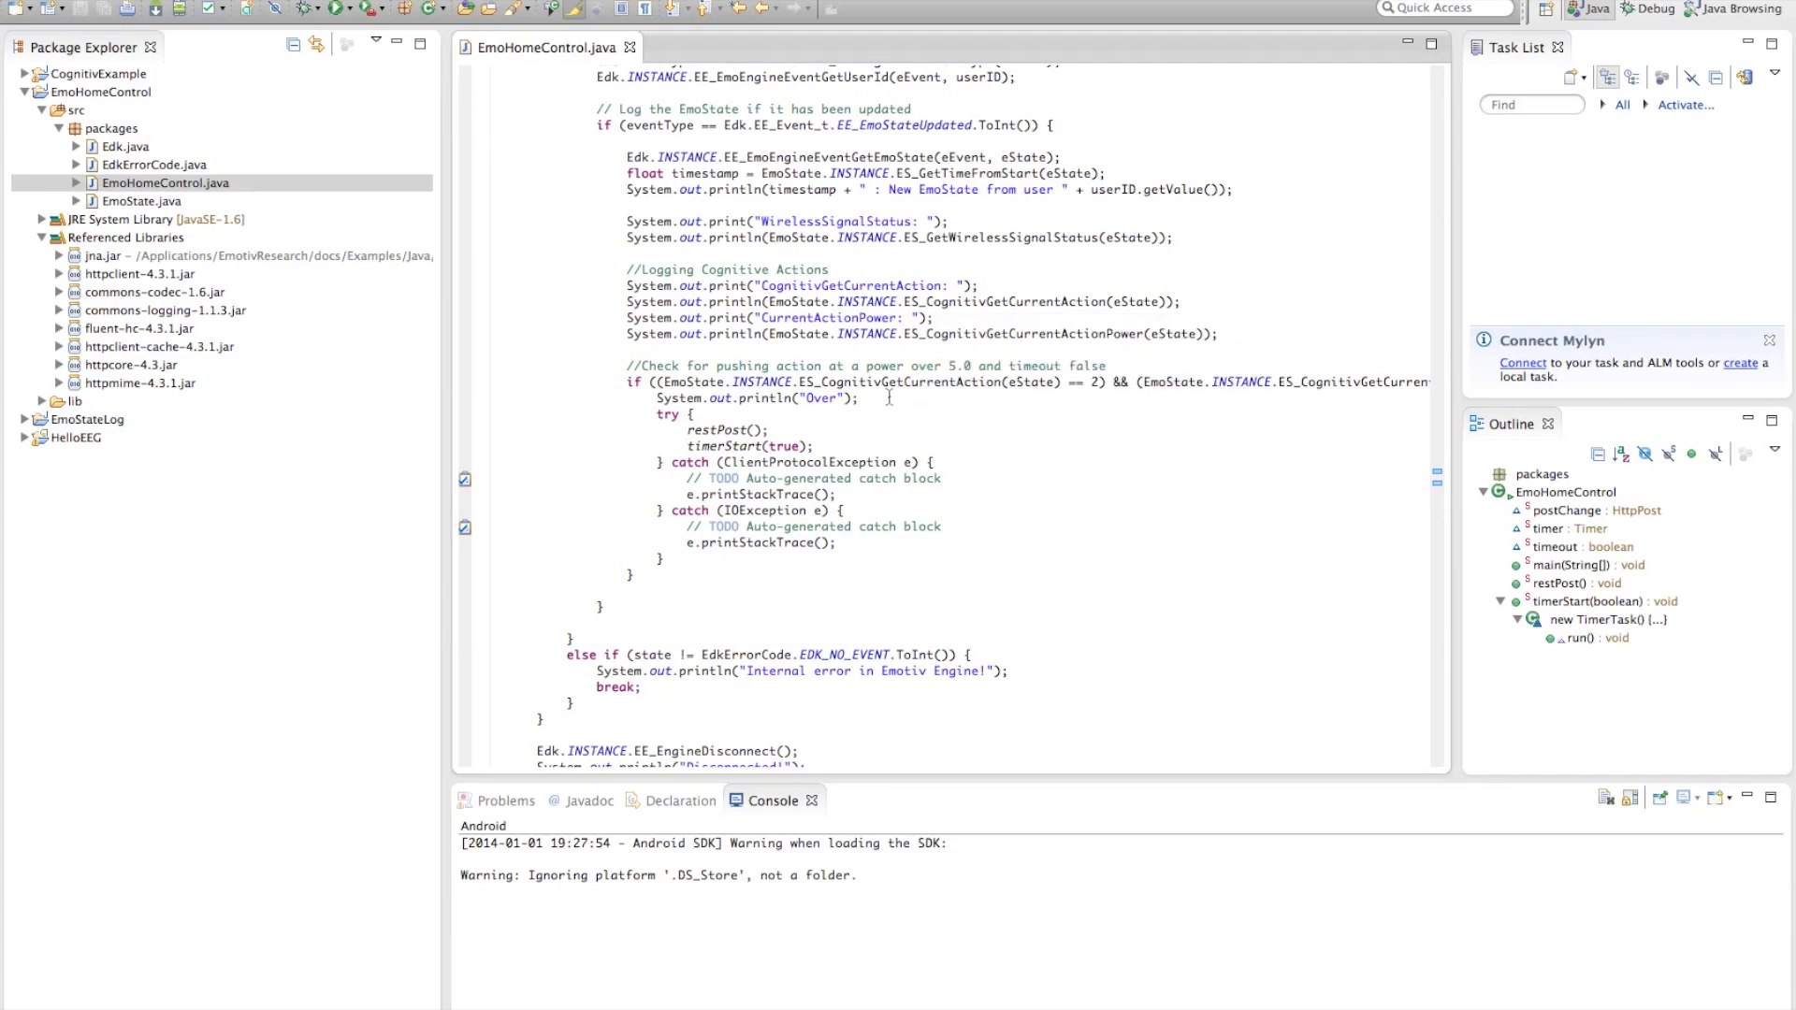
pyautogui.moveTo(1091, 382)
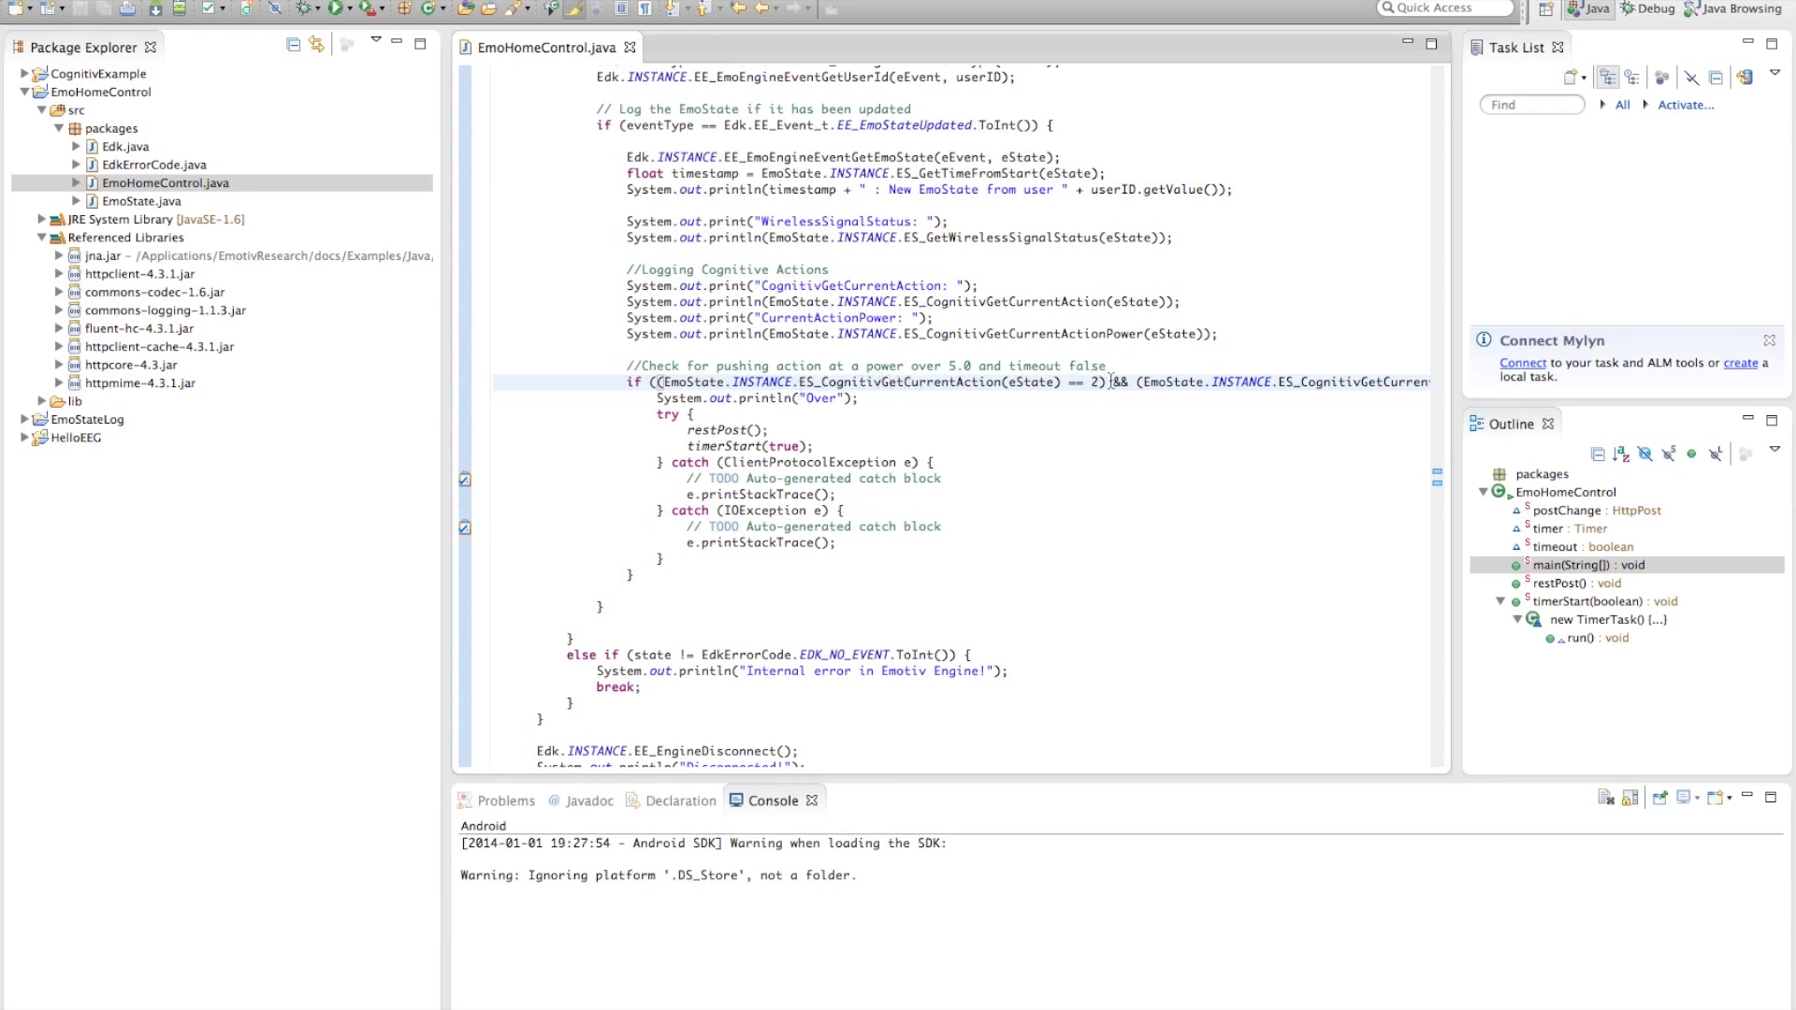
# Step: Scroll right to read the full condition: power above 0.5 and timeout false
pyautogui.hscroll(3)
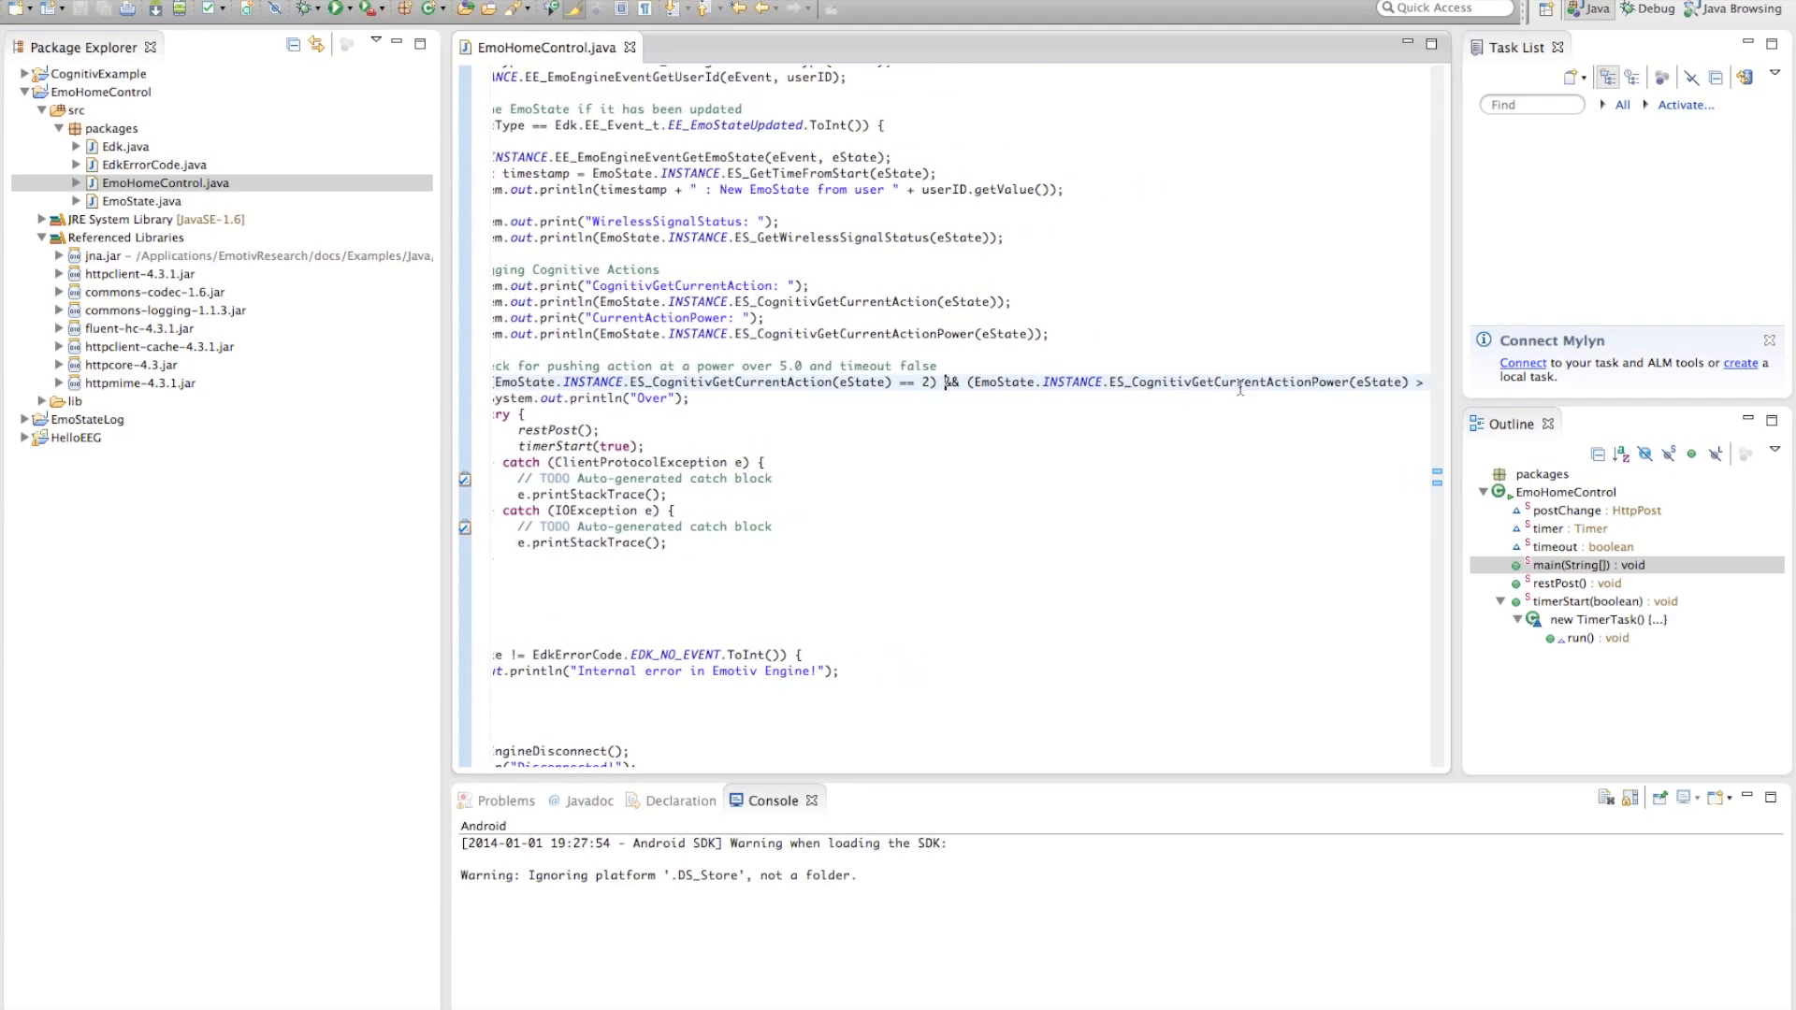
pyautogui.hscroll(3)
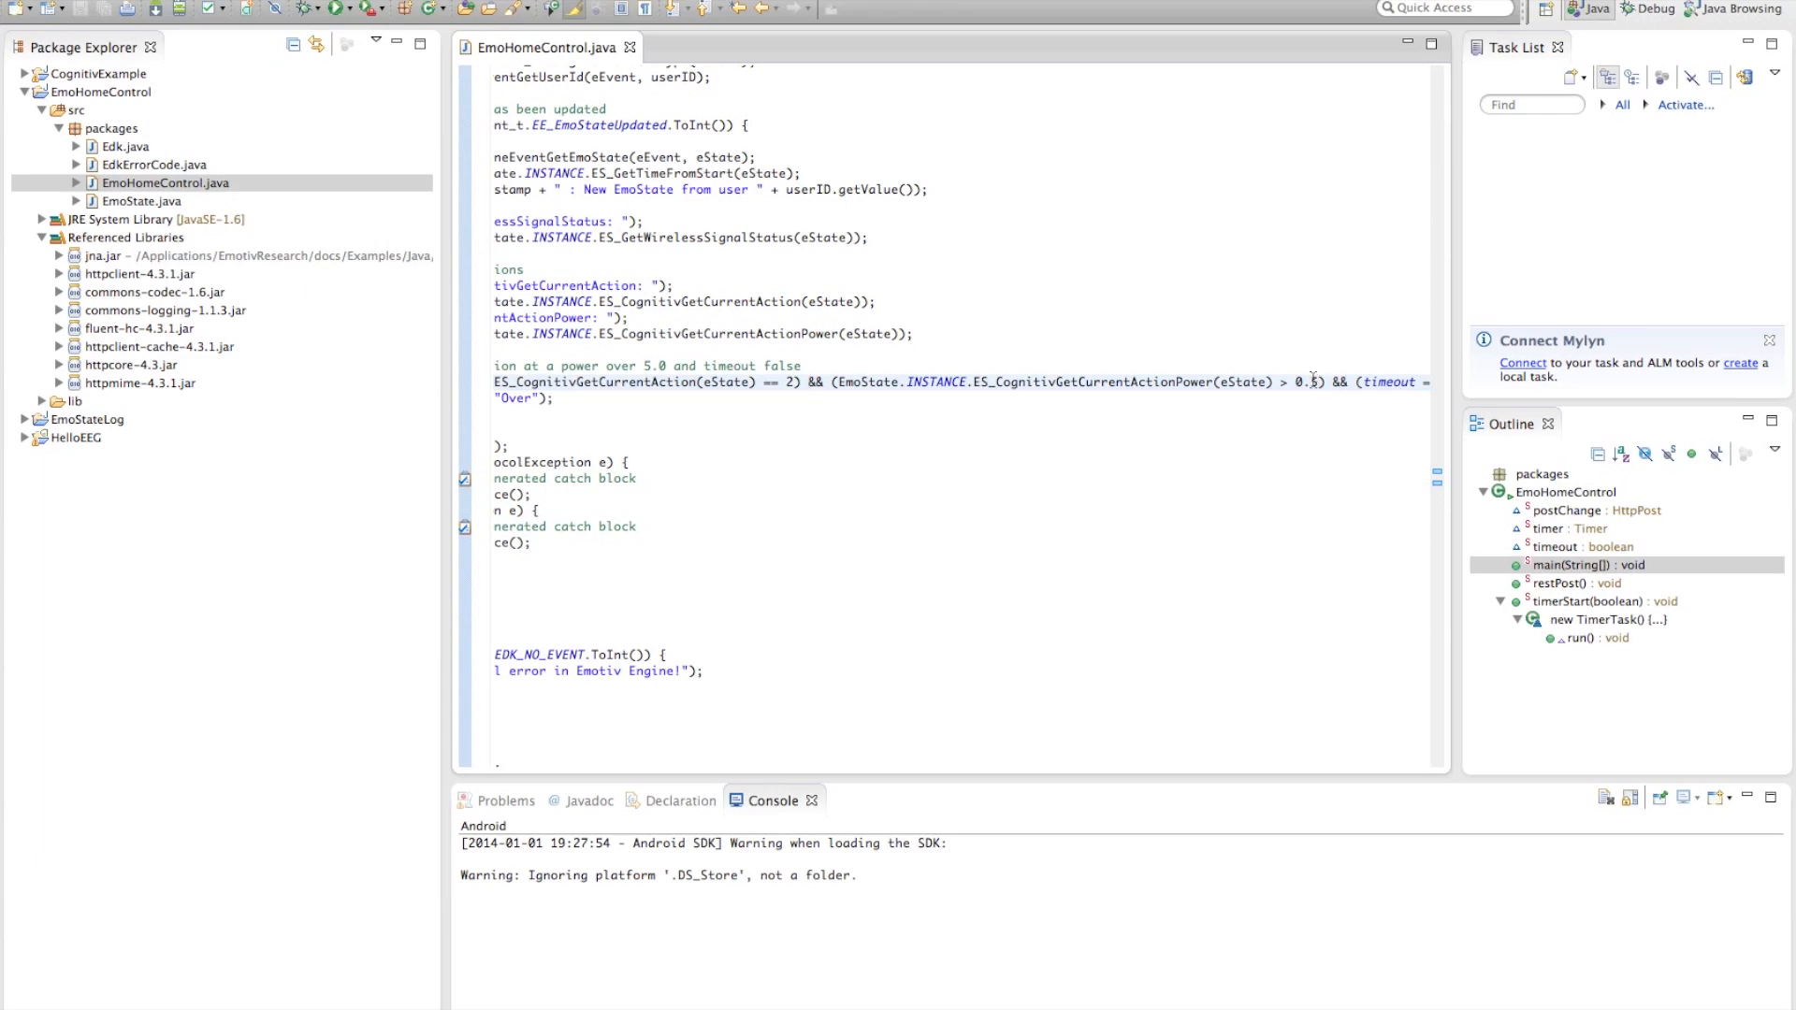
pyautogui.hscroll(3)
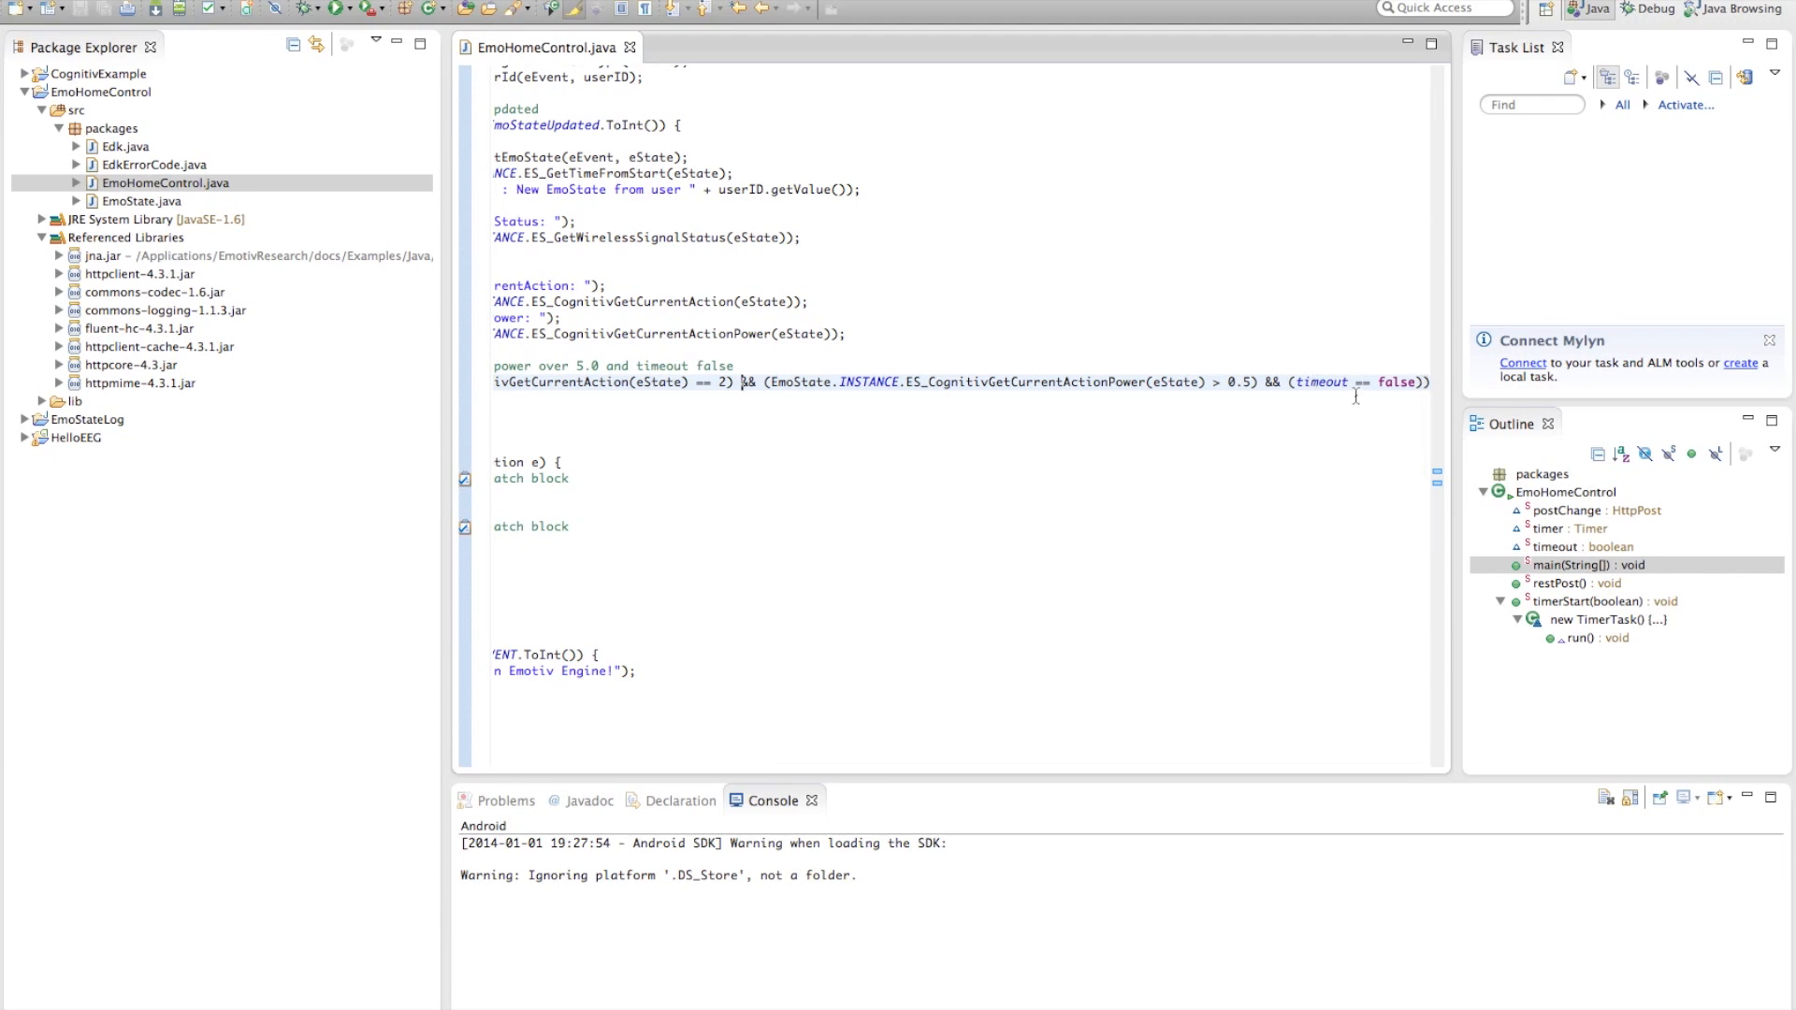
pyautogui.hscroll(3)
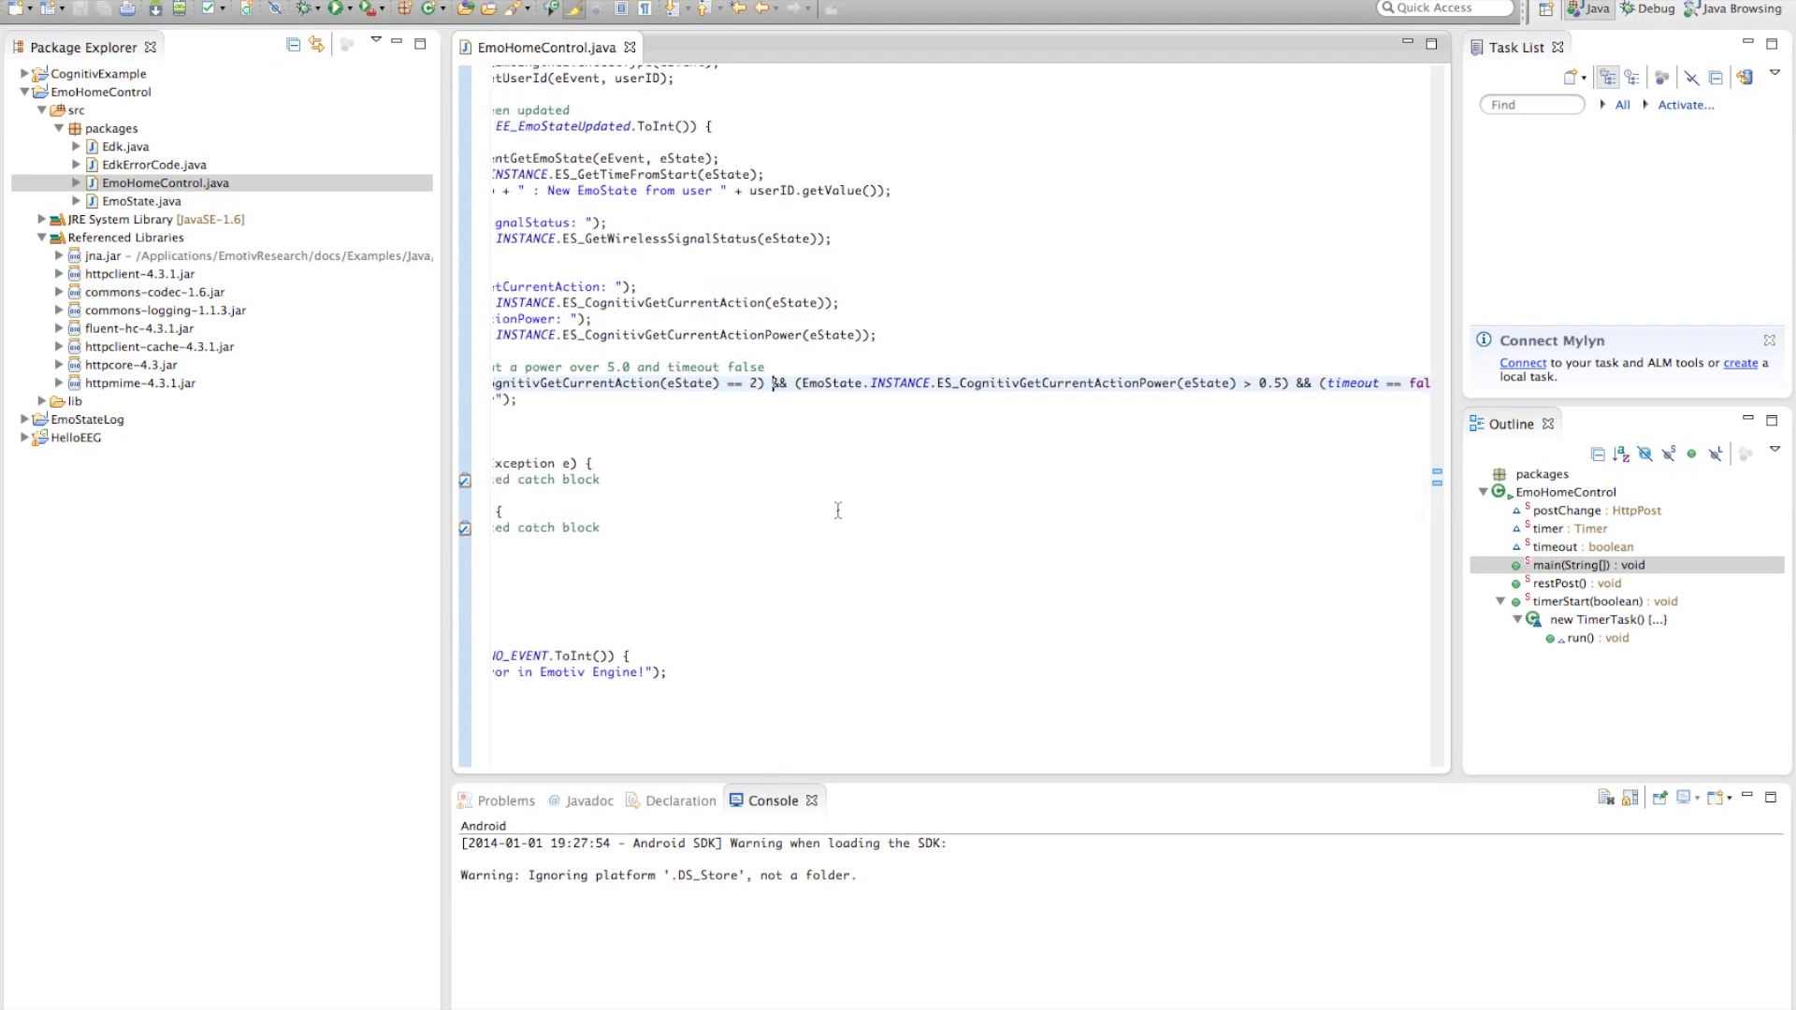
pyautogui.hscroll(-3)
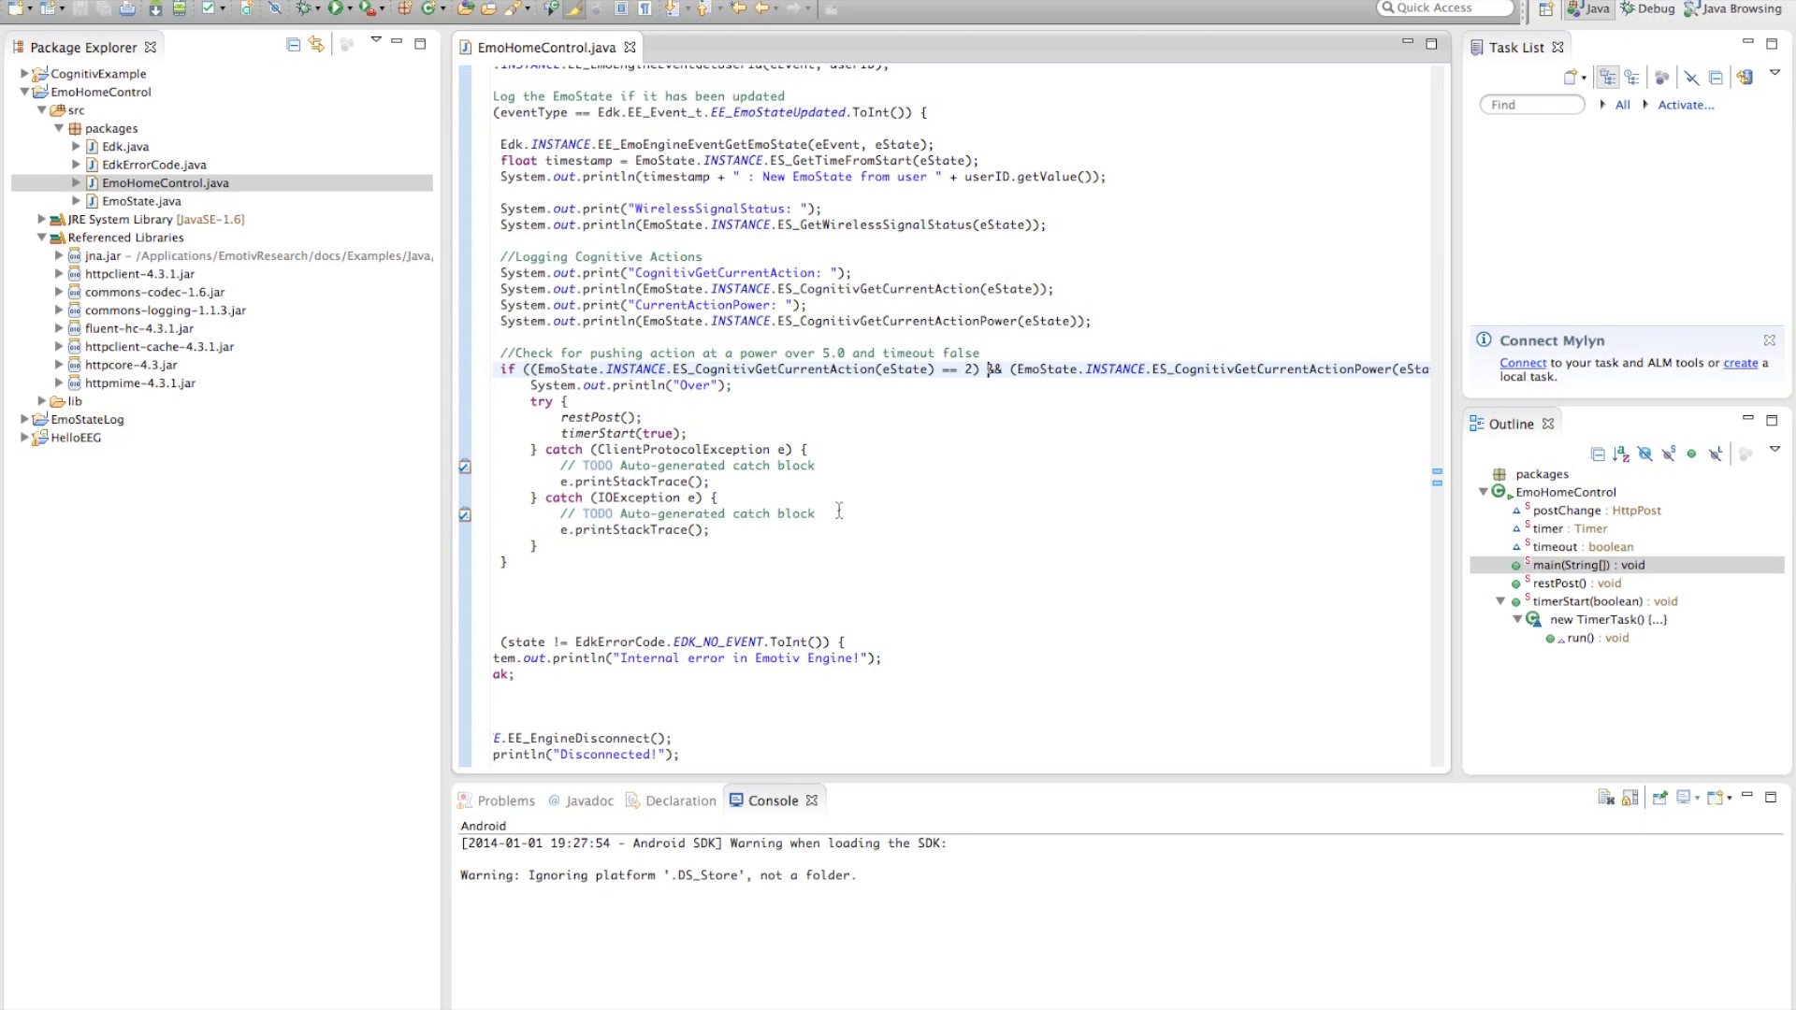
pyautogui.hscroll(3)
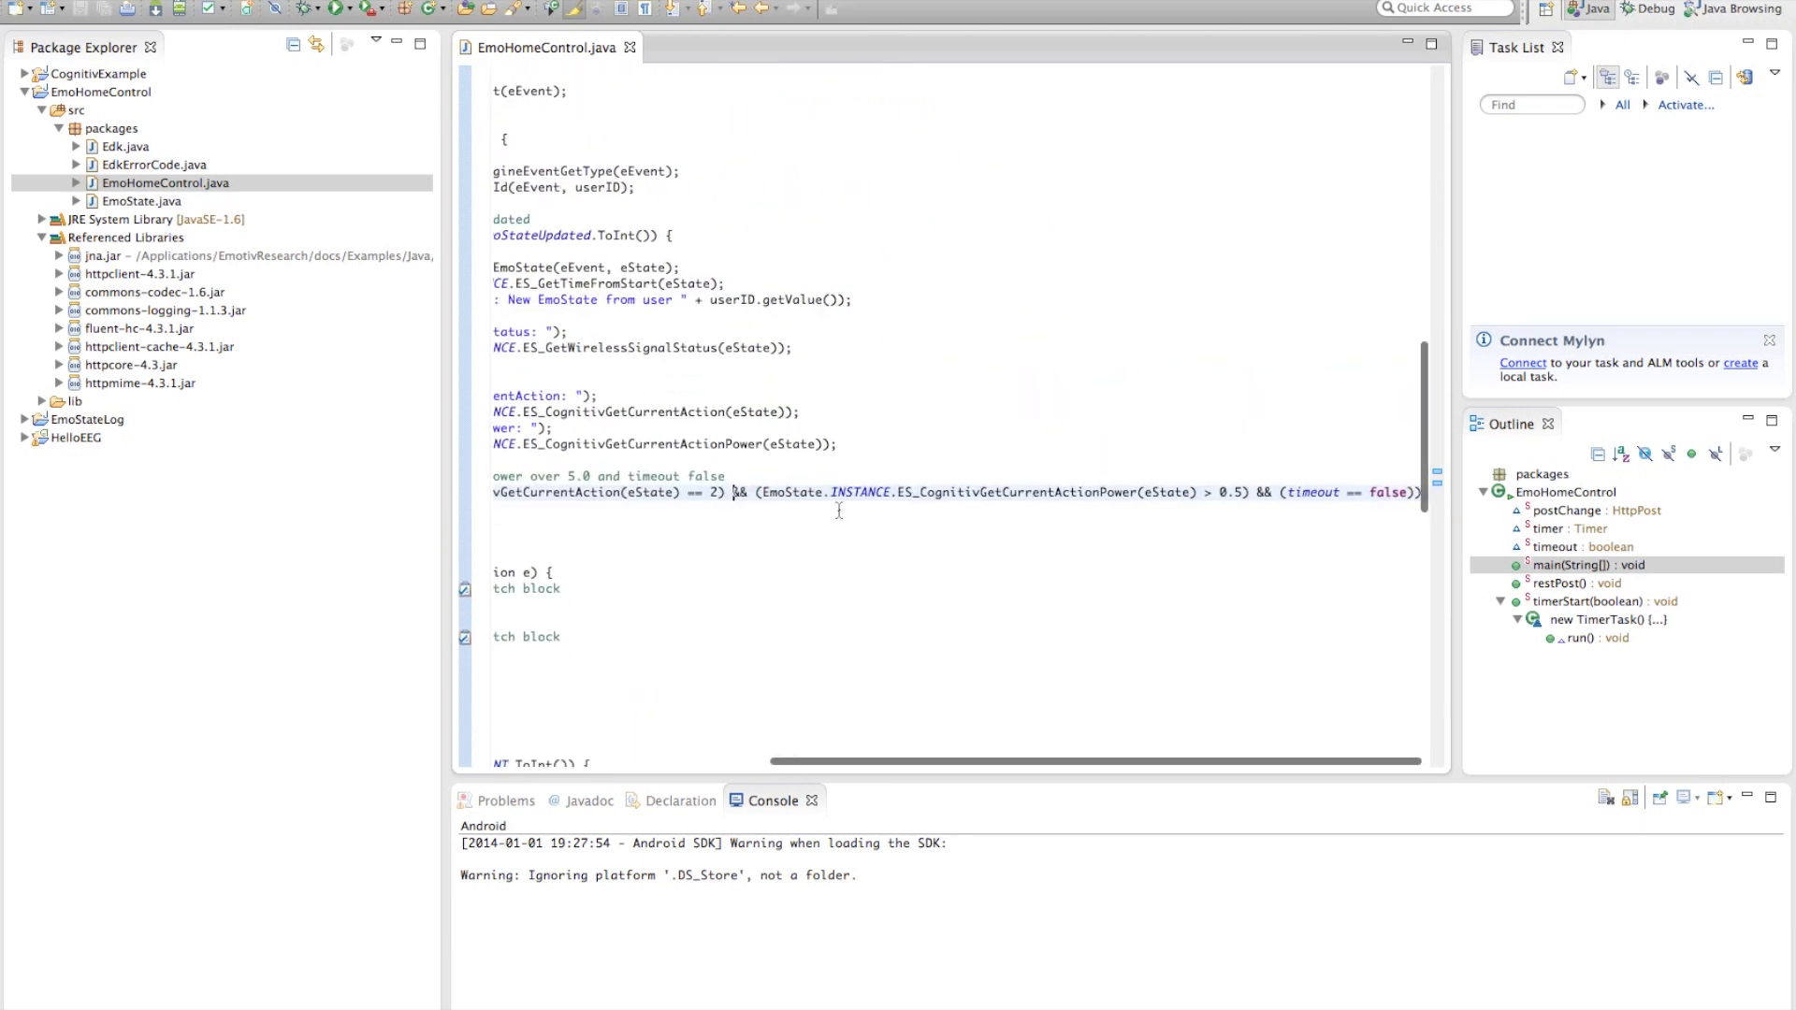
pyautogui.scroll(-3)
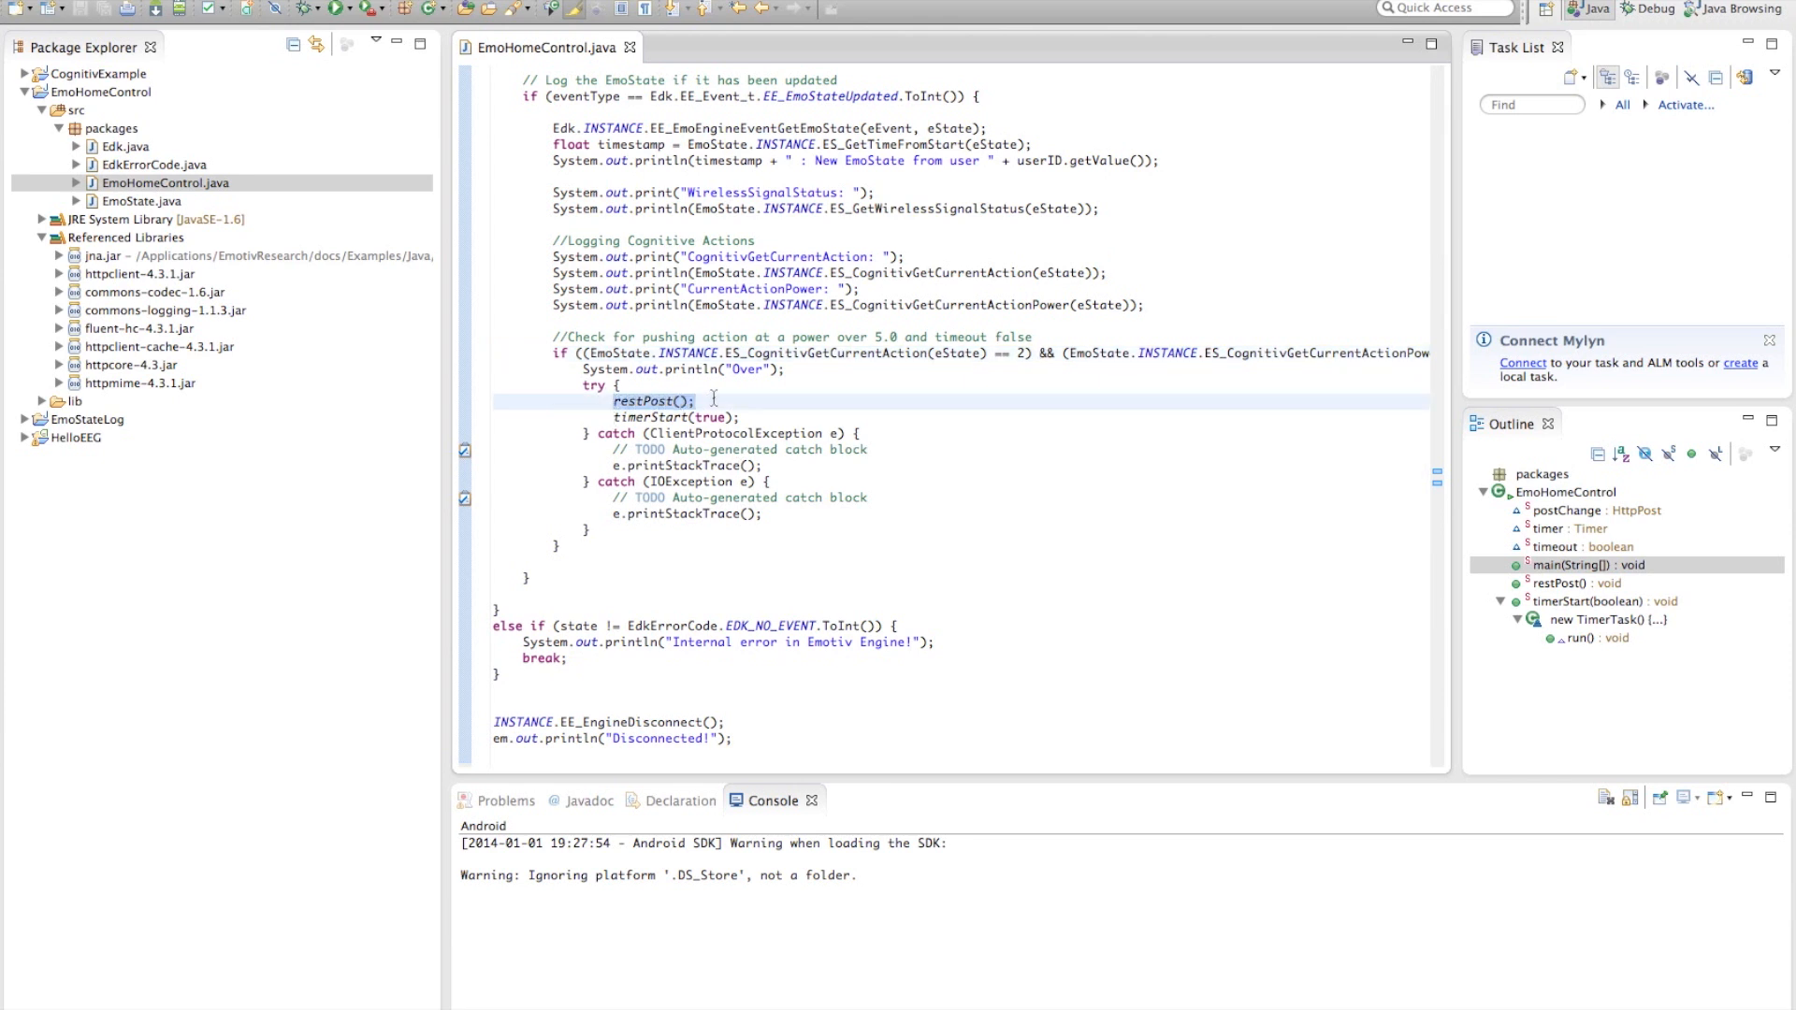
pyautogui.click(700, 402)
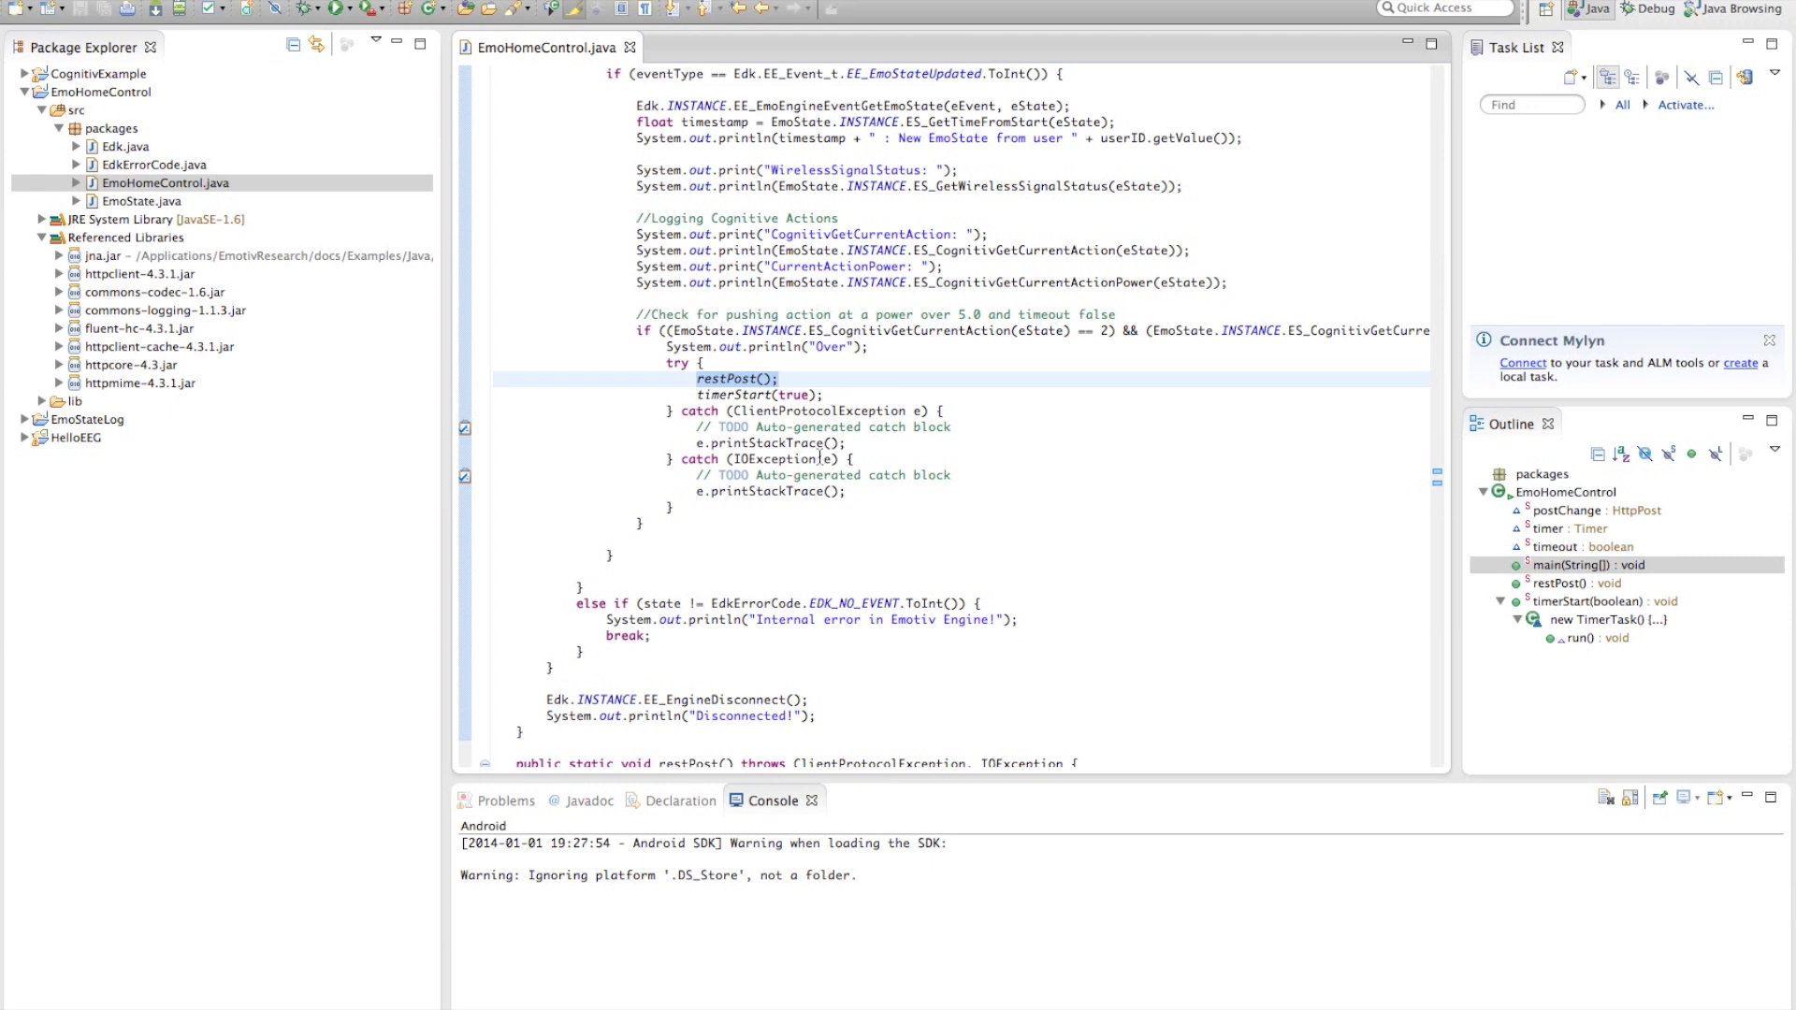
# Step: Scroll to restPost's status-request URL and its switch cases 0 and 255
pyautogui.scroll(-3)
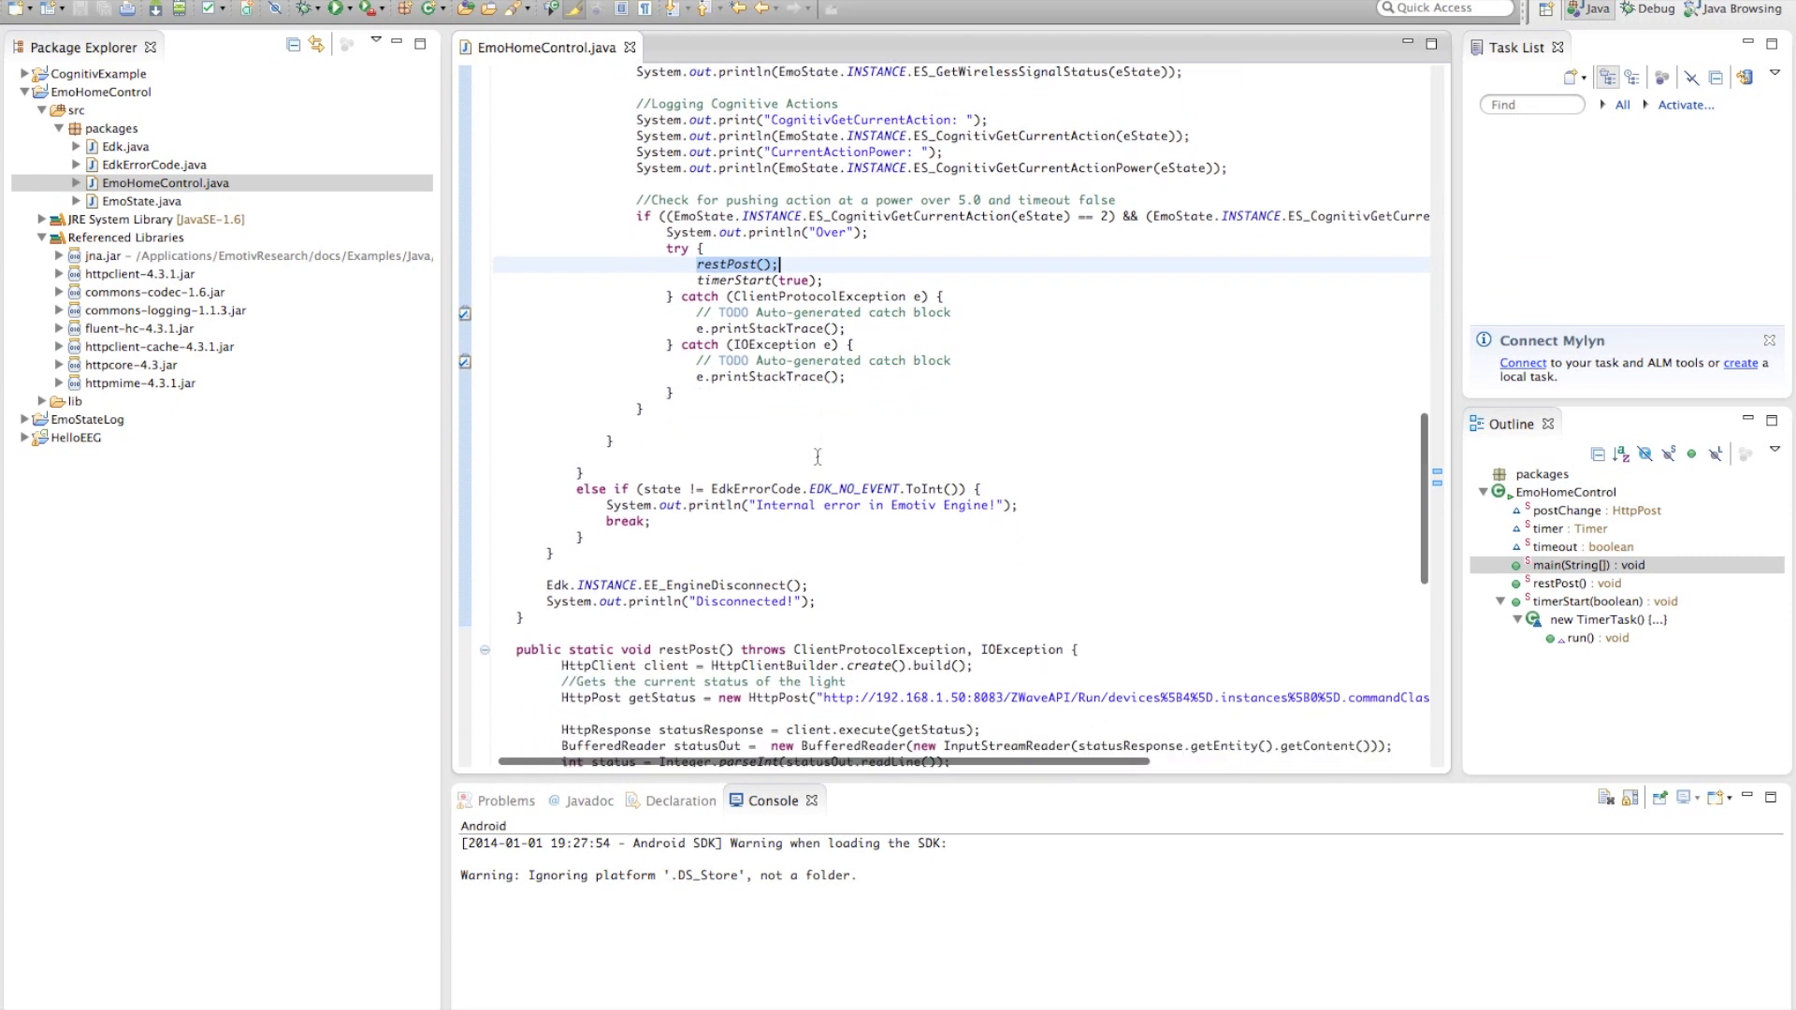
pyautogui.scroll(-3)
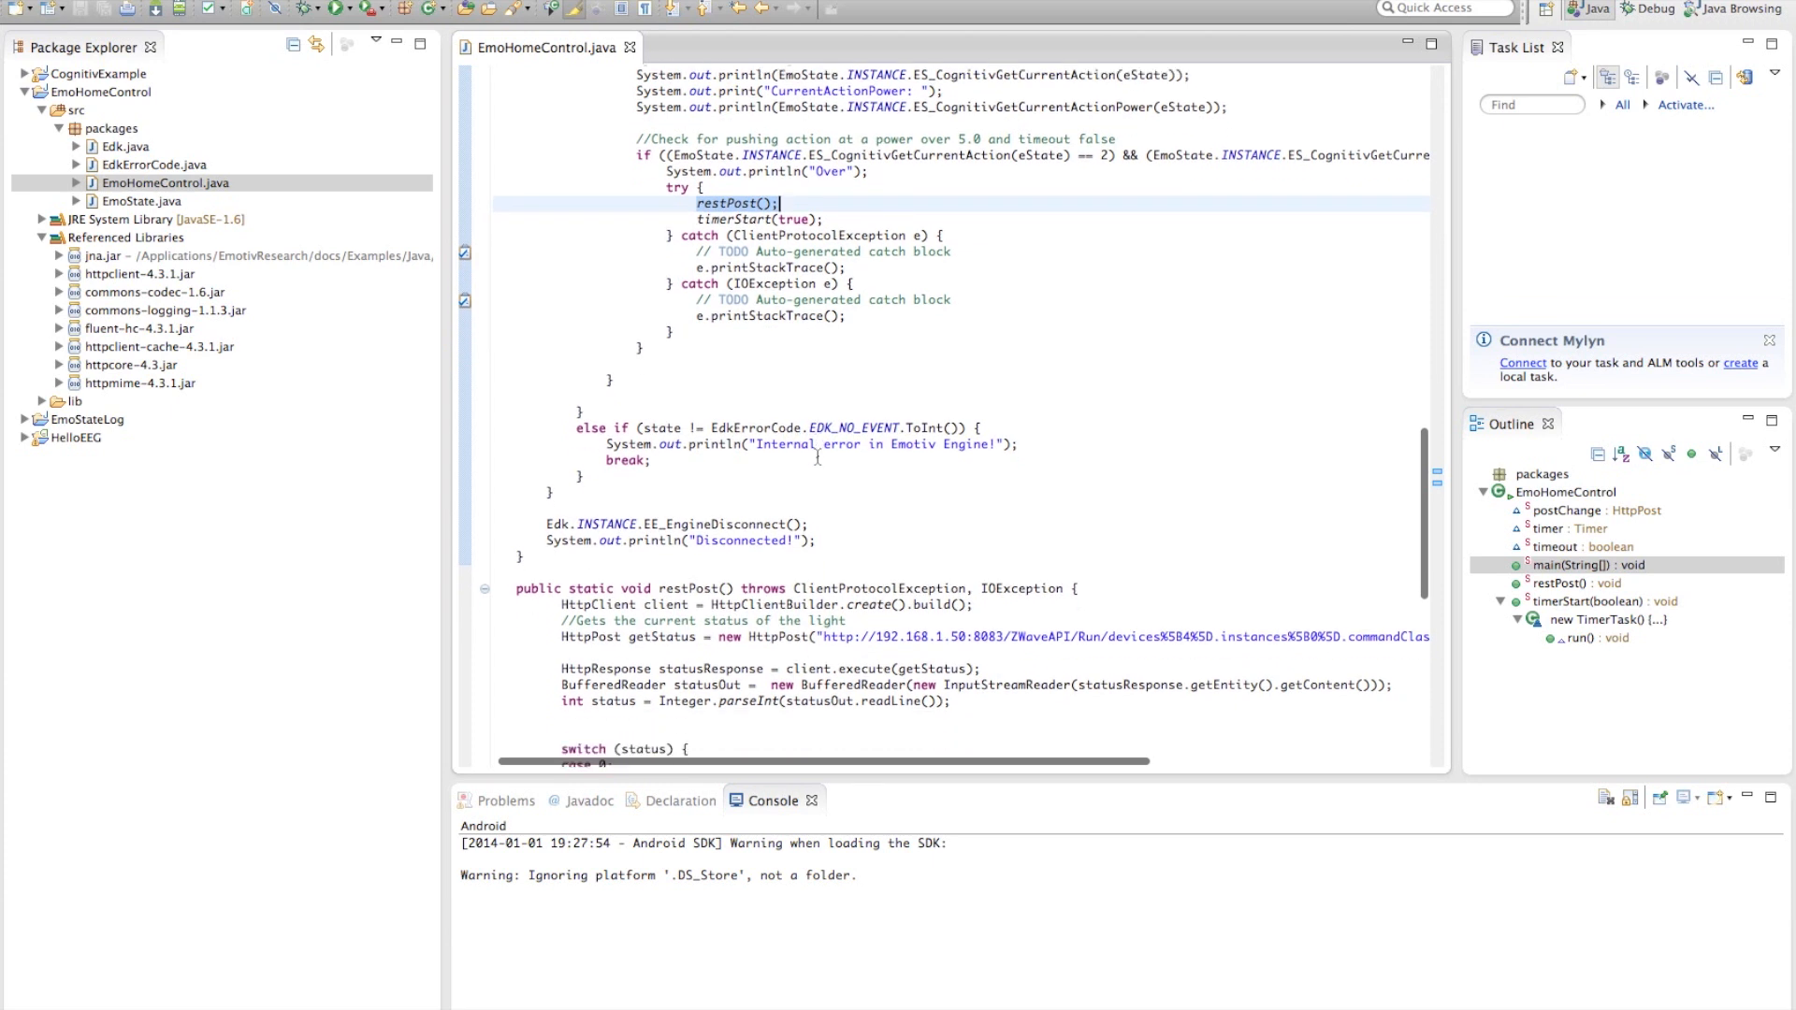
pyautogui.scroll(-3)
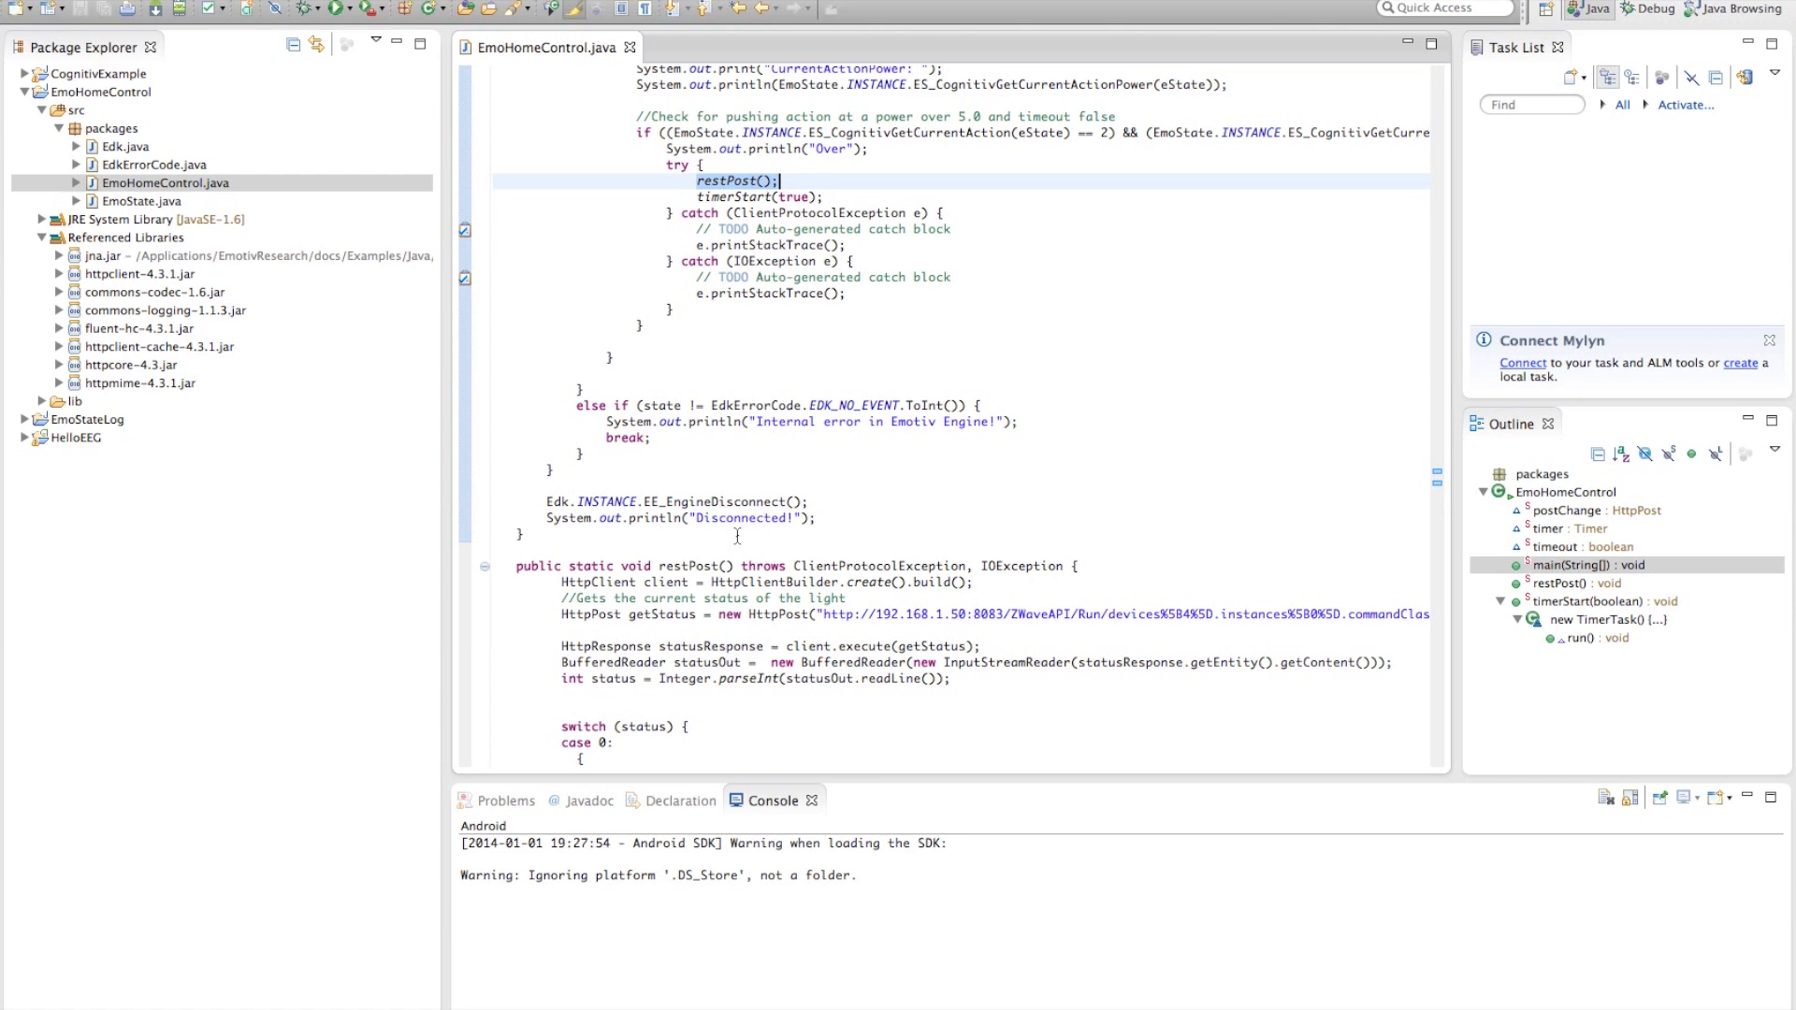
pyautogui.scroll(-3)
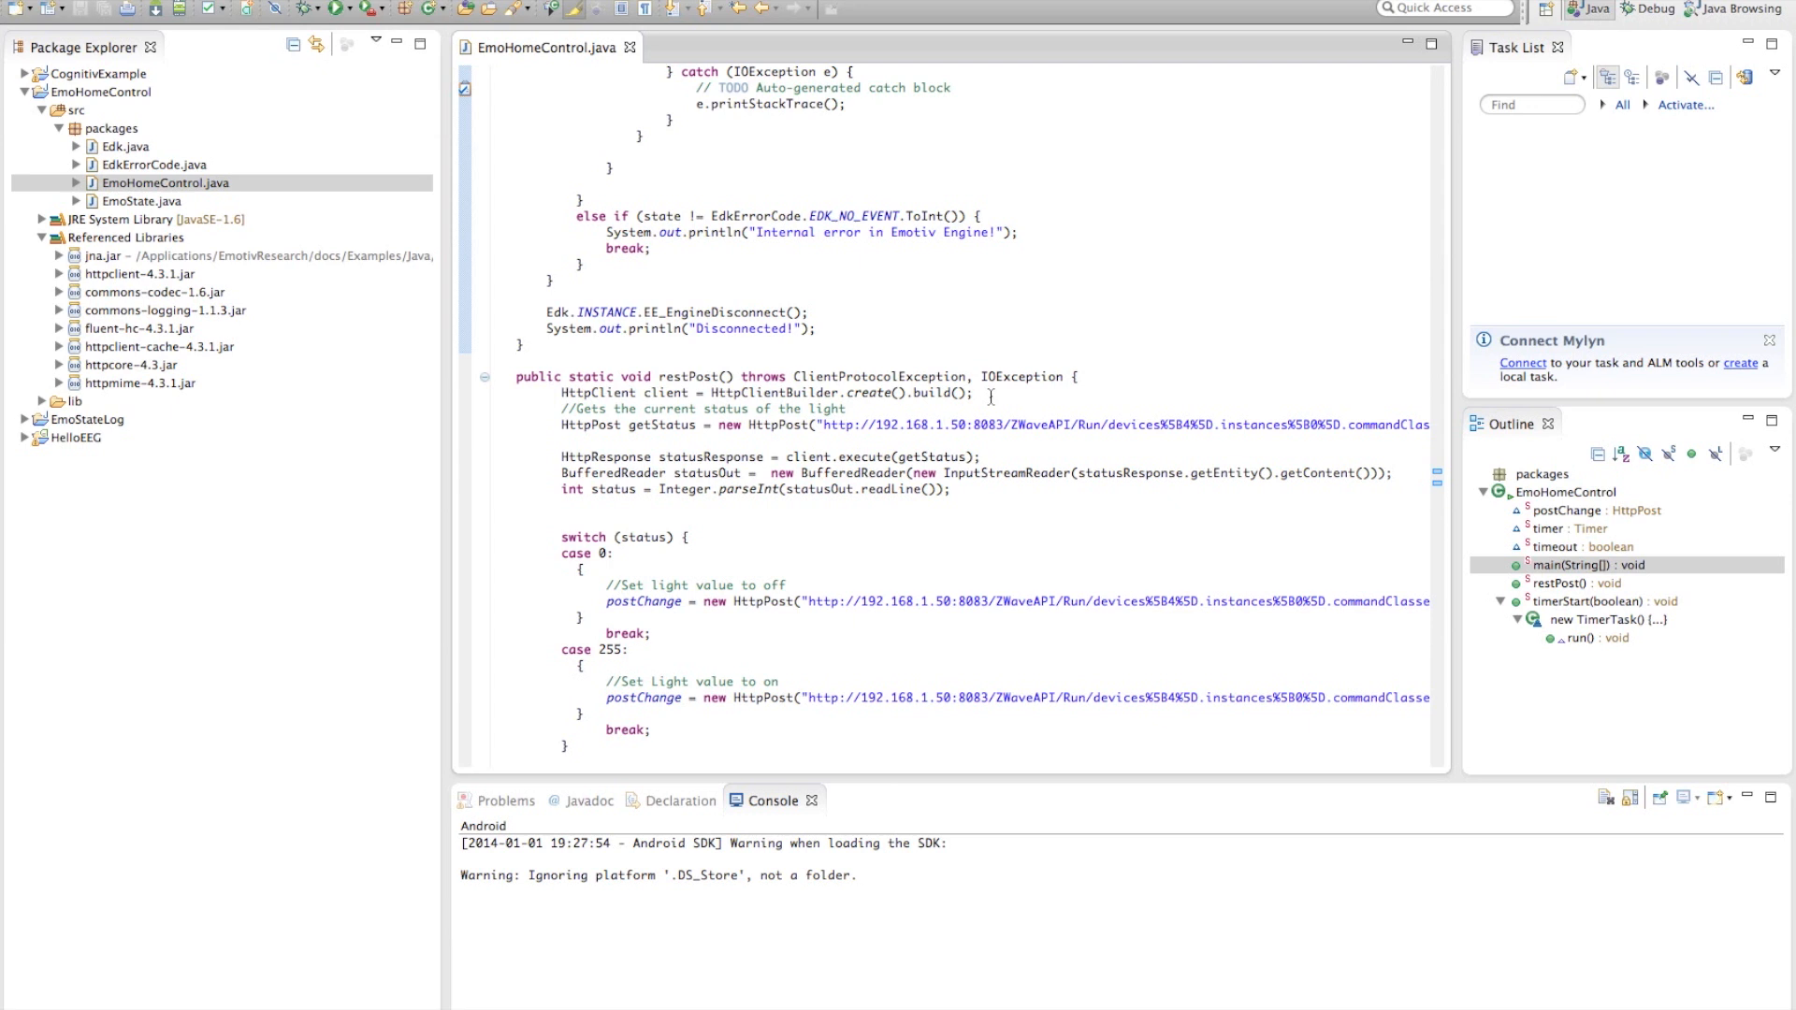
pyautogui.moveTo(819, 435)
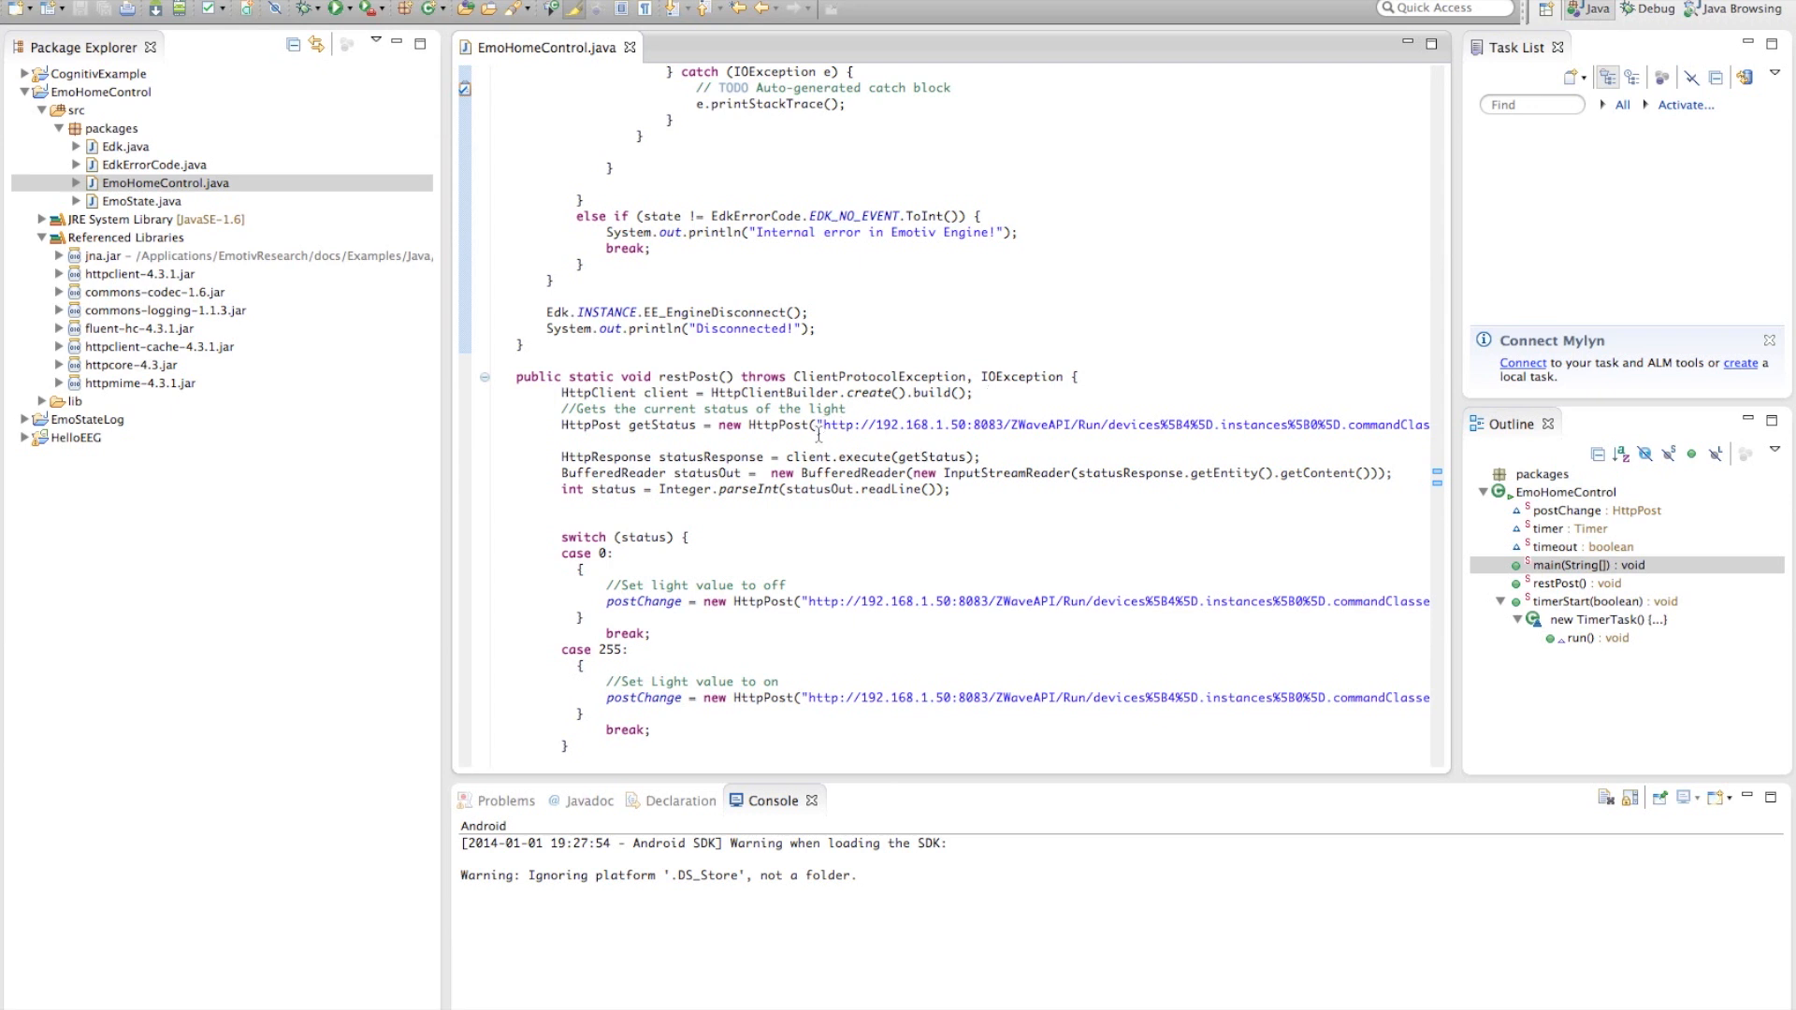
pyautogui.scroll(-3)
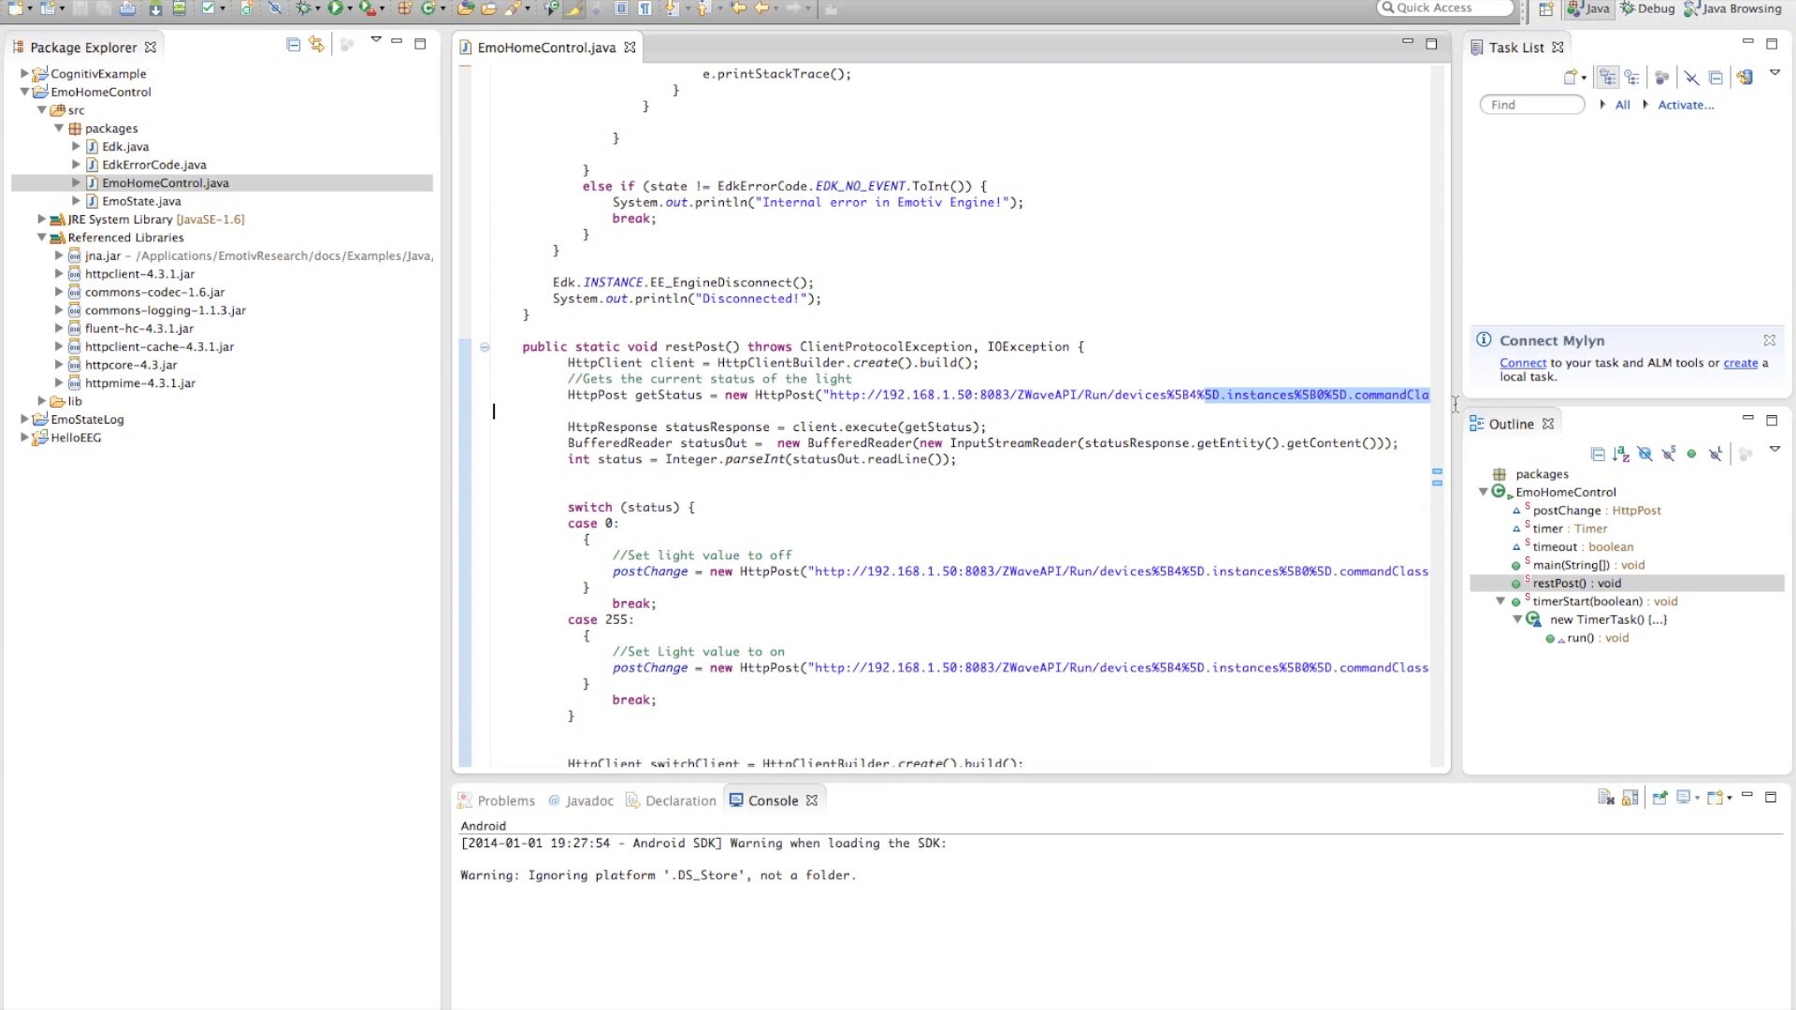
pyautogui.hscroll(3)
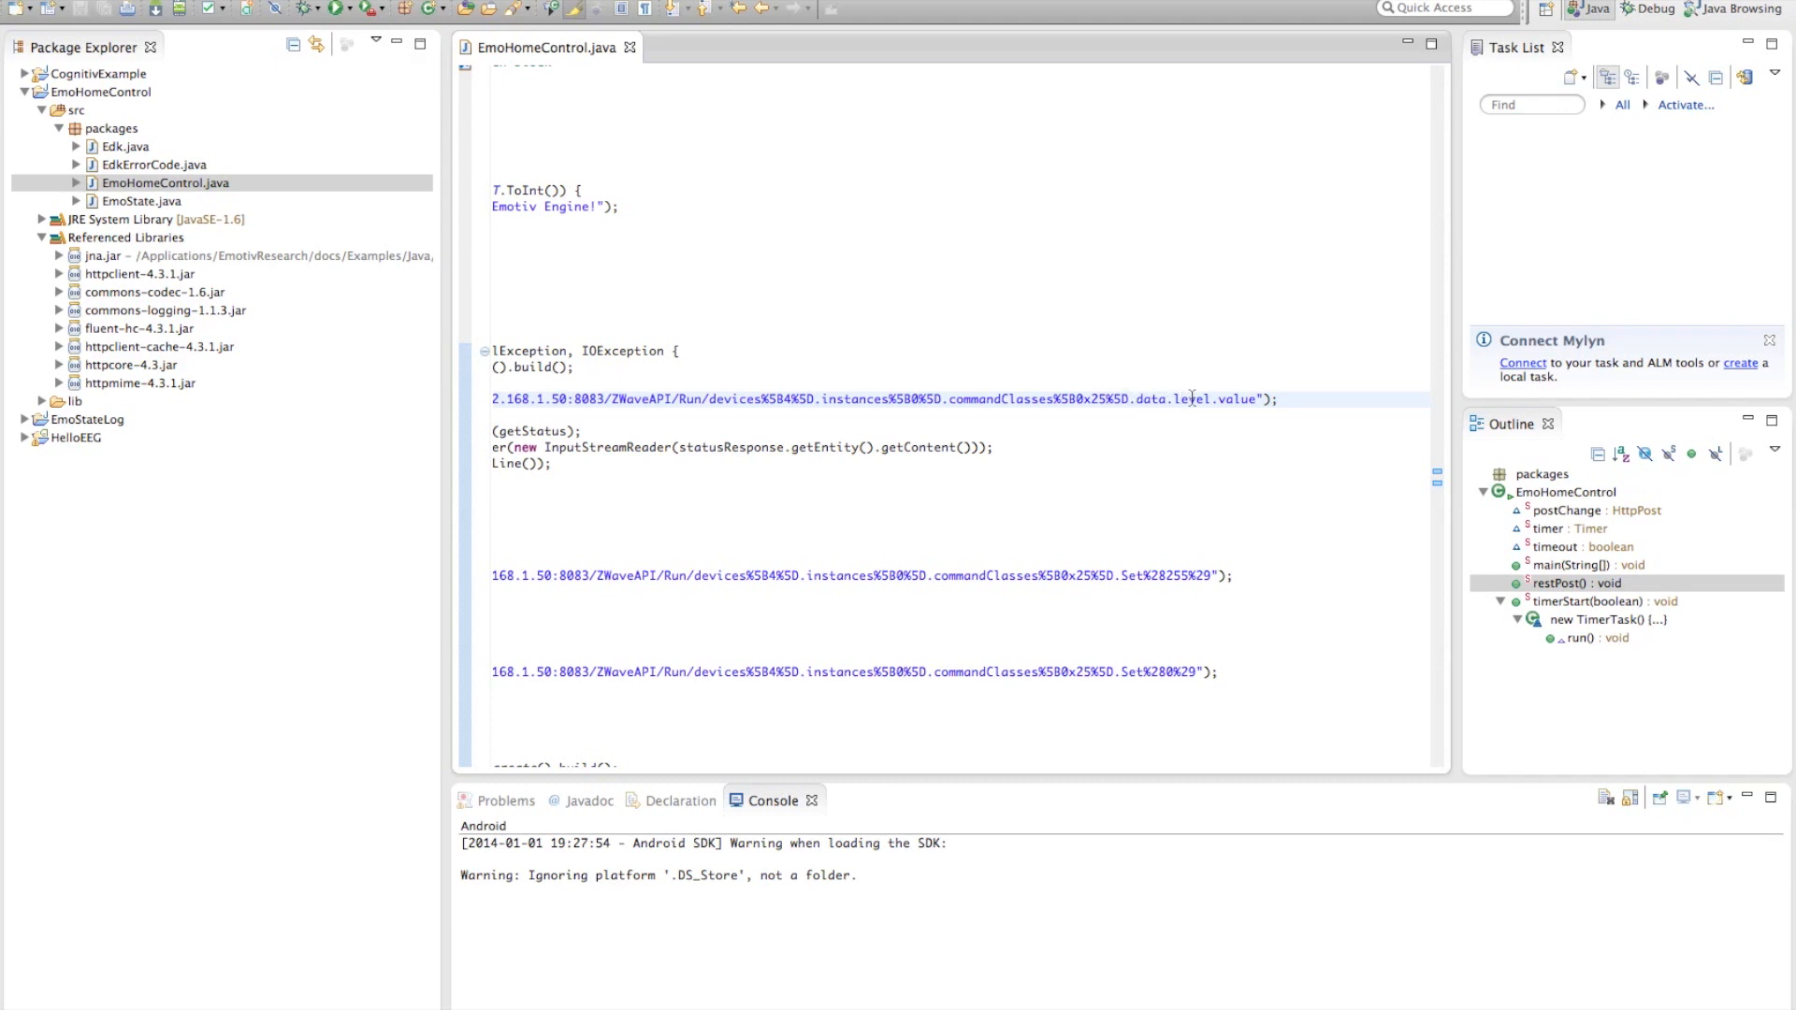
pyautogui.hscroll(3)
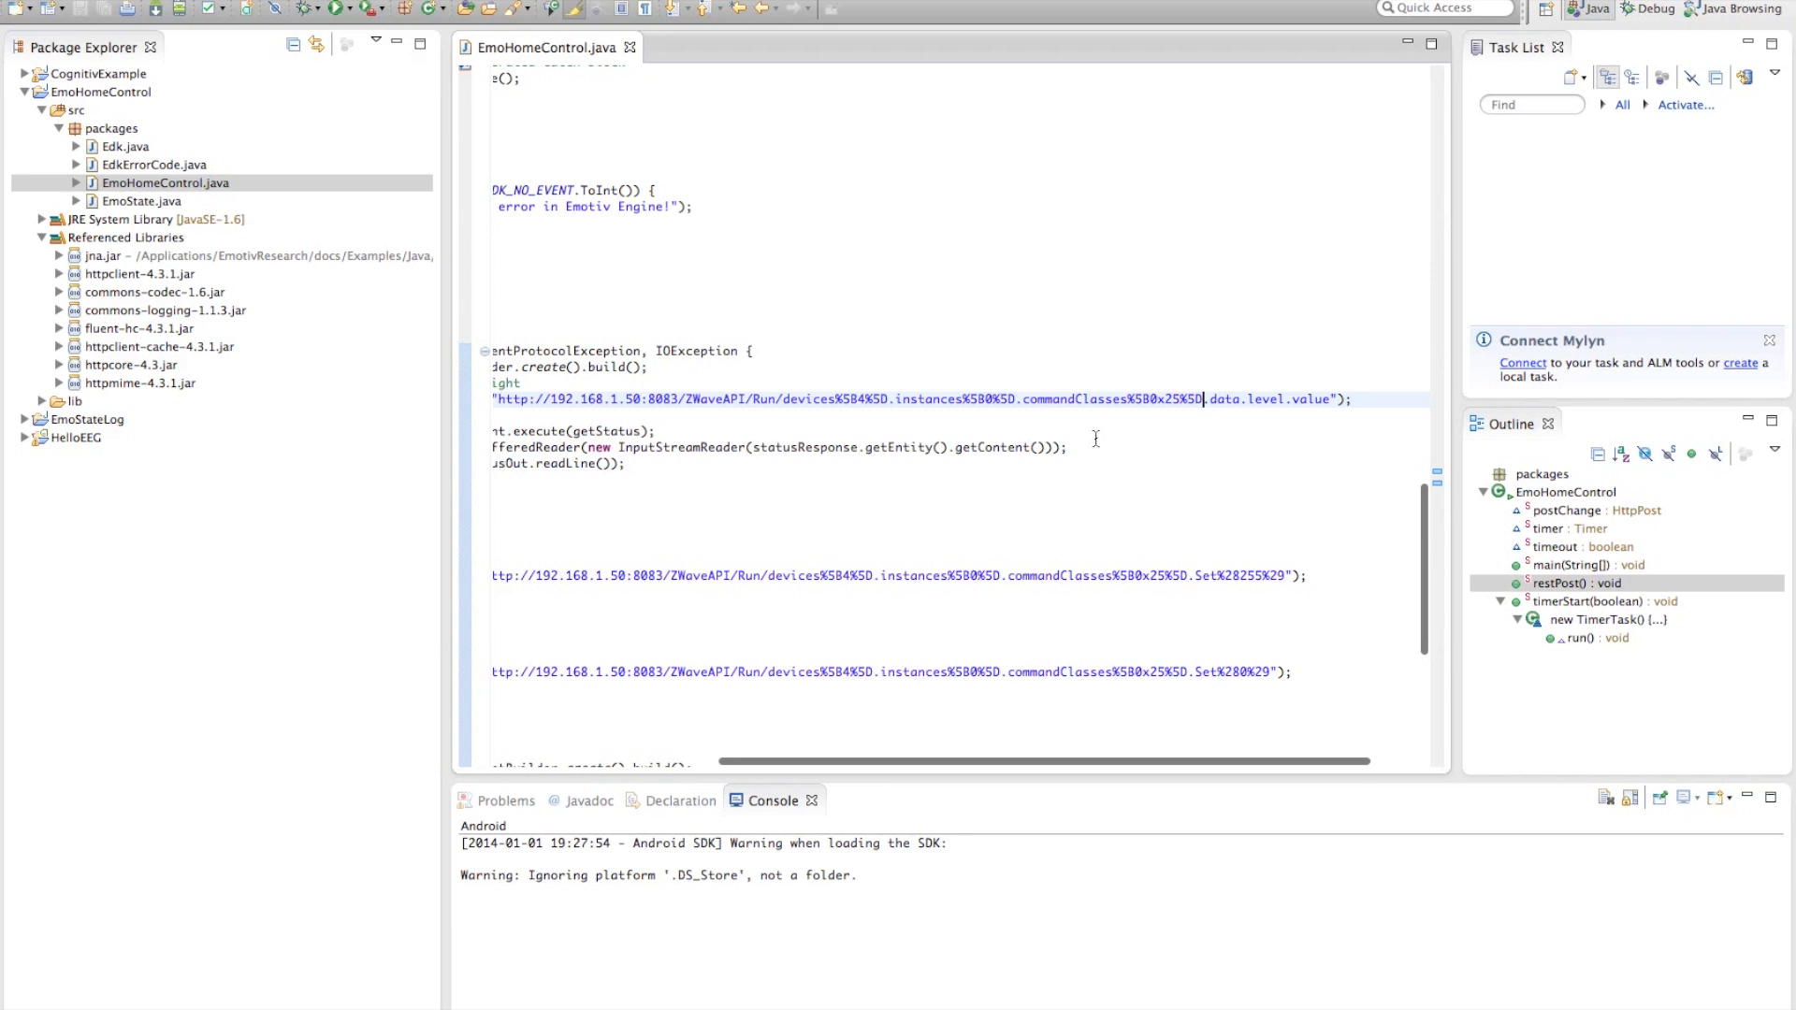
pyautogui.hscroll(-3)
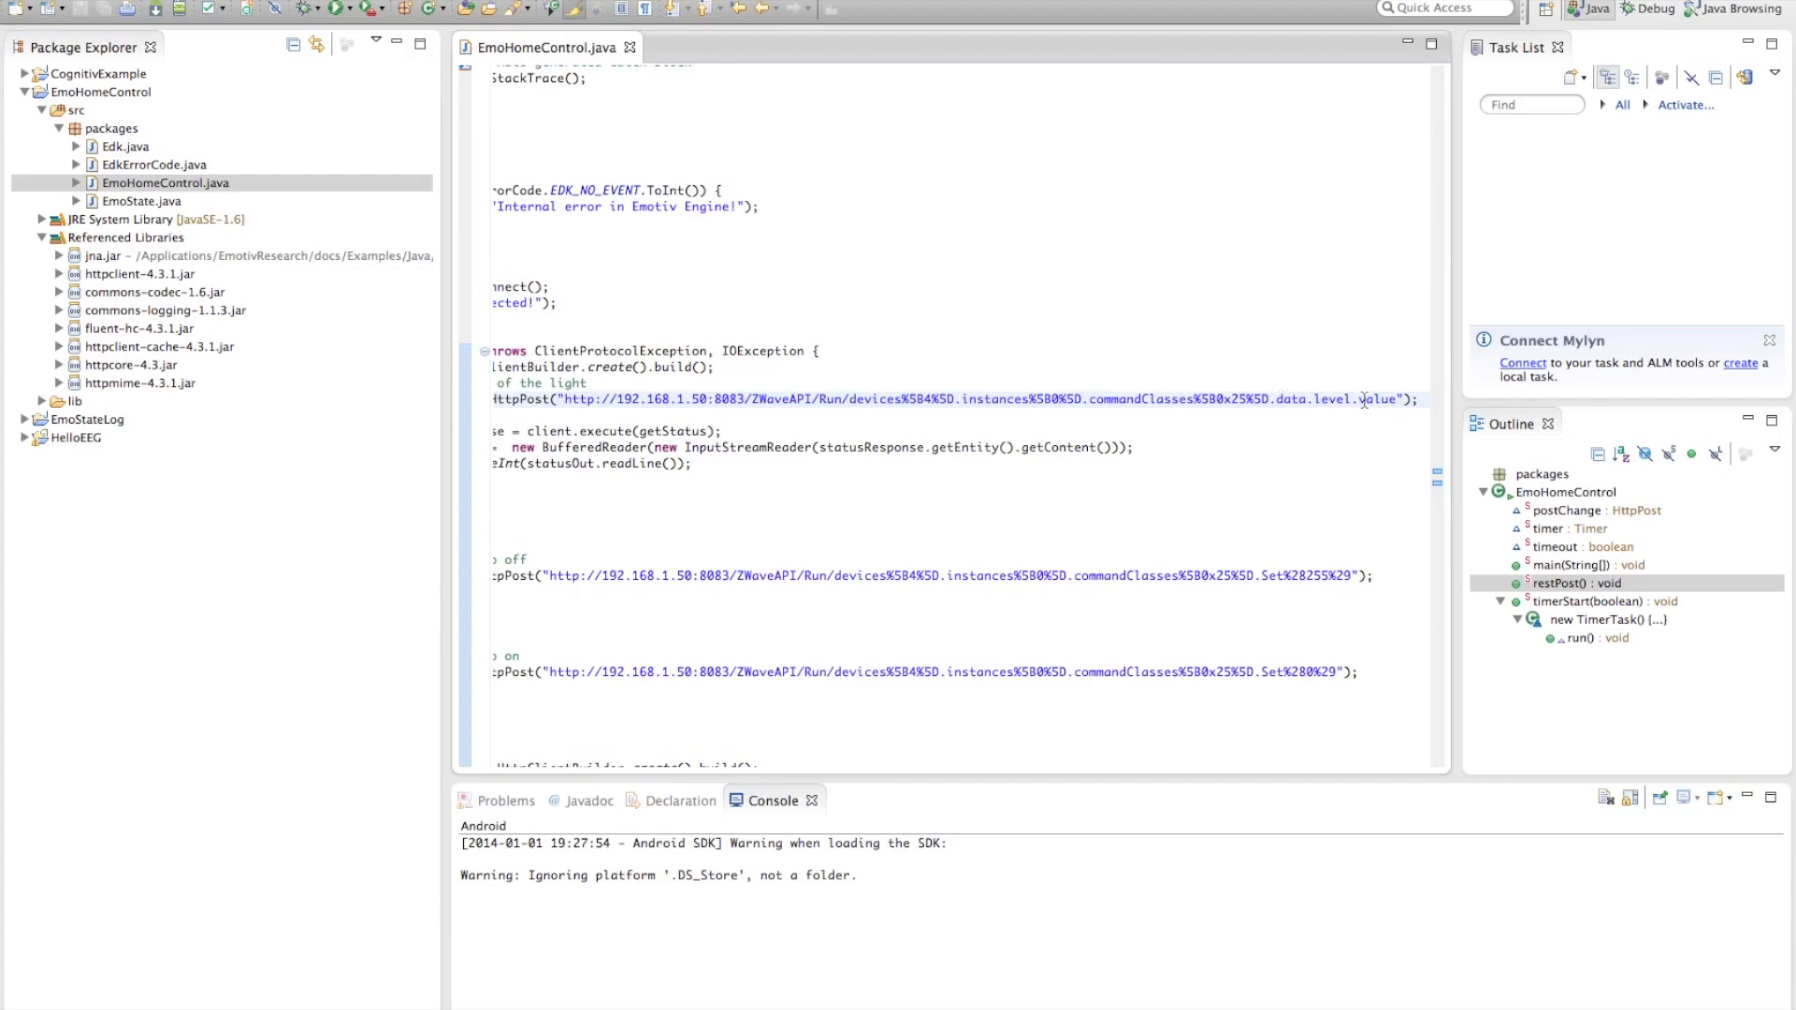
pyautogui.hscroll(3)
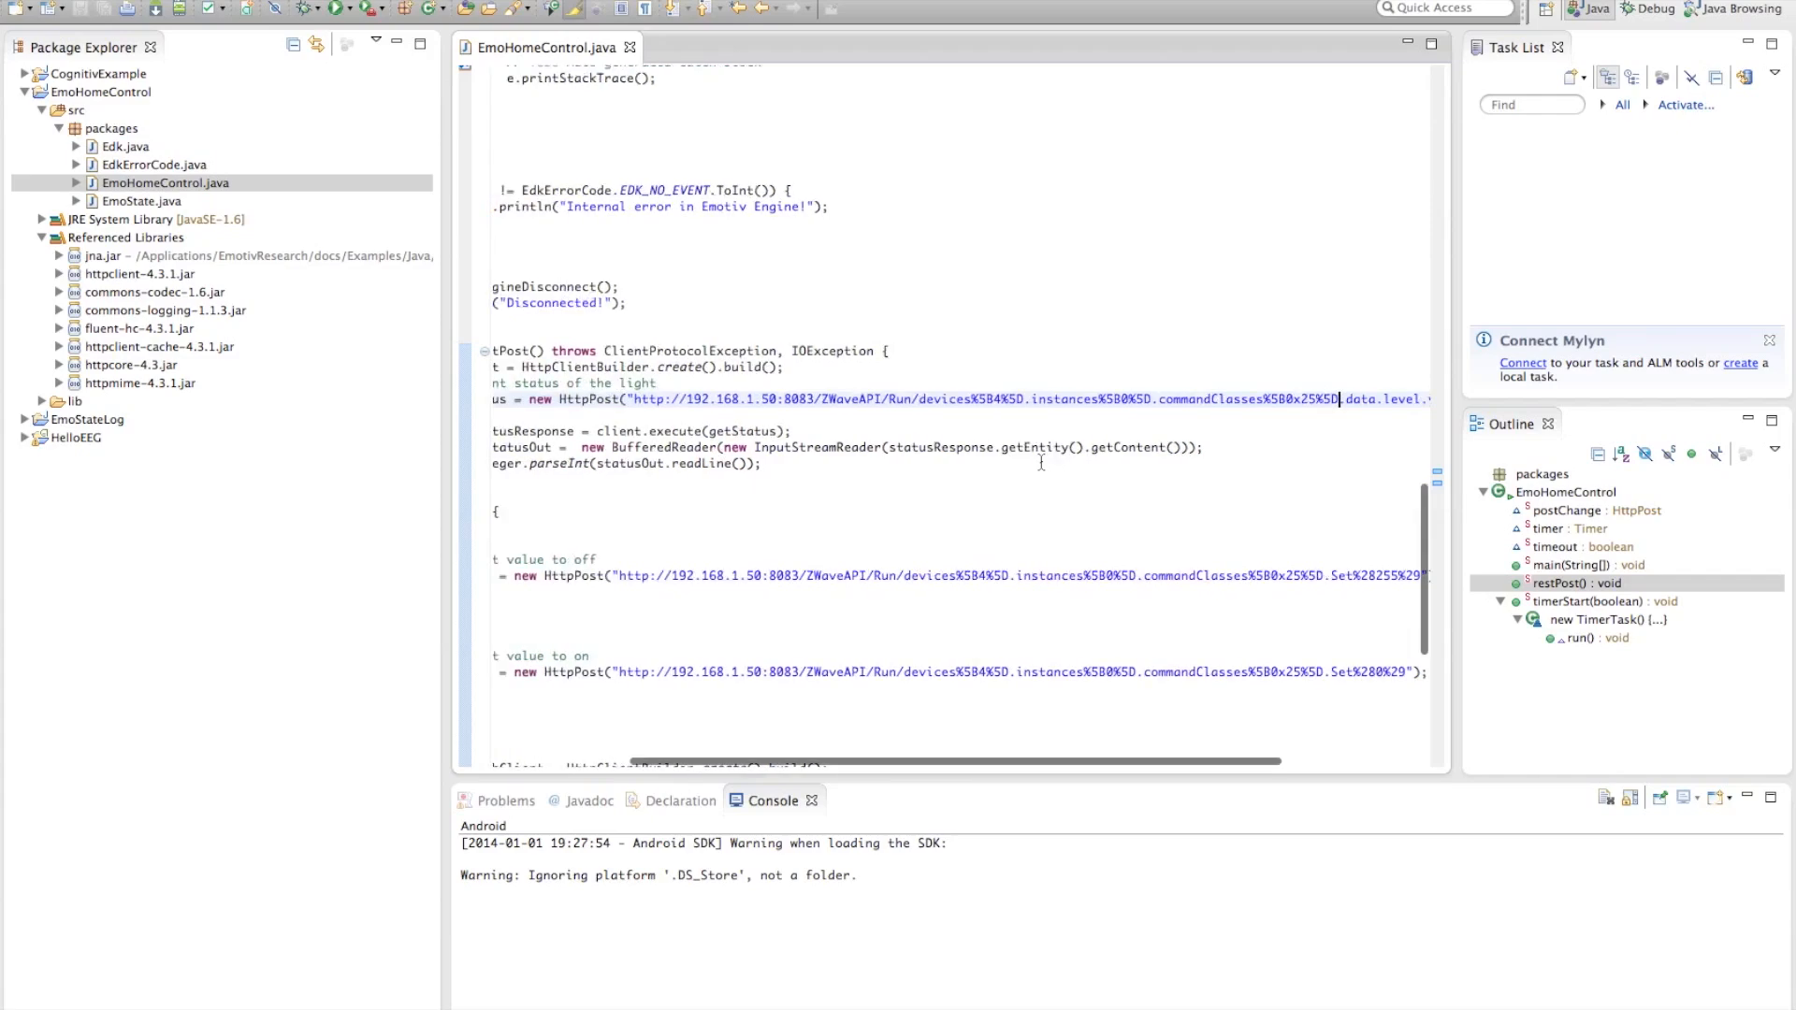
pyautogui.hscroll(-3)
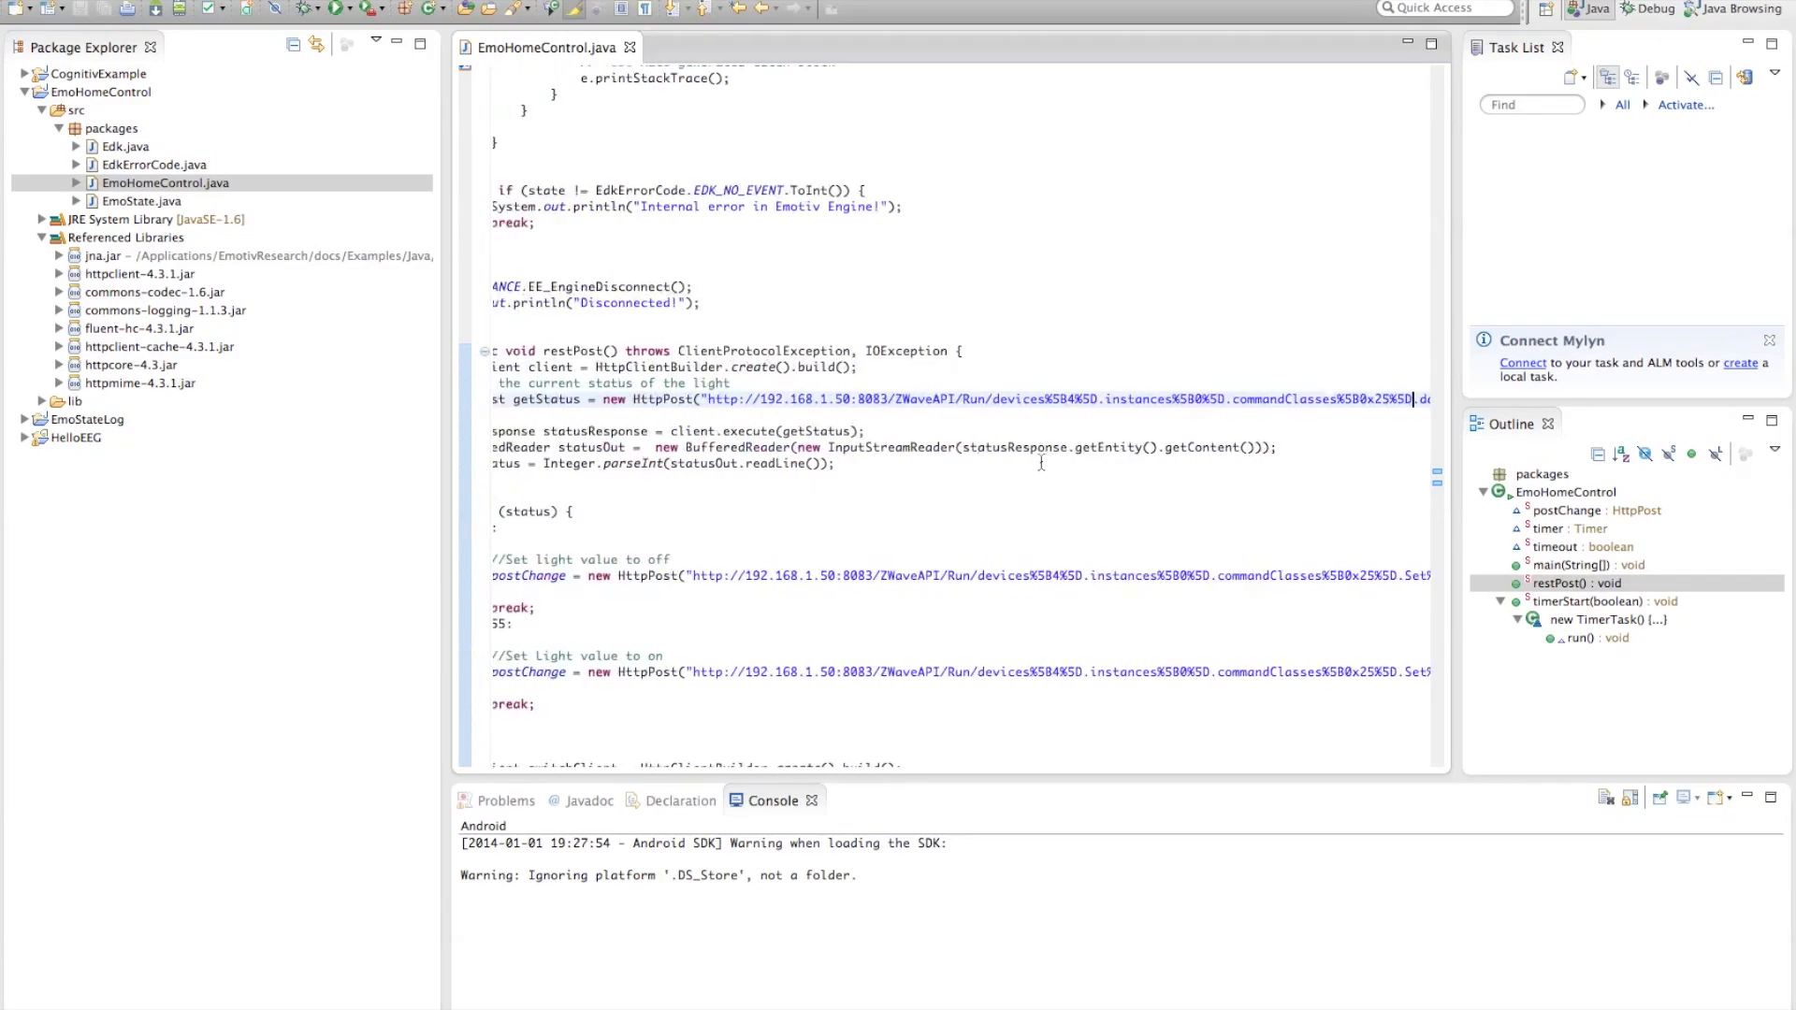
pyautogui.hscroll(-3)
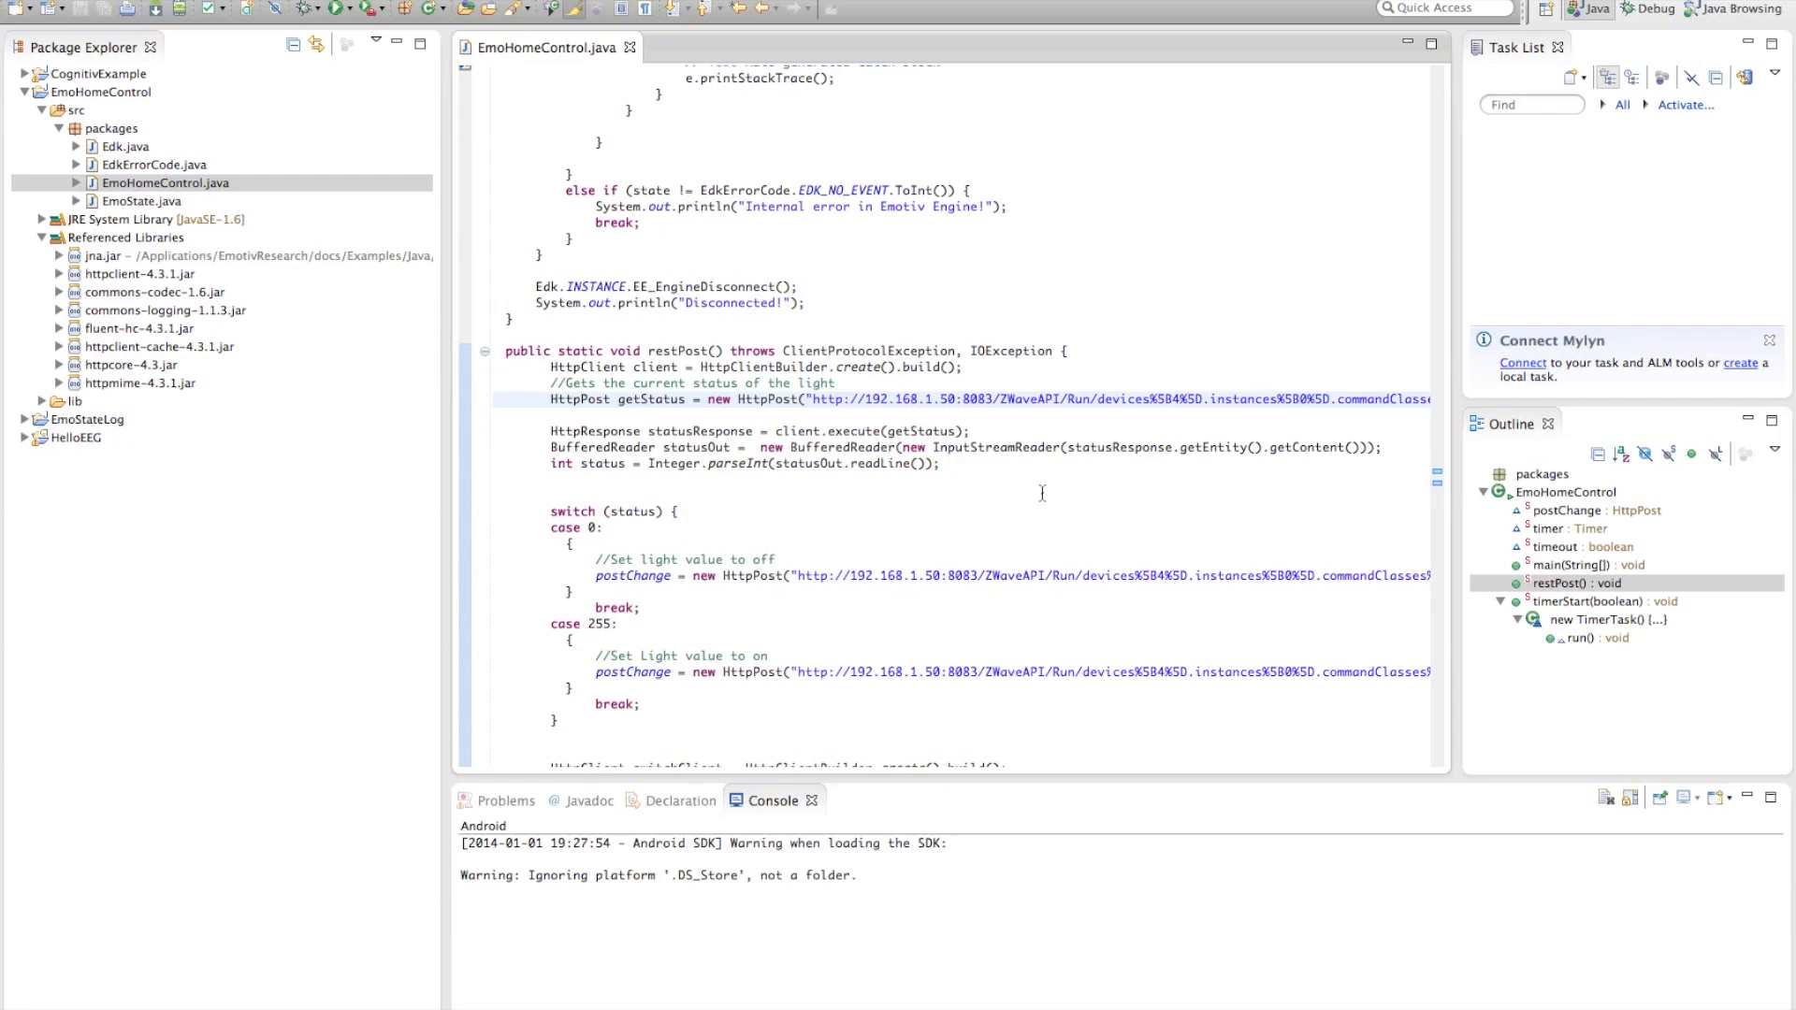
pyautogui.scroll(-3)
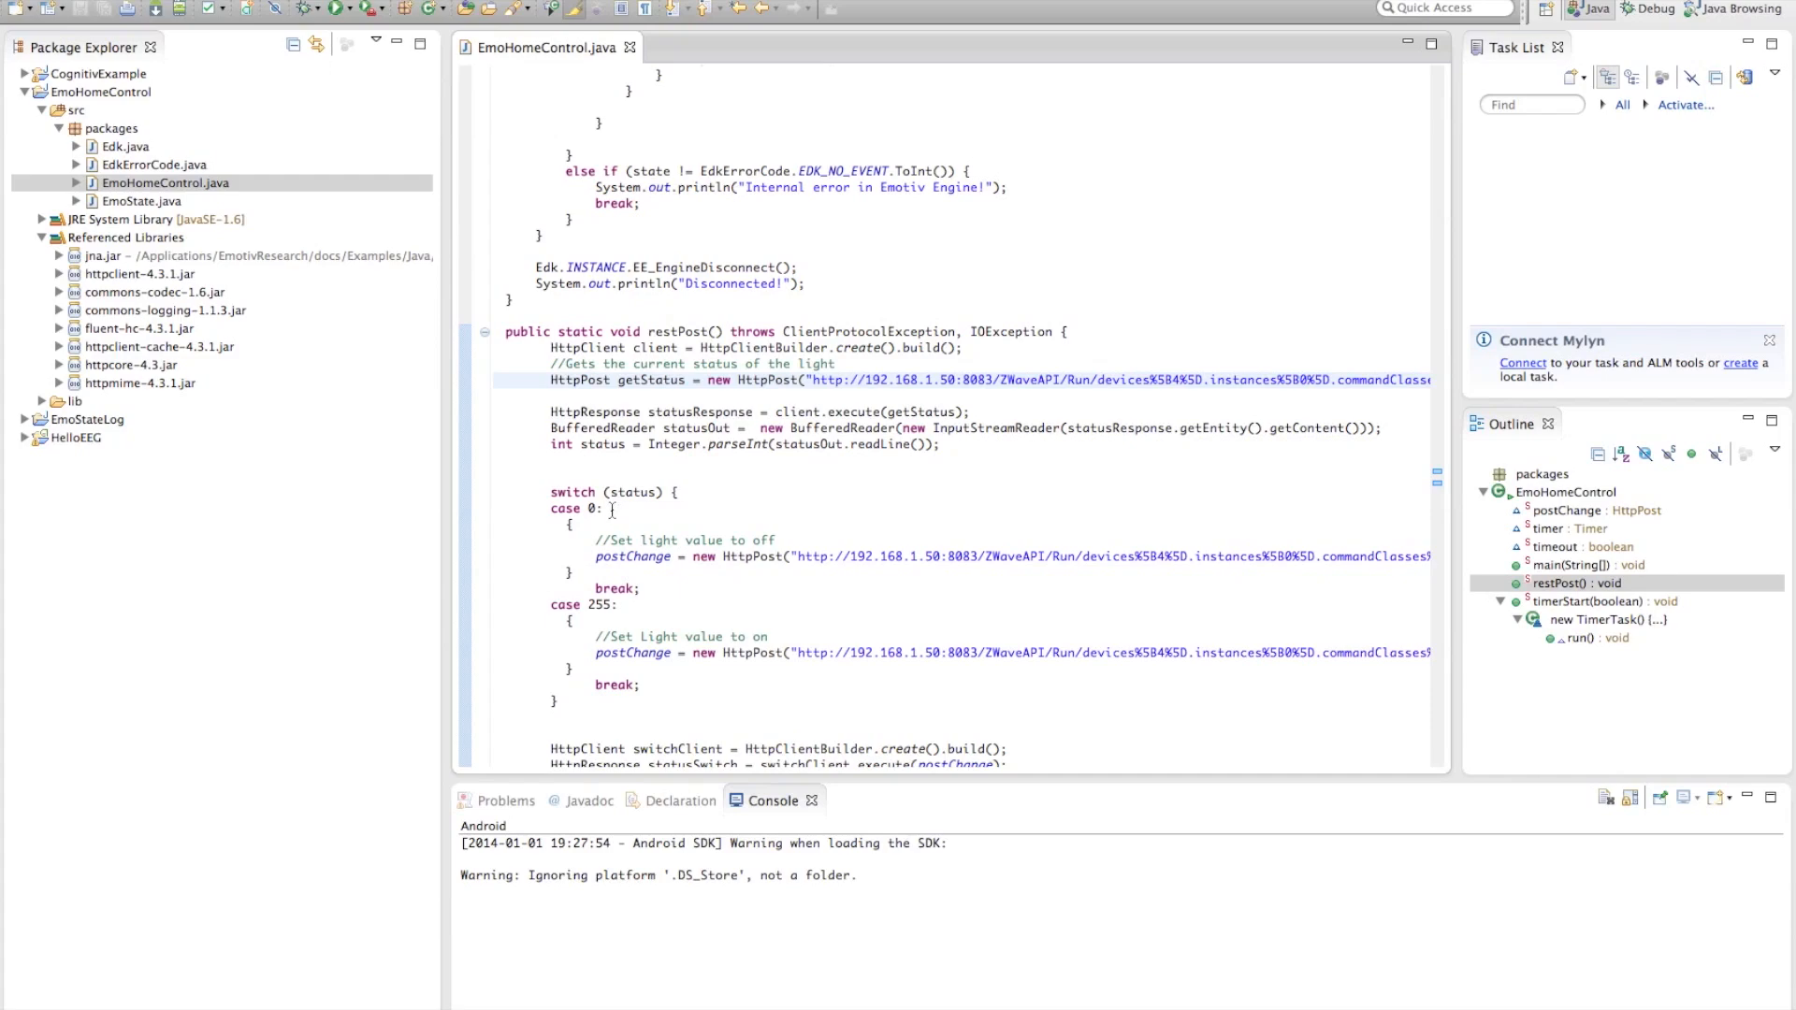
pyautogui.scroll(-3)
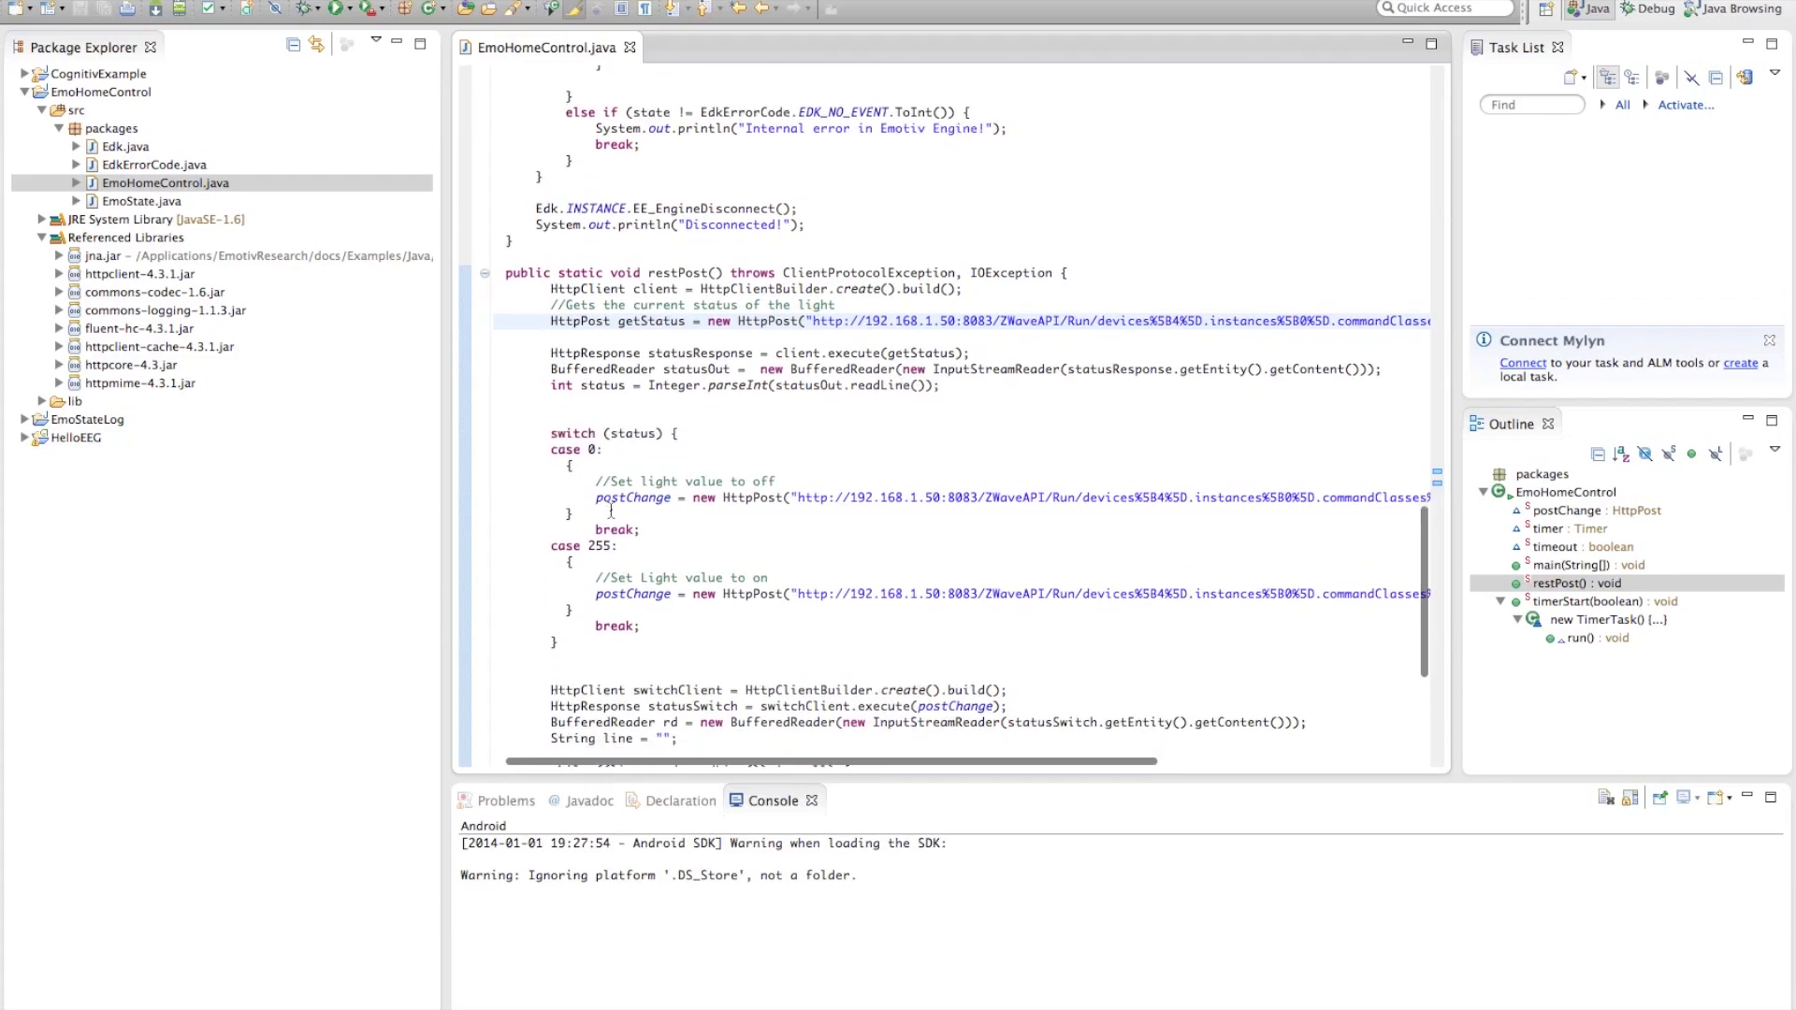
pyautogui.scroll(3)
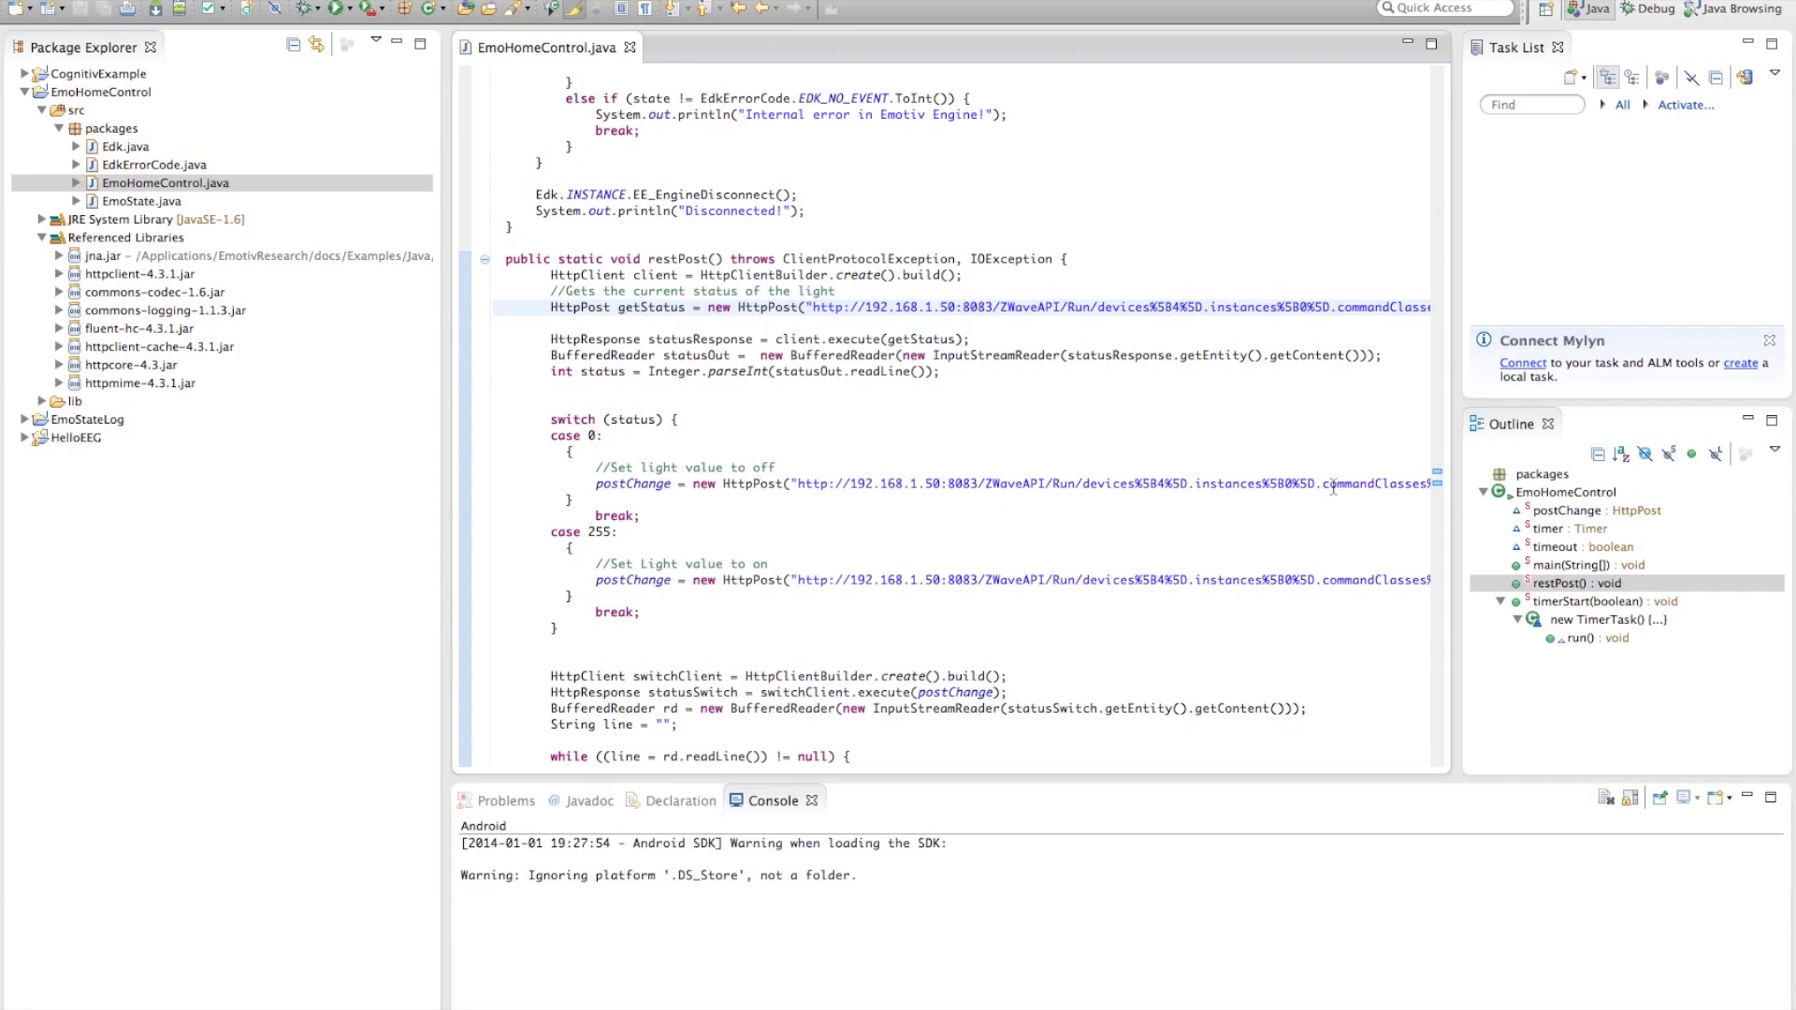
pyautogui.hscroll(3)
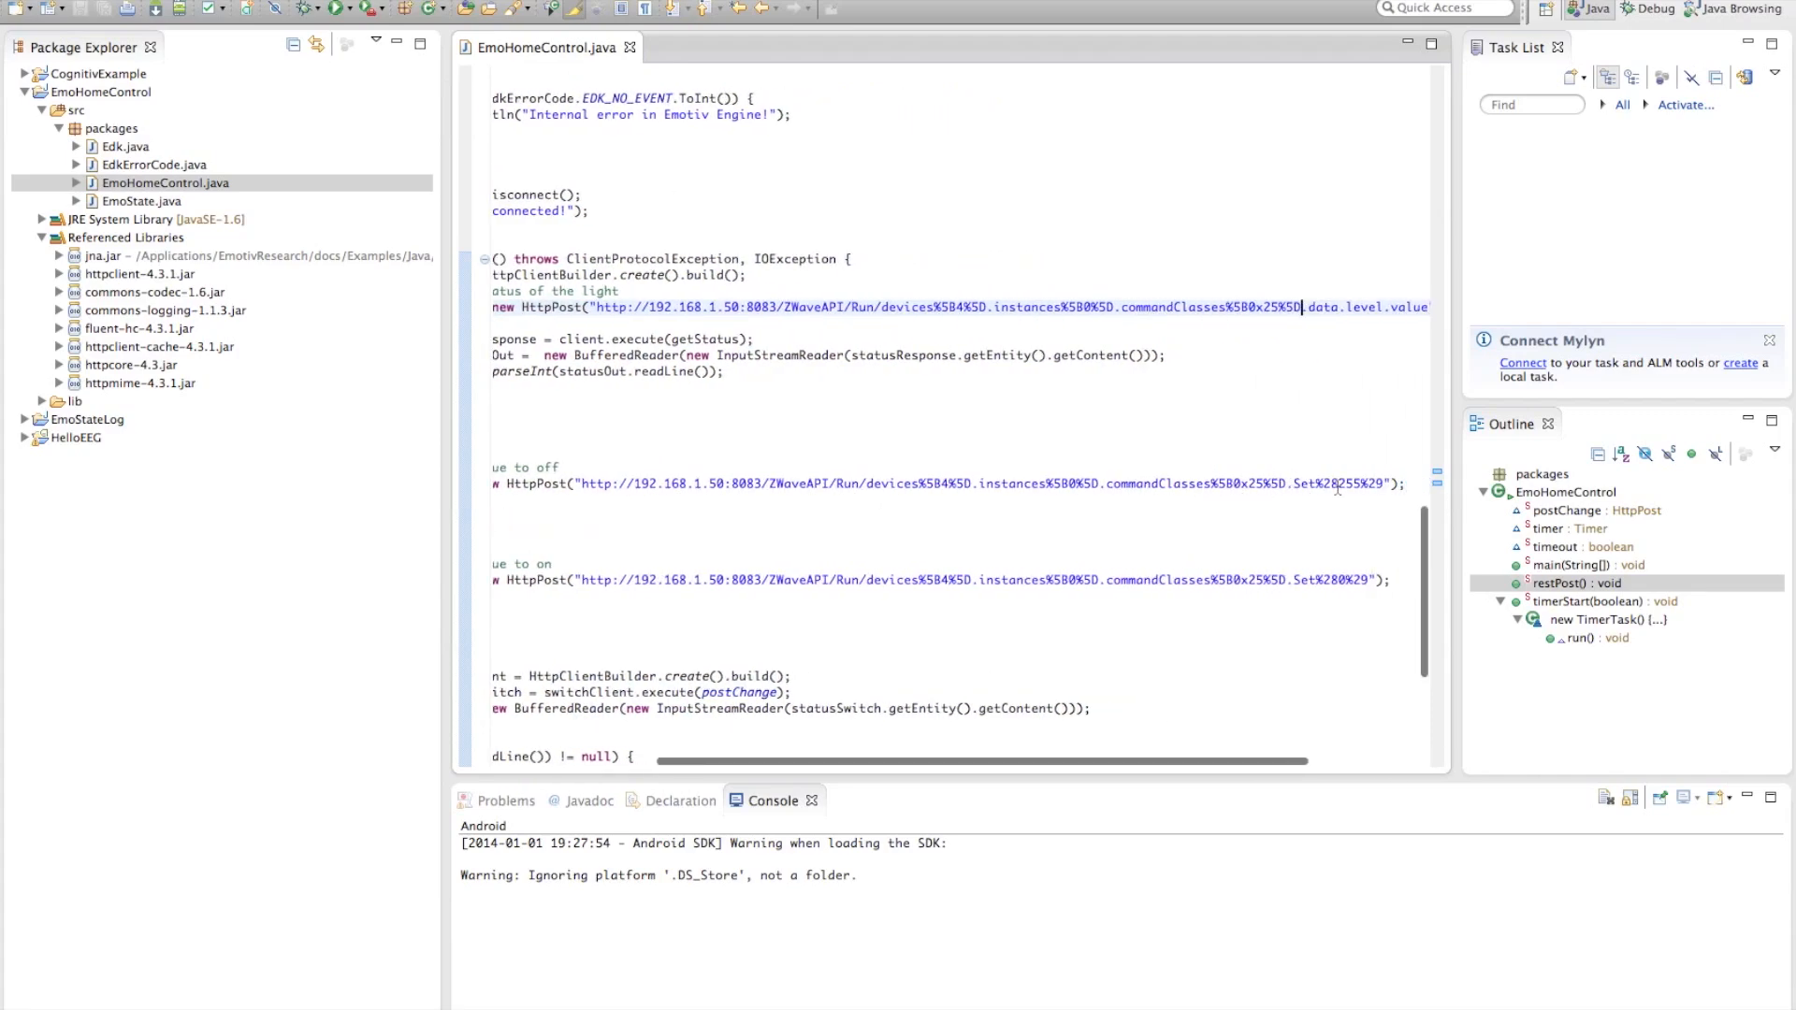
pyautogui.moveTo(1296, 484)
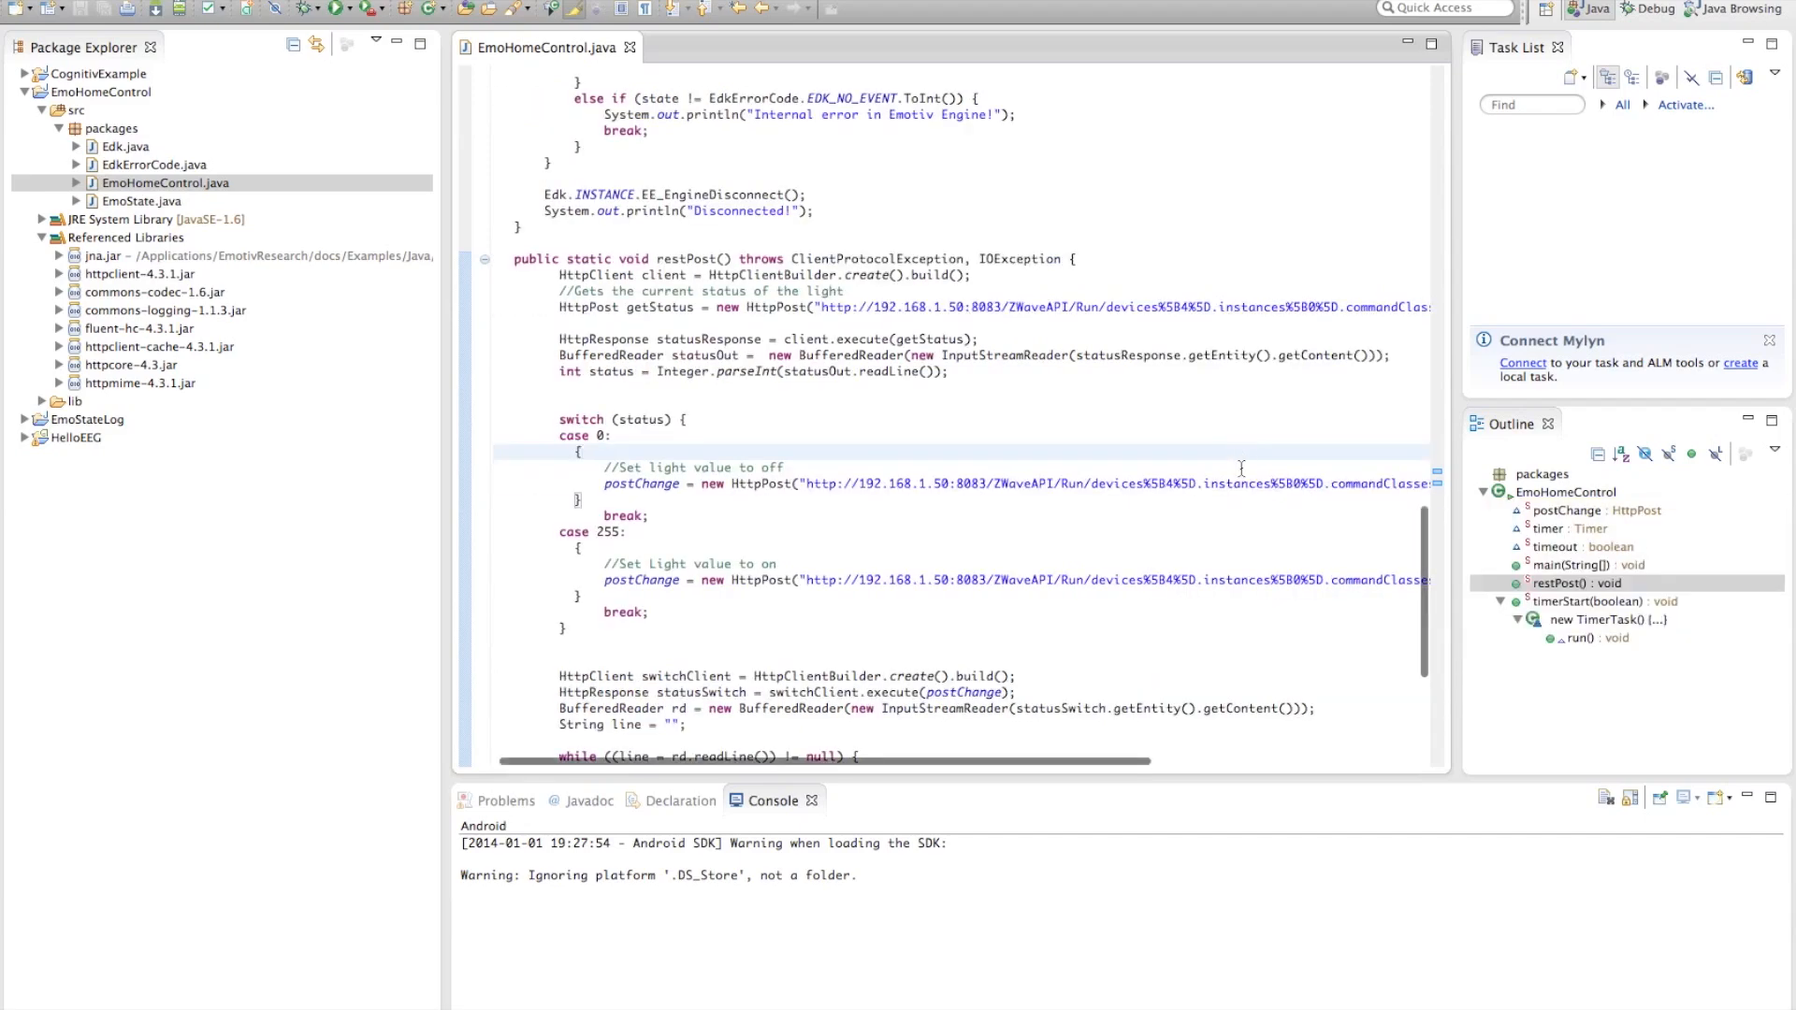
pyautogui.hscroll(3)
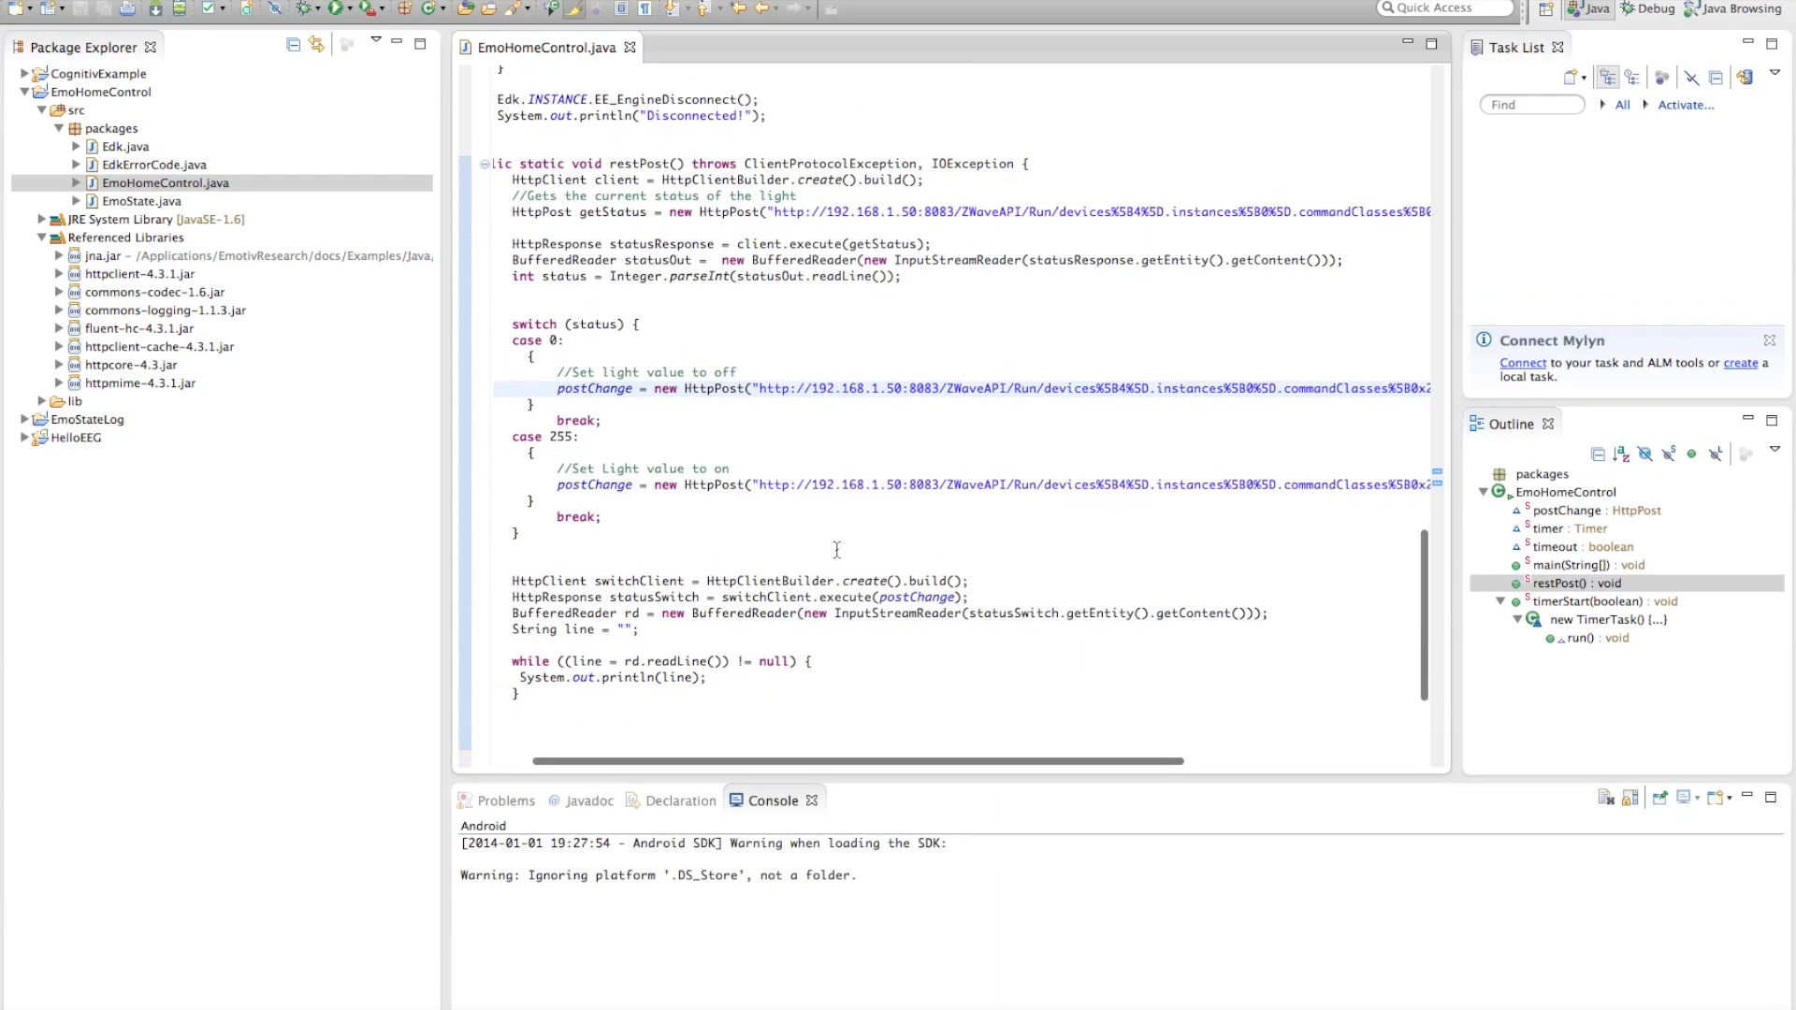
pyautogui.scroll(-3)
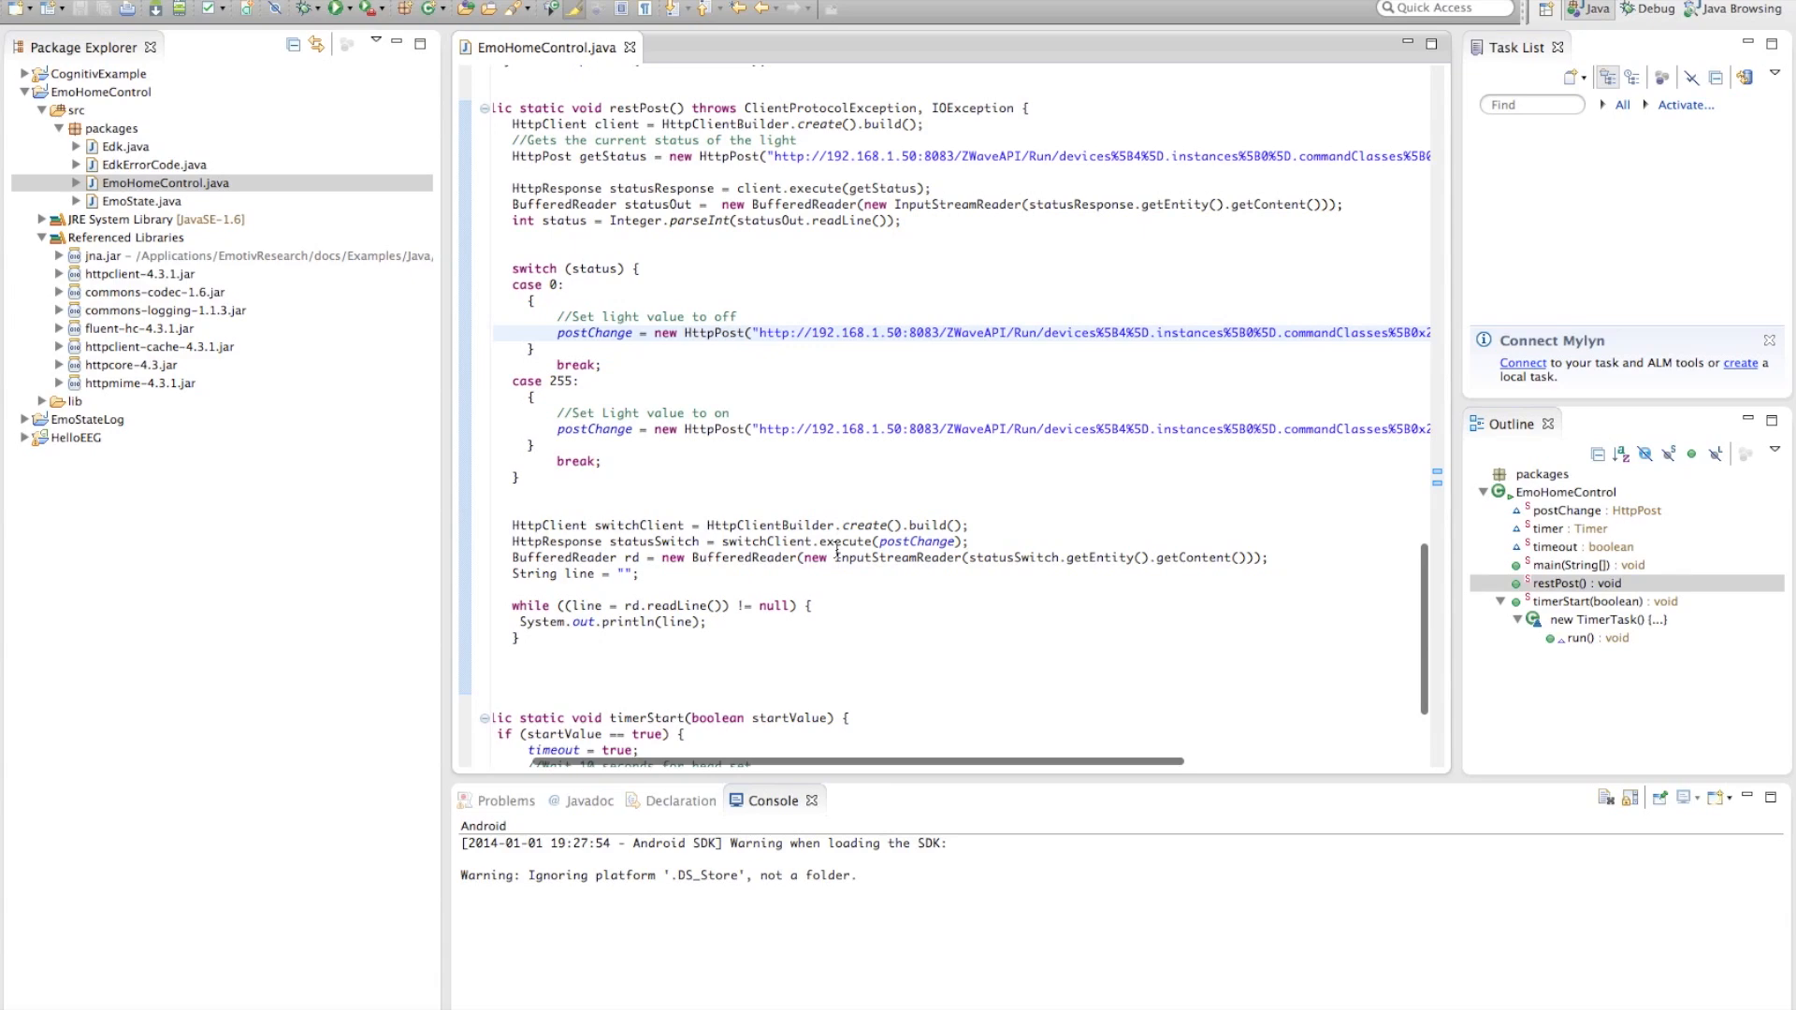
pyautogui.scroll(-3)
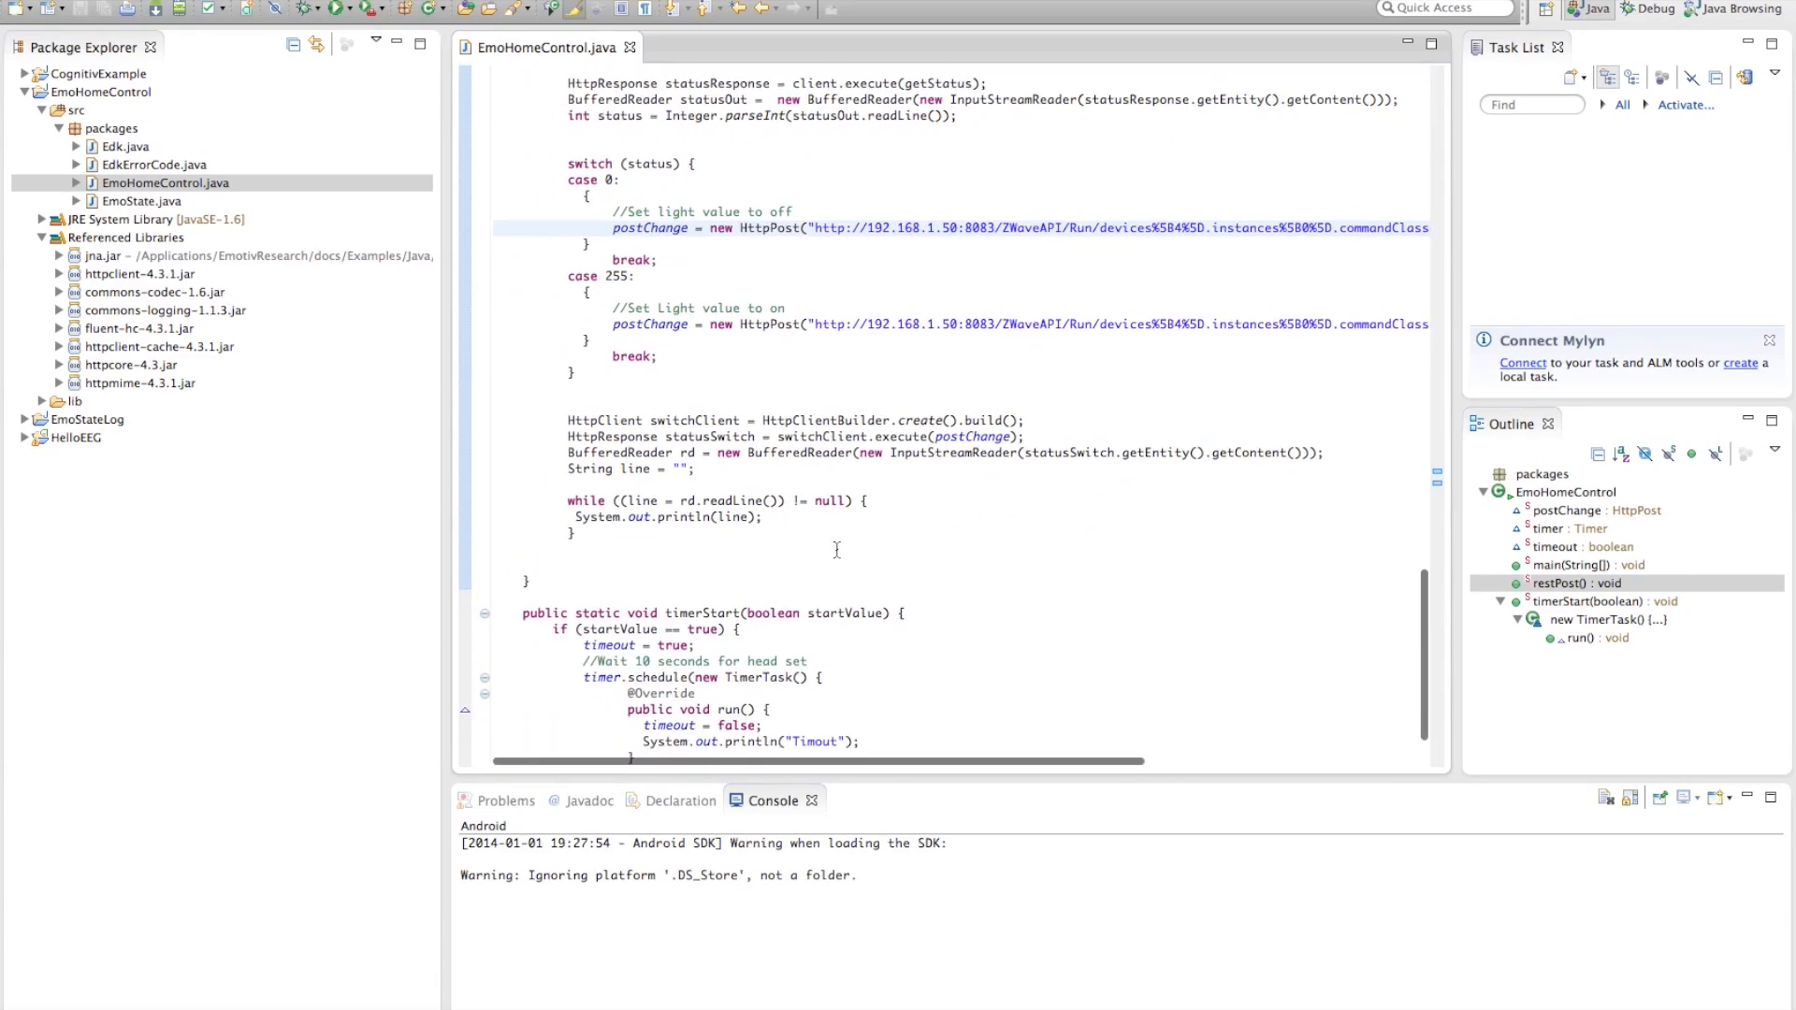
pyautogui.scroll(-3)
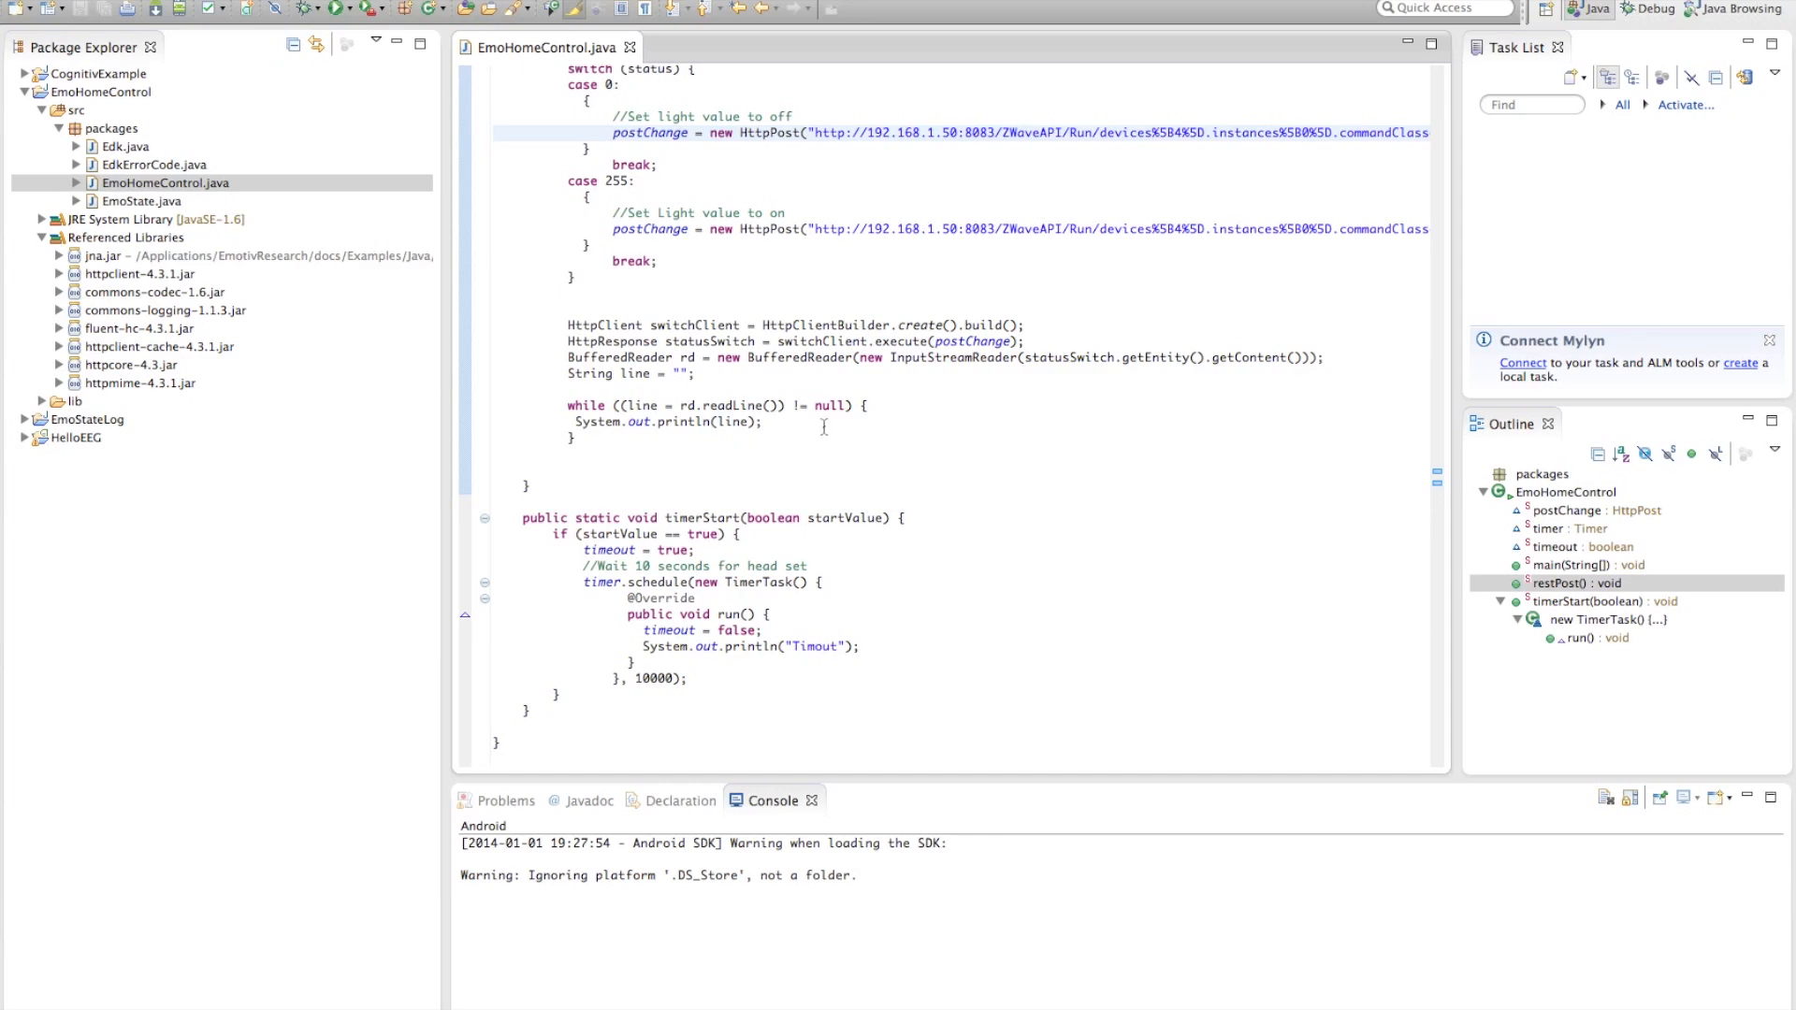
pyautogui.scroll(3)
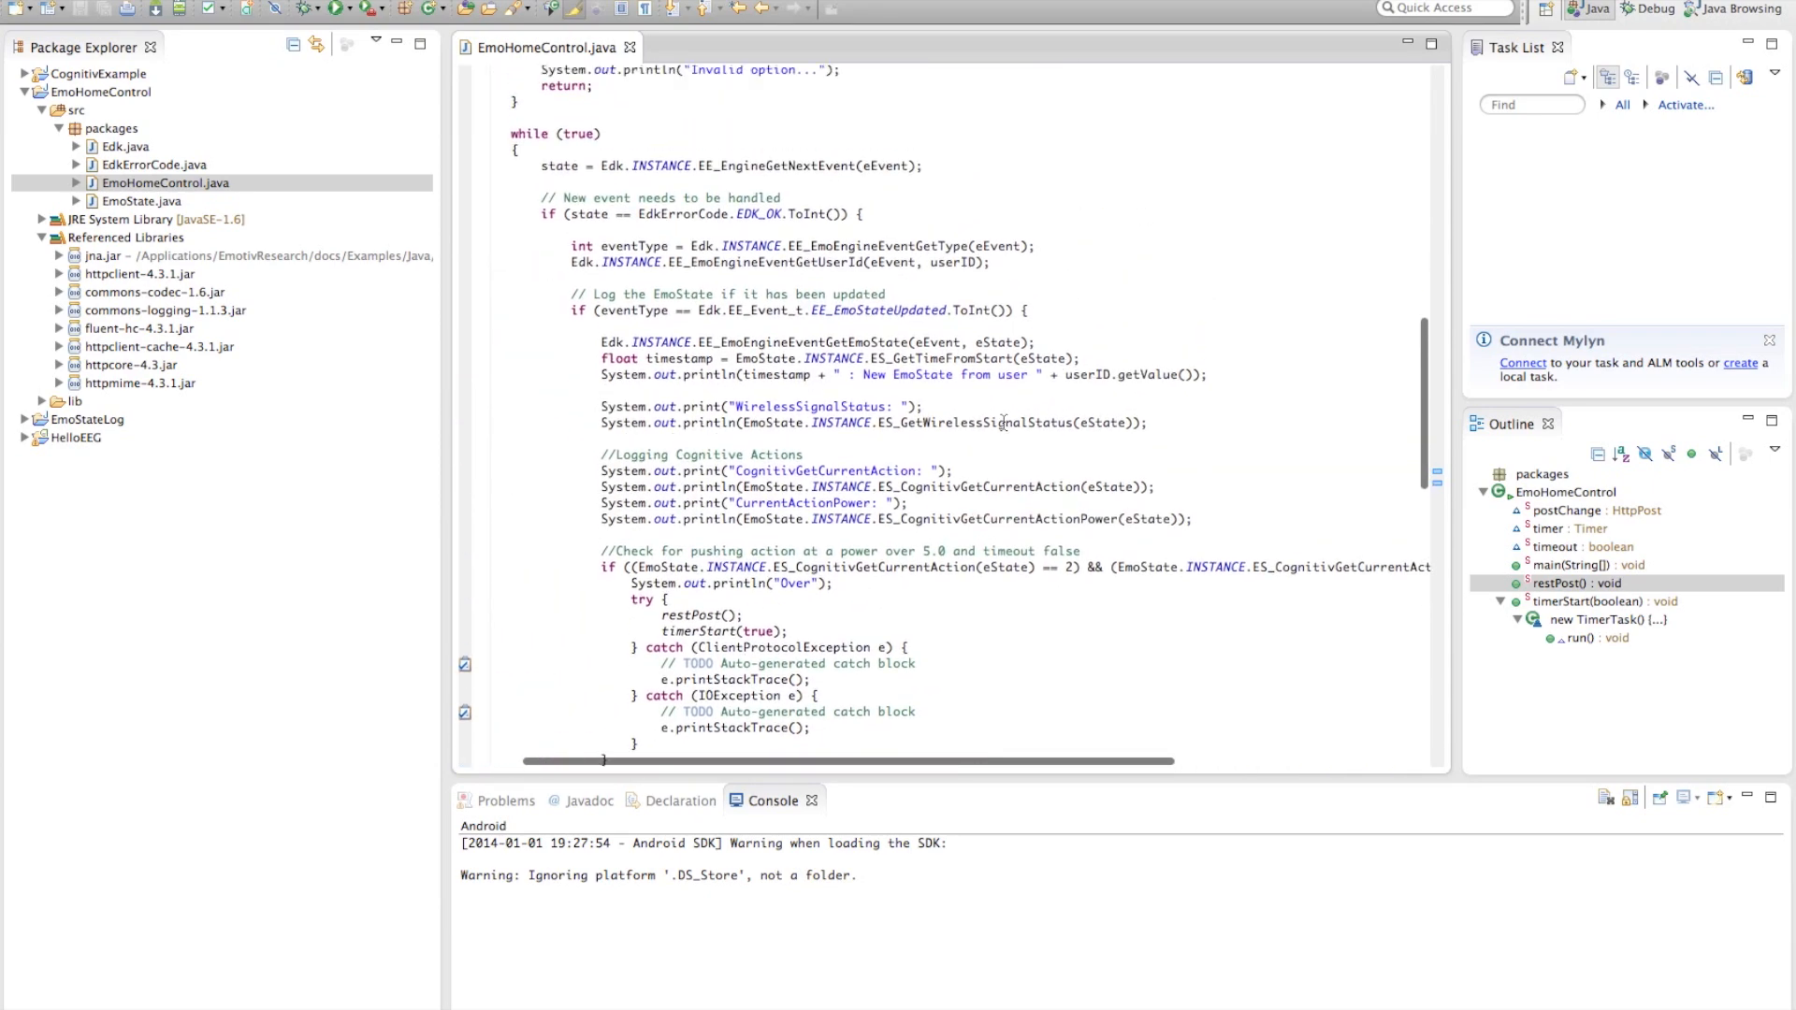
pyautogui.scroll(3)
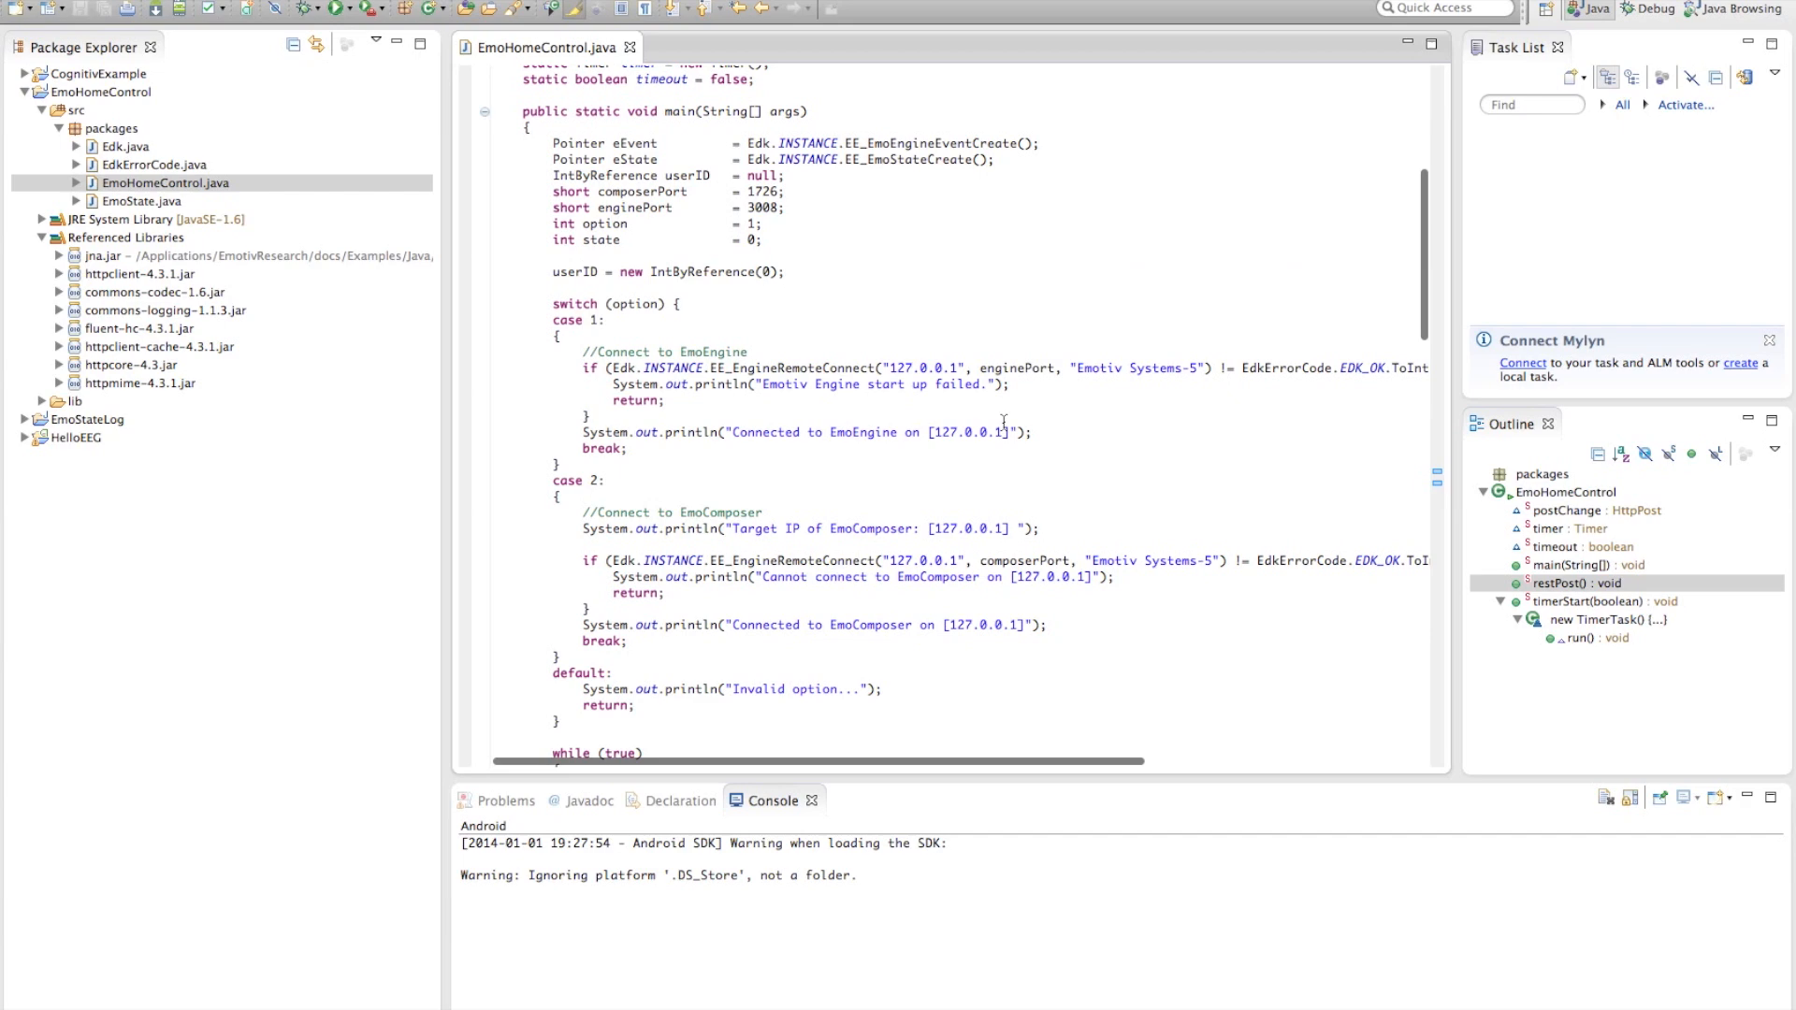
pyautogui.scroll(3)
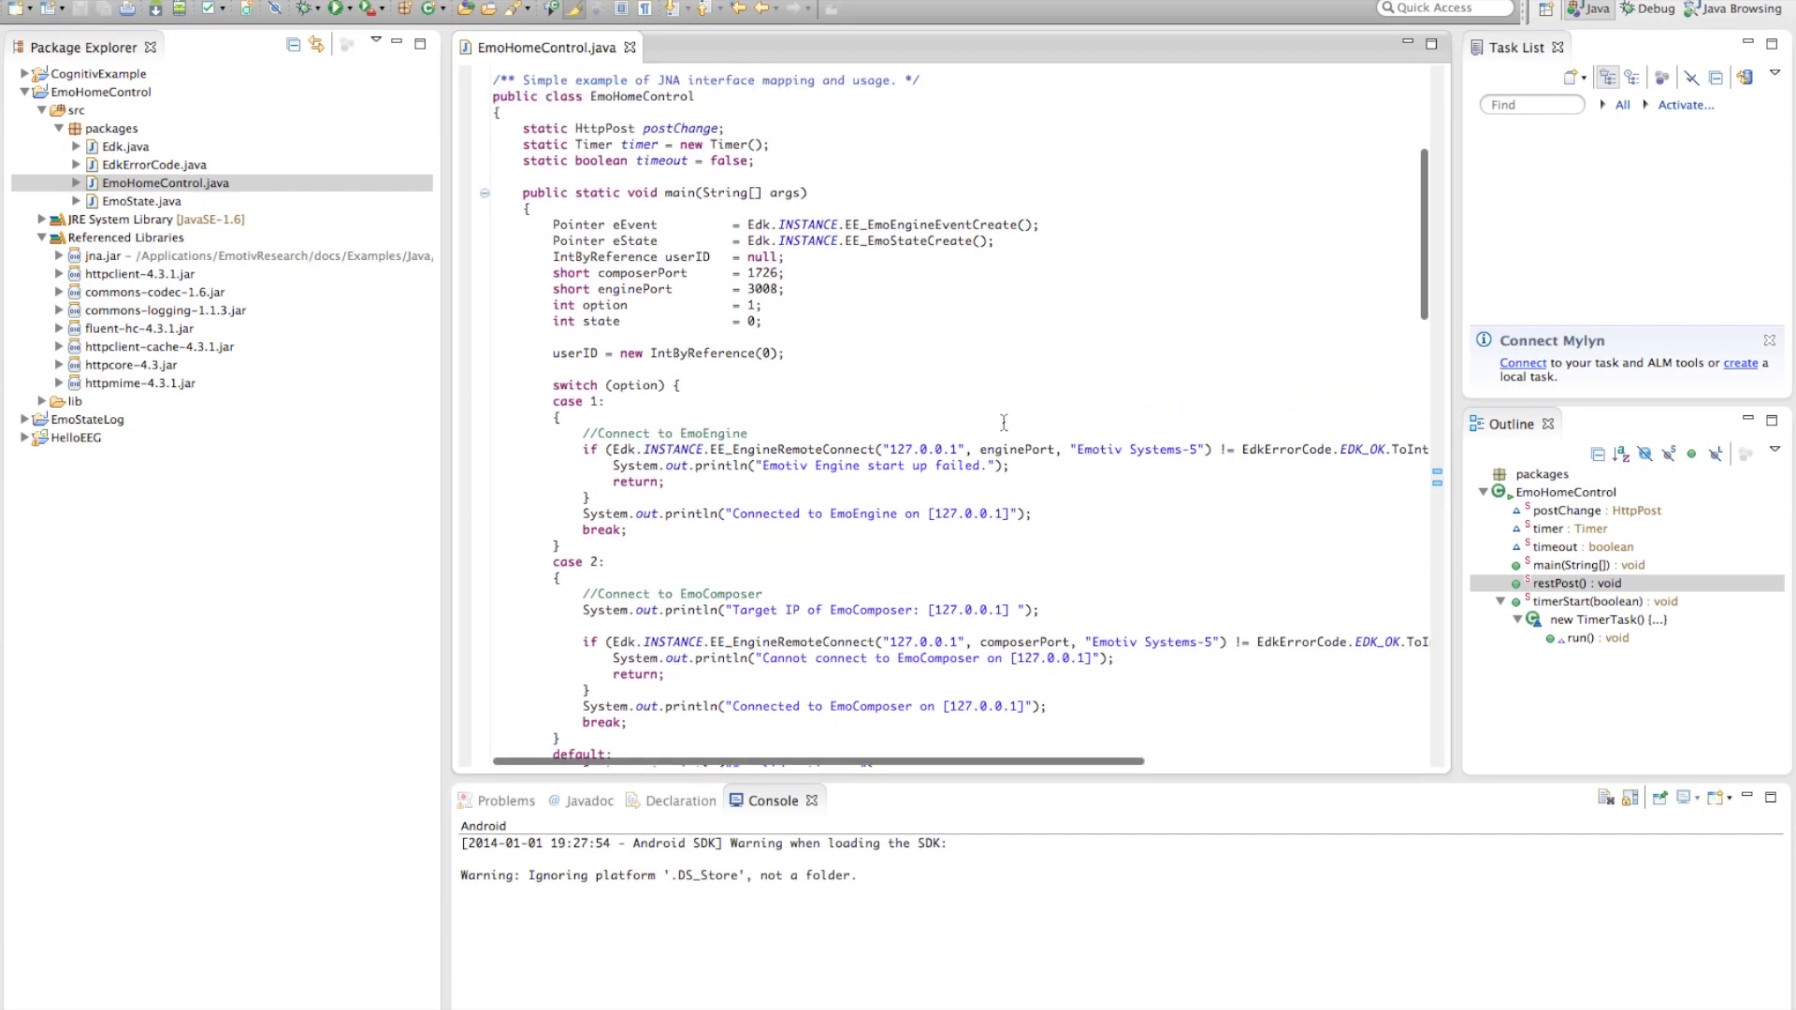
pyautogui.scroll(-3)
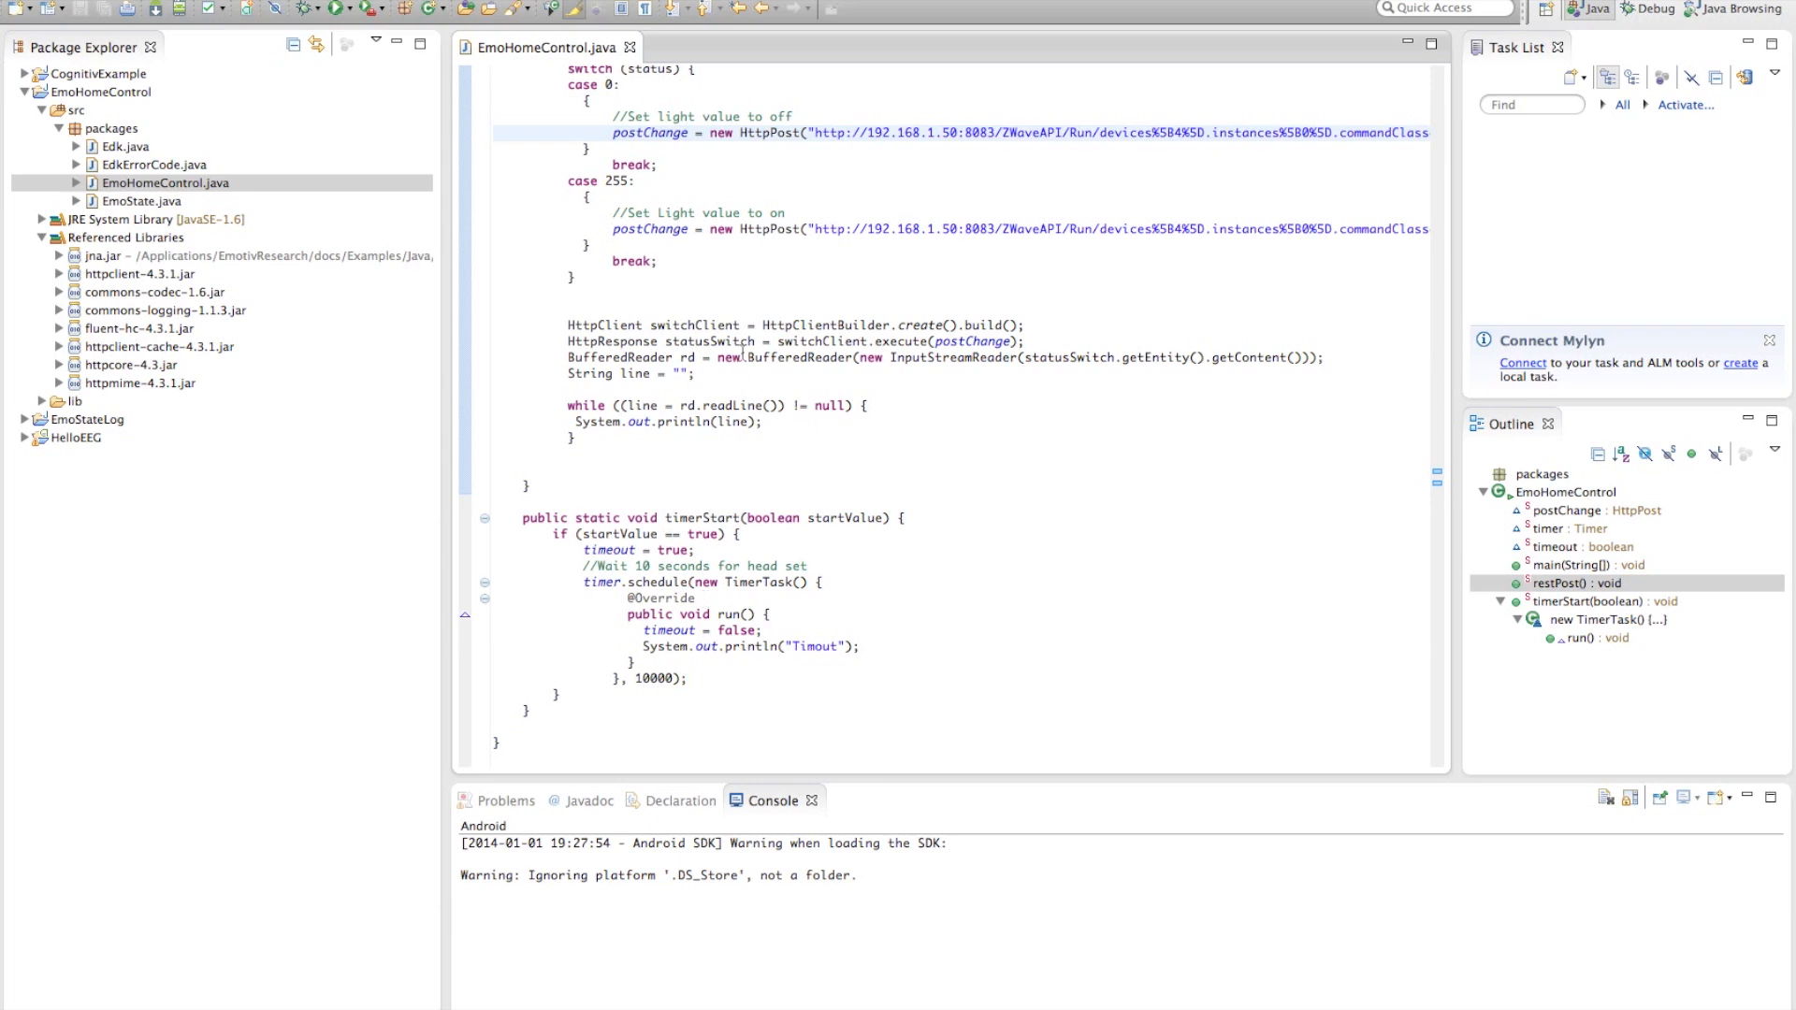
pyautogui.scroll(3)
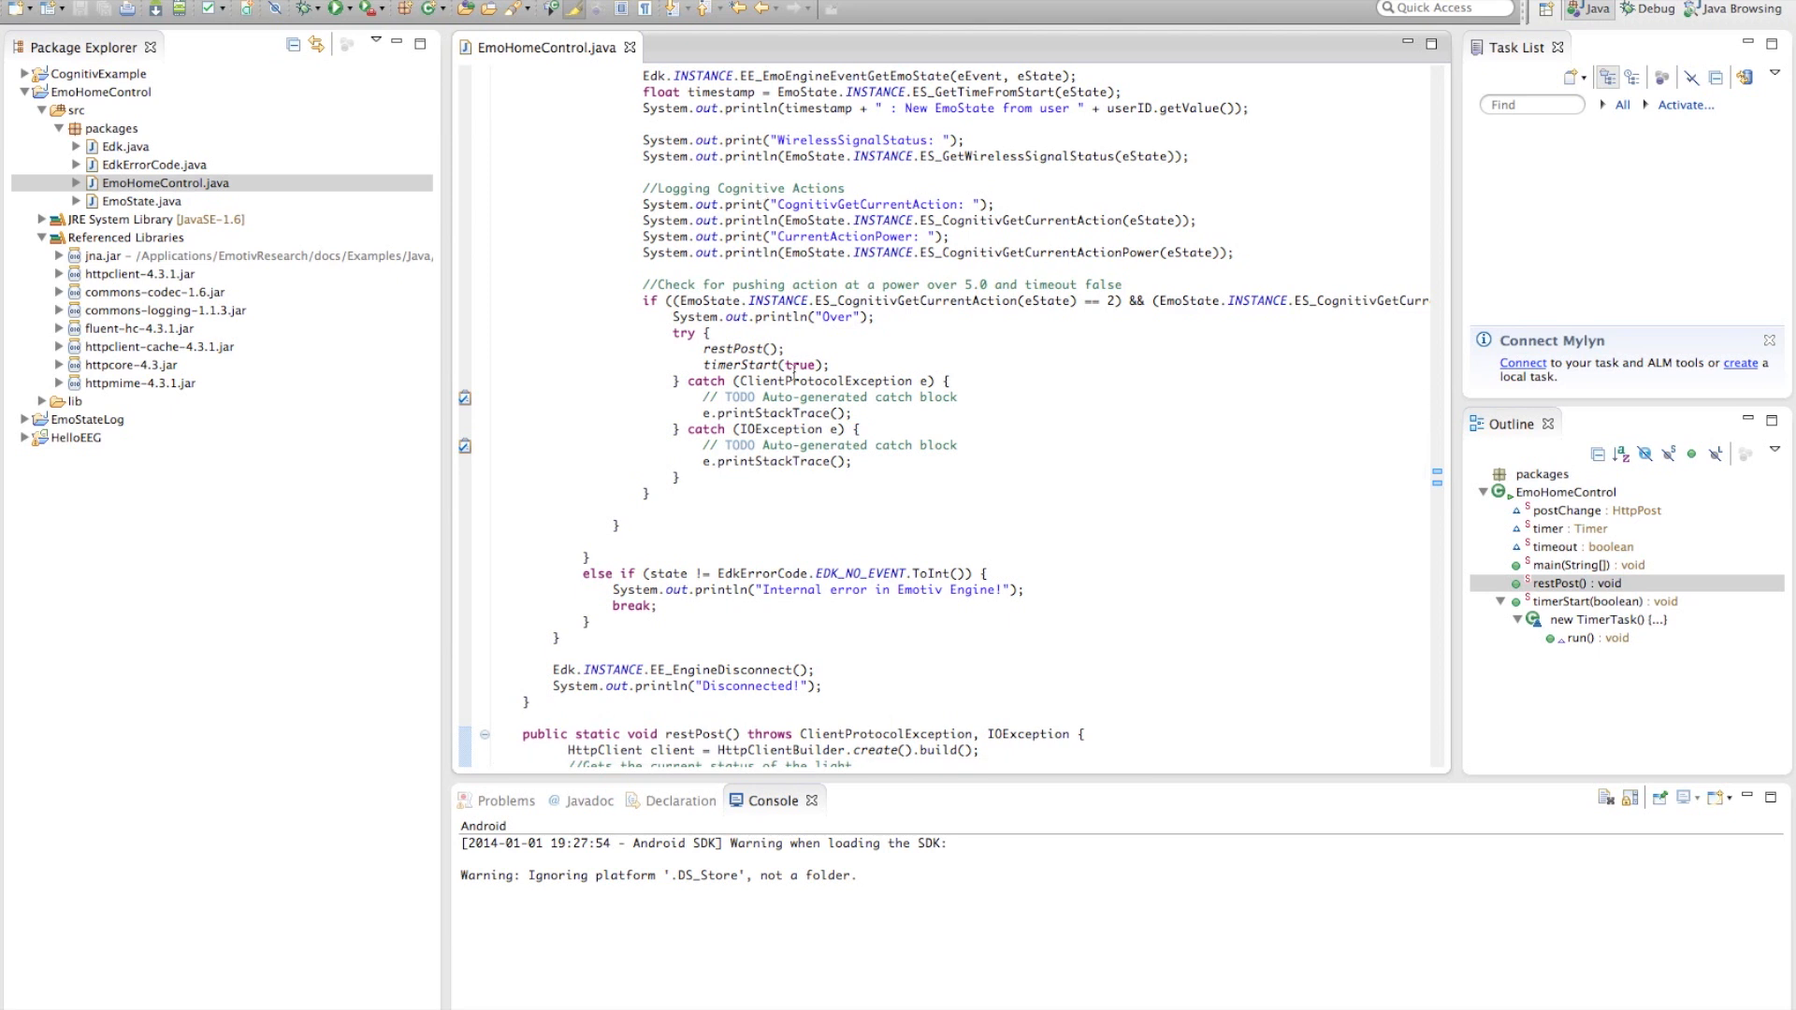
pyautogui.moveTo(857, 484)
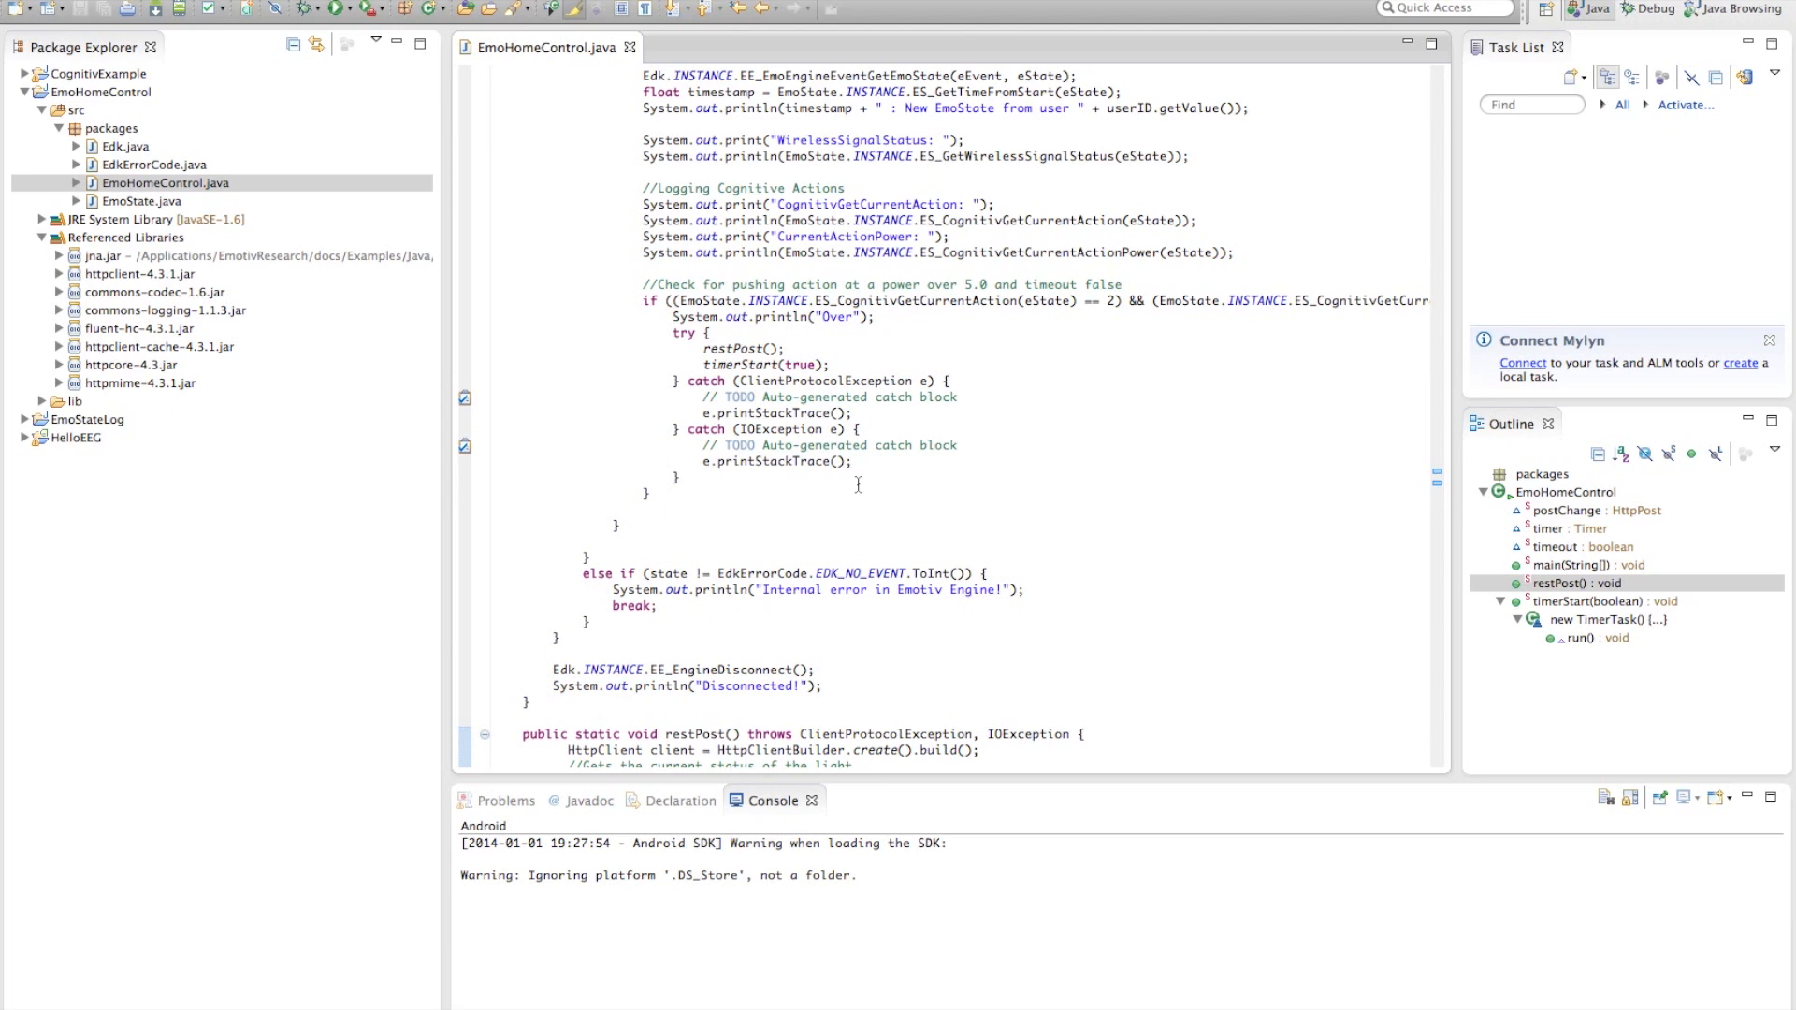
pyautogui.scroll(-3)
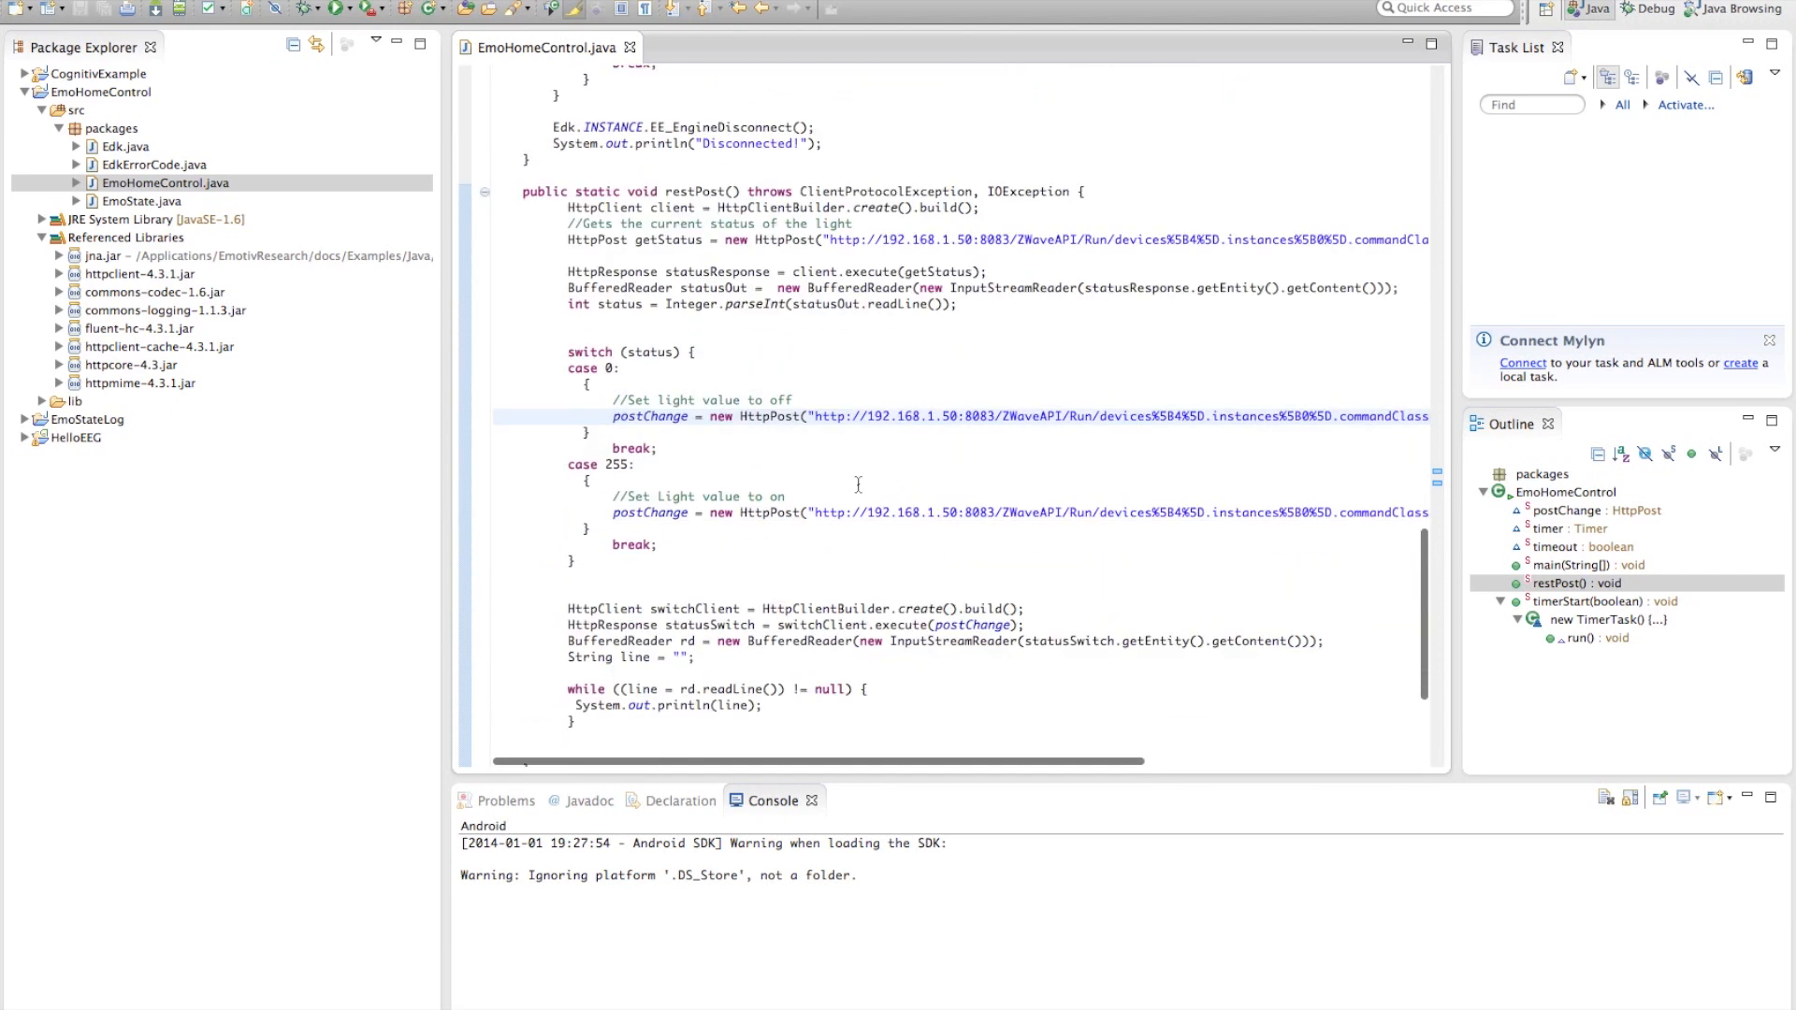
pyautogui.scroll(-3)
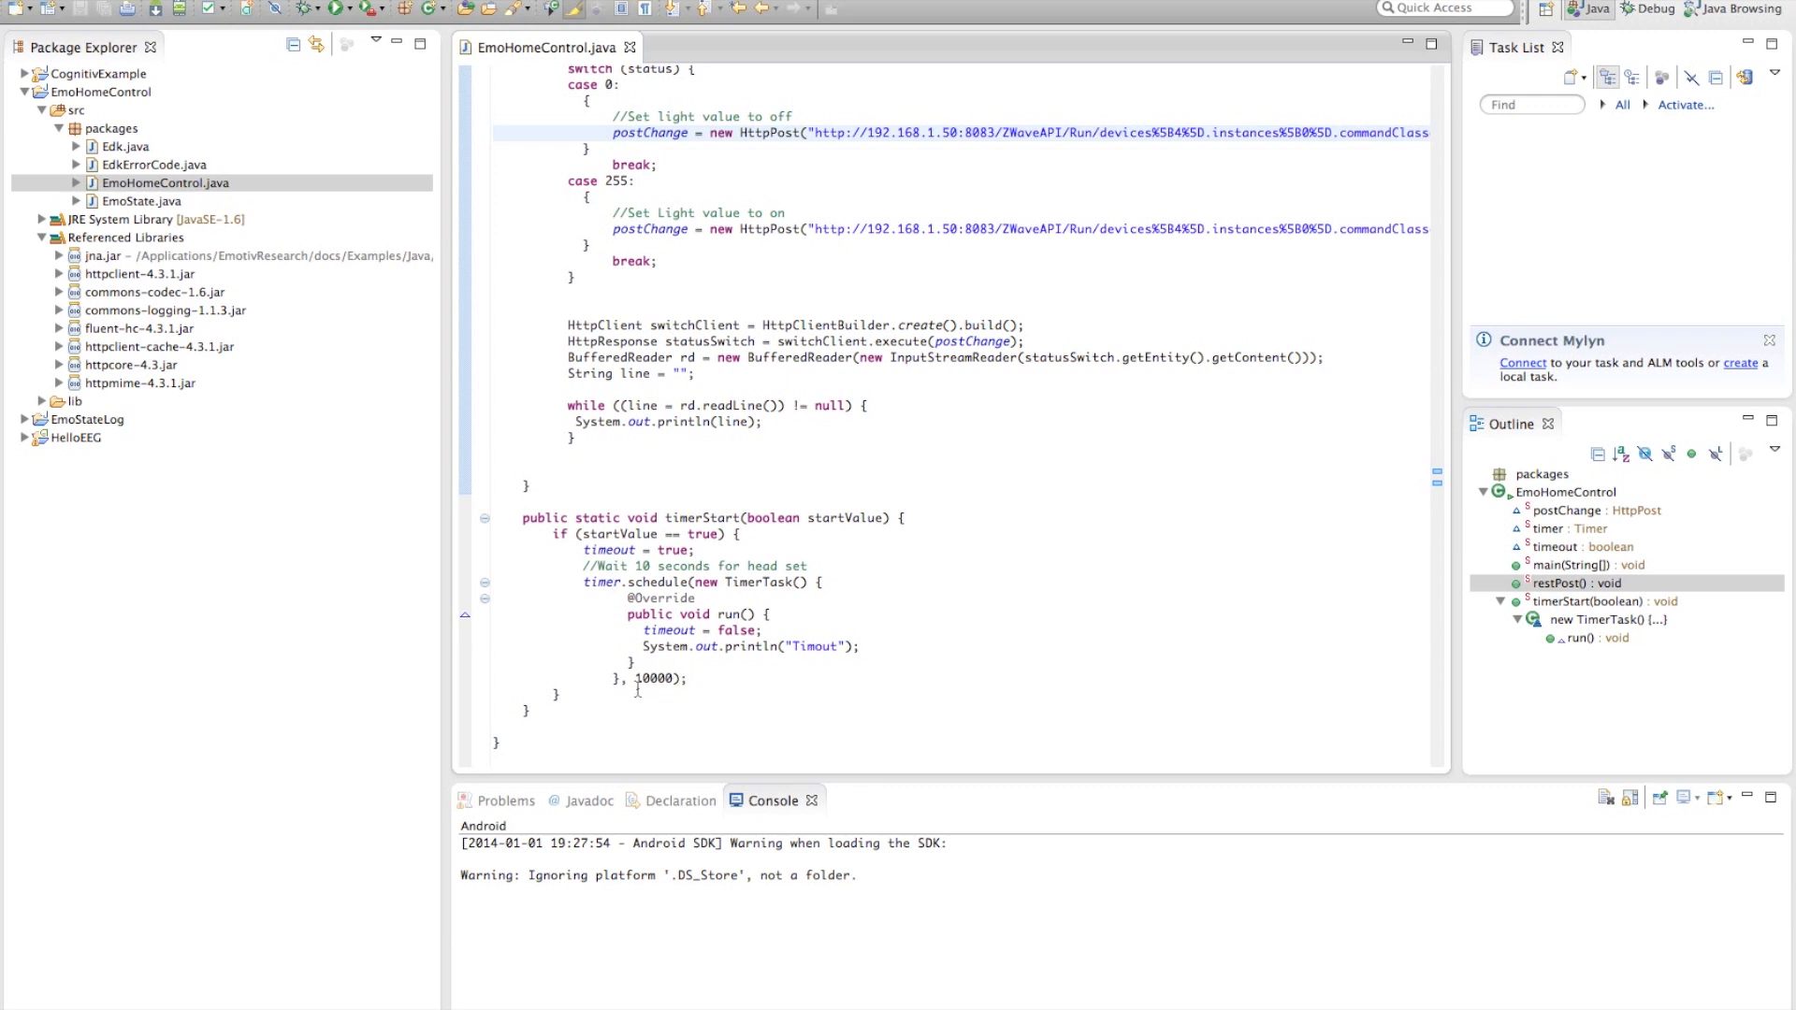
pyautogui.click(654, 678)
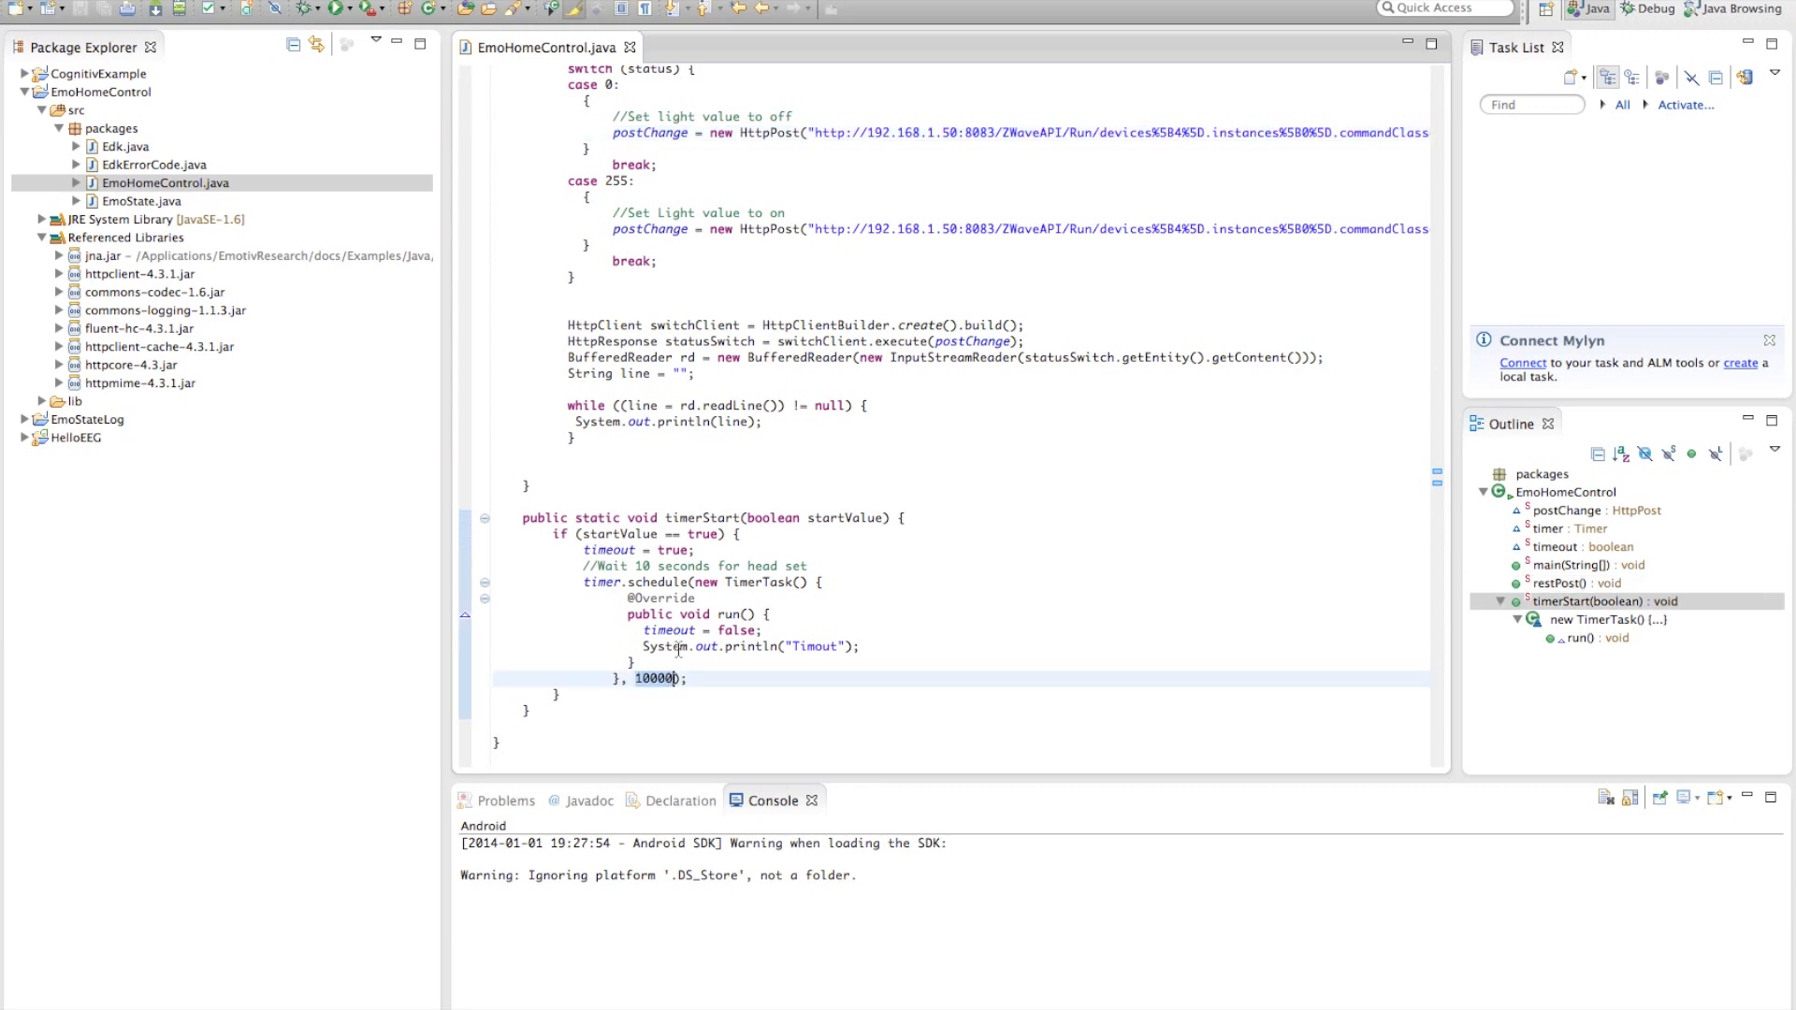
pyautogui.click(701, 629)
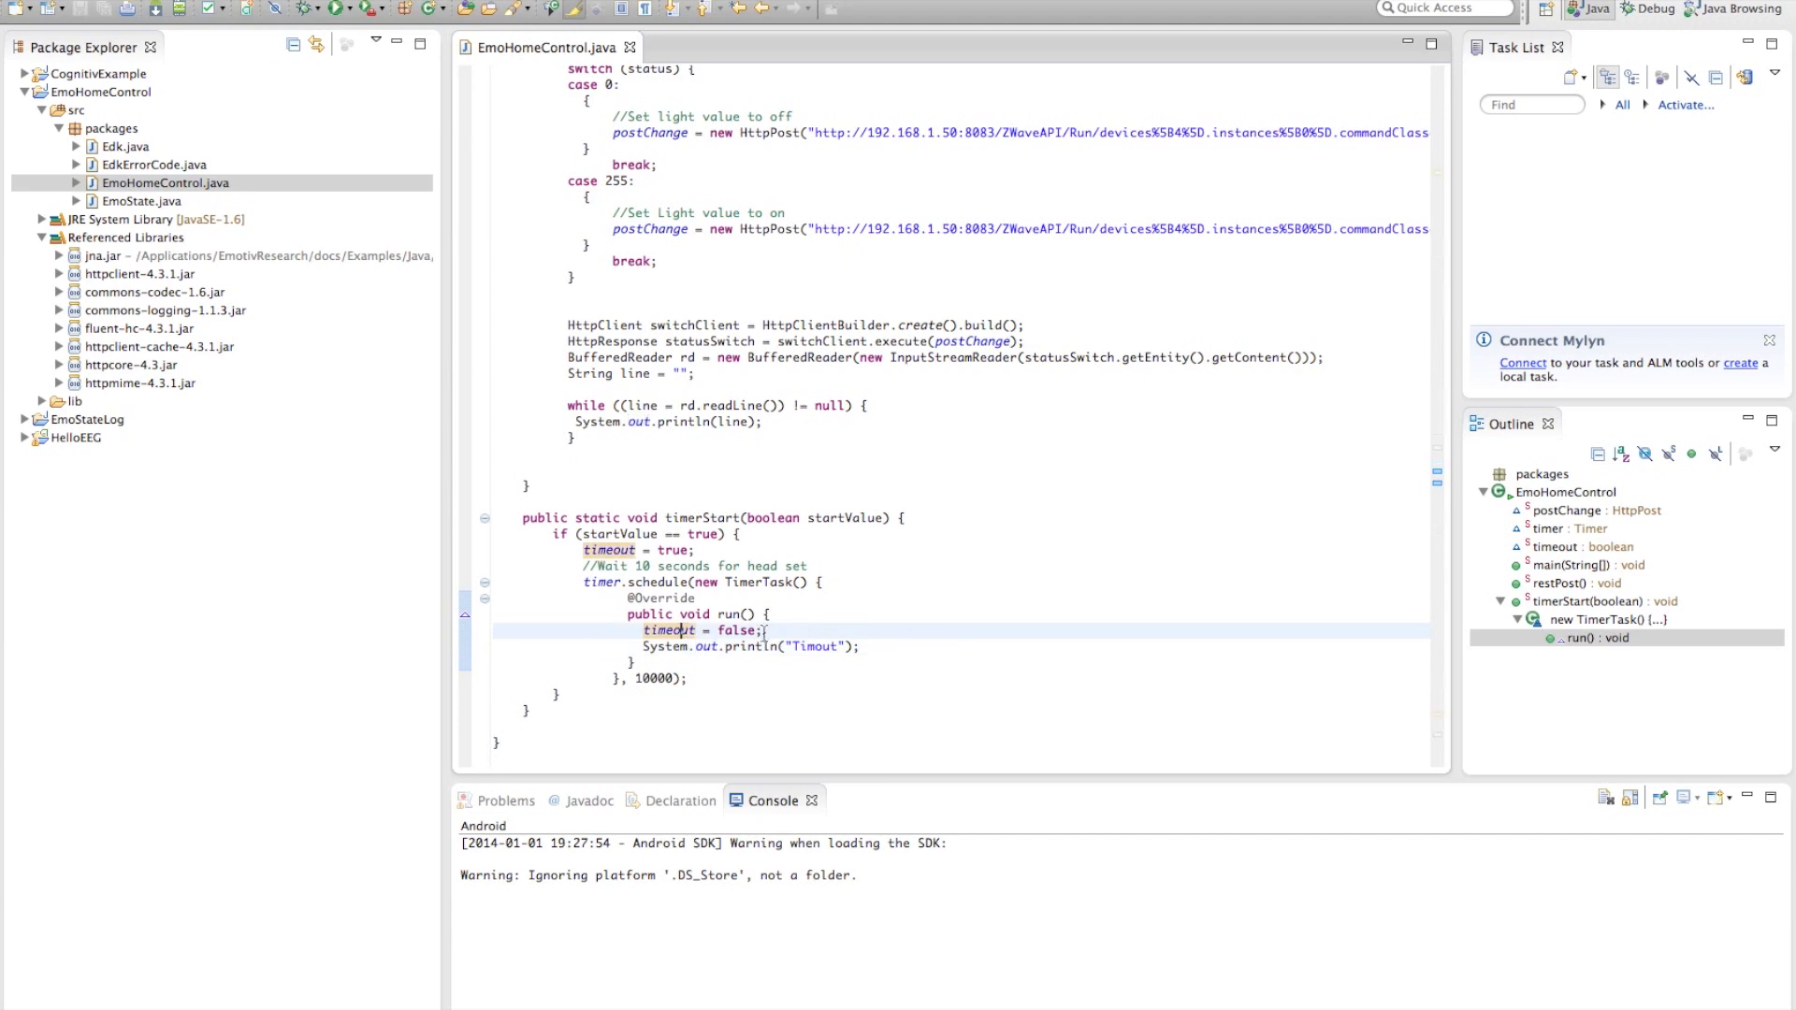
pyautogui.scroll(3)
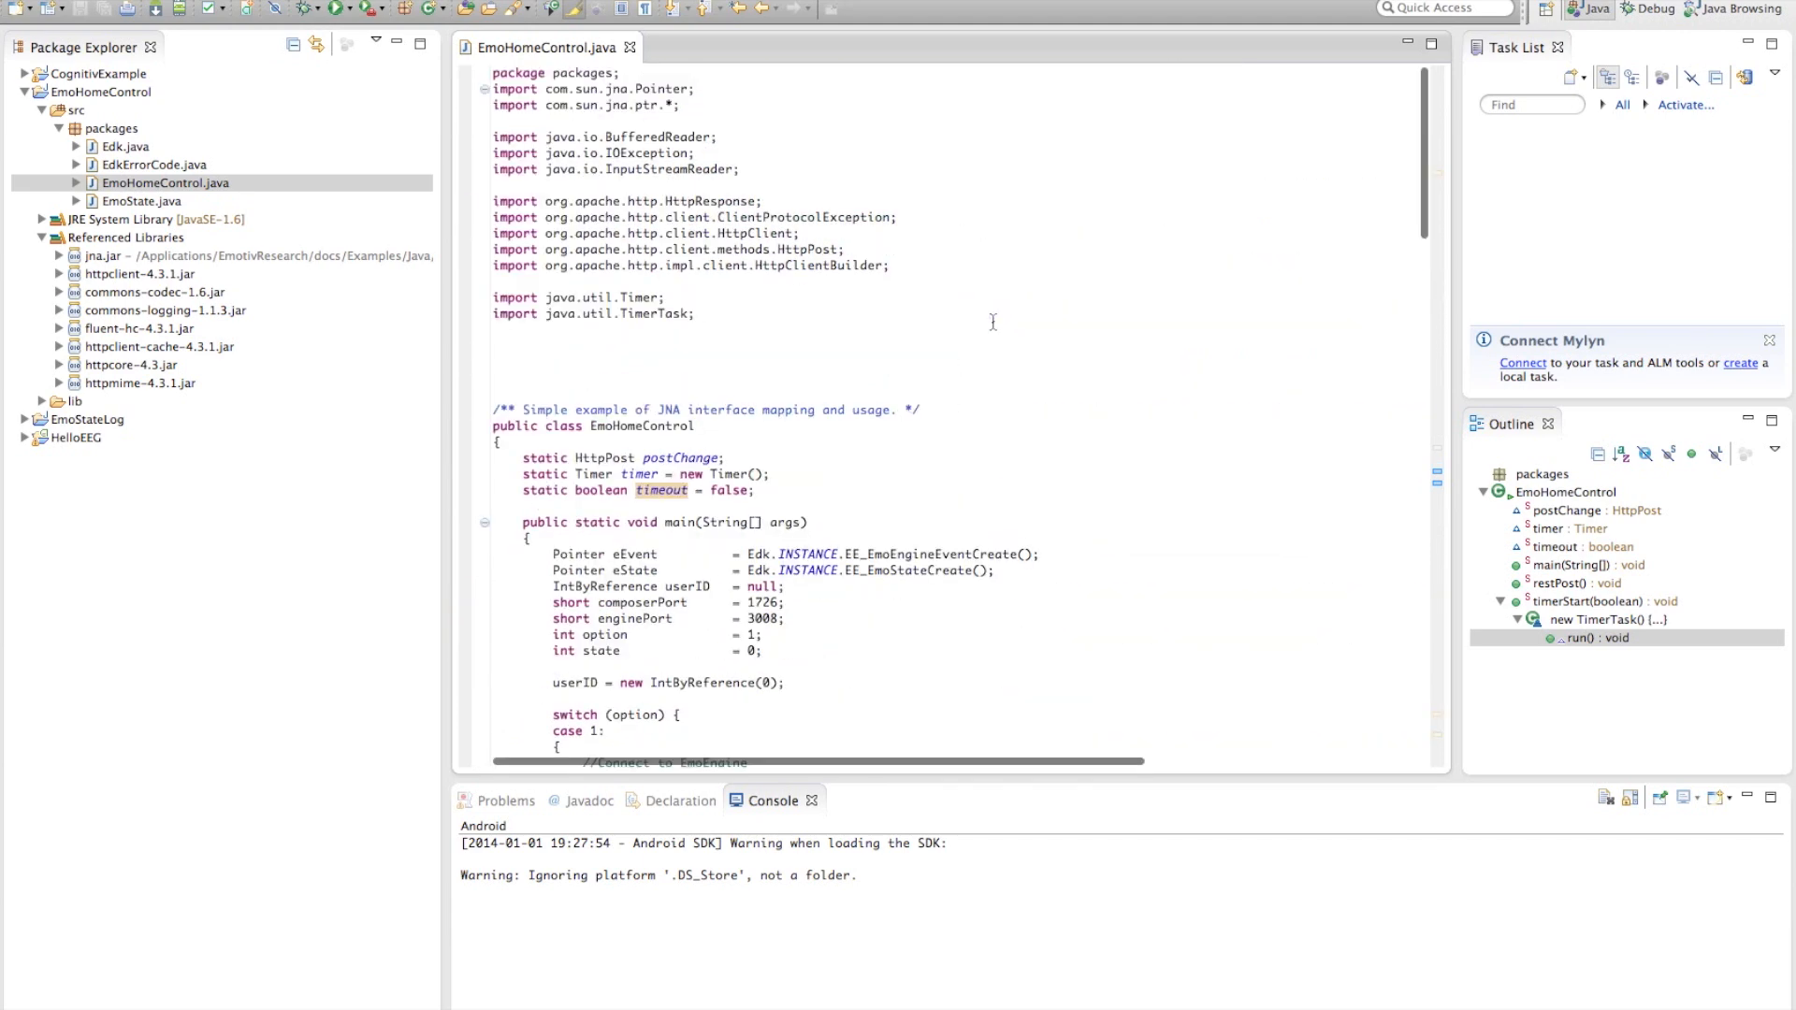
pyautogui.scroll(-3)
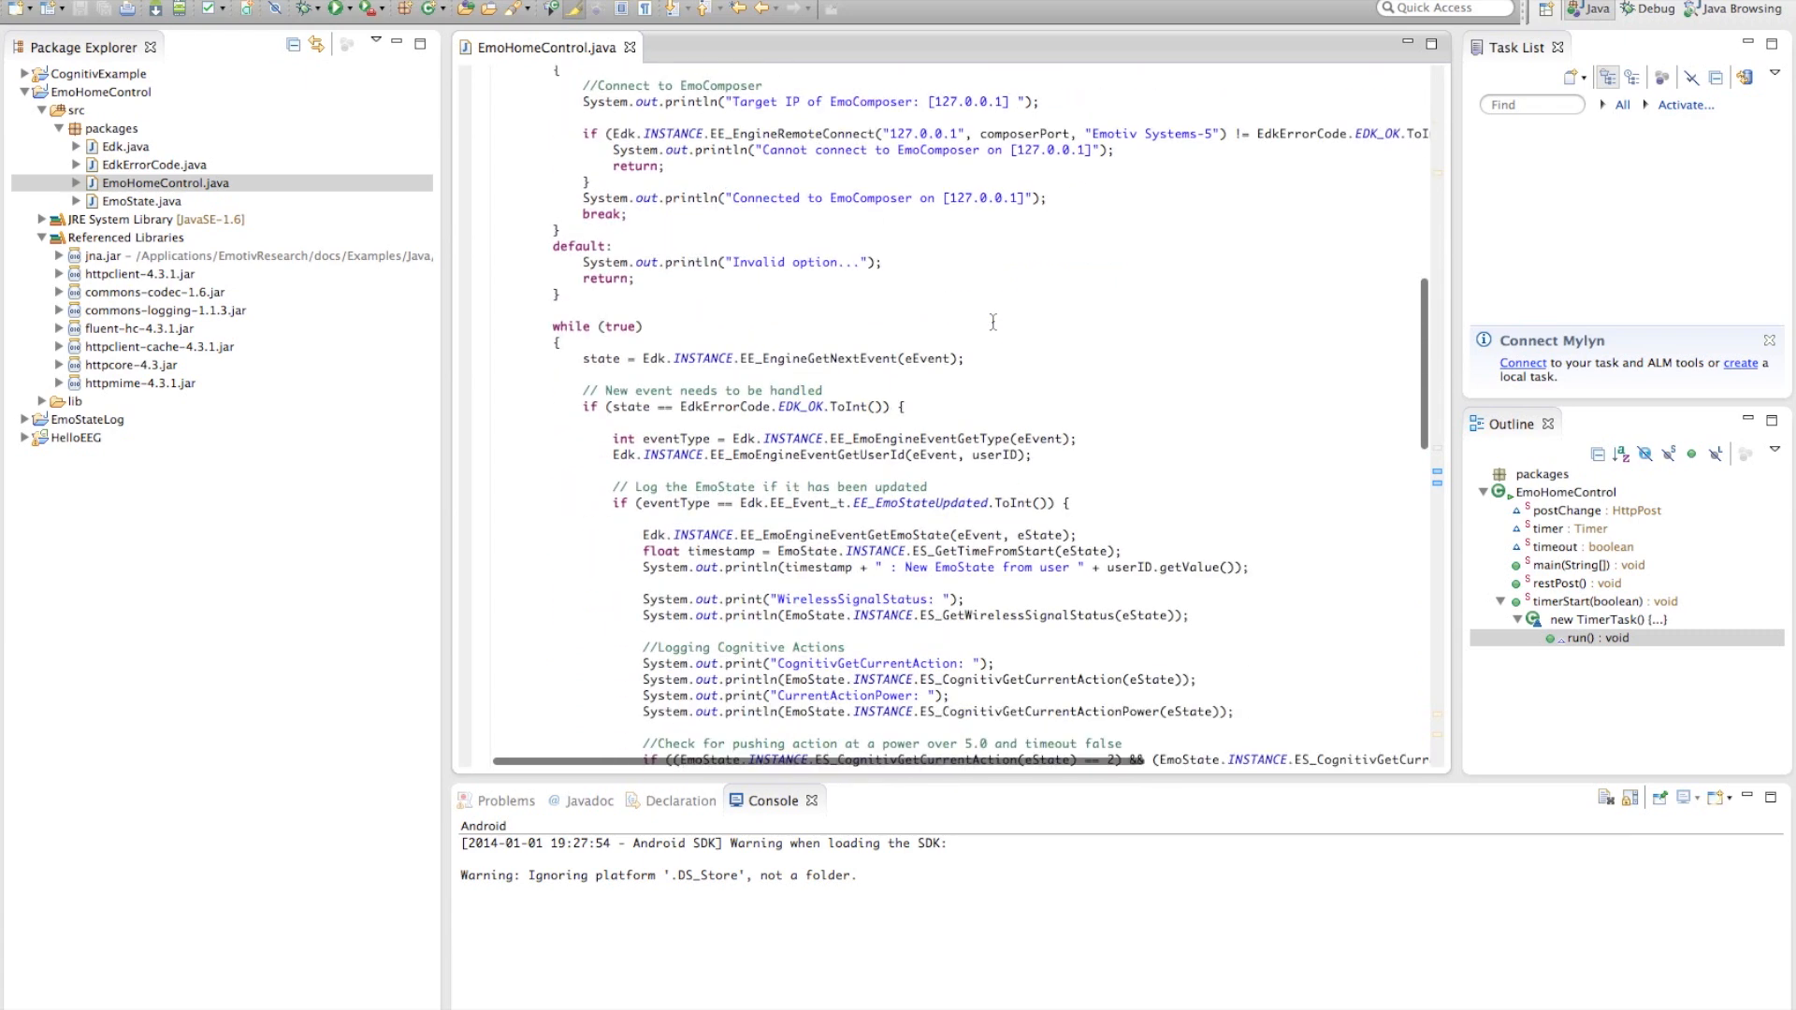
pyautogui.scroll(-3)
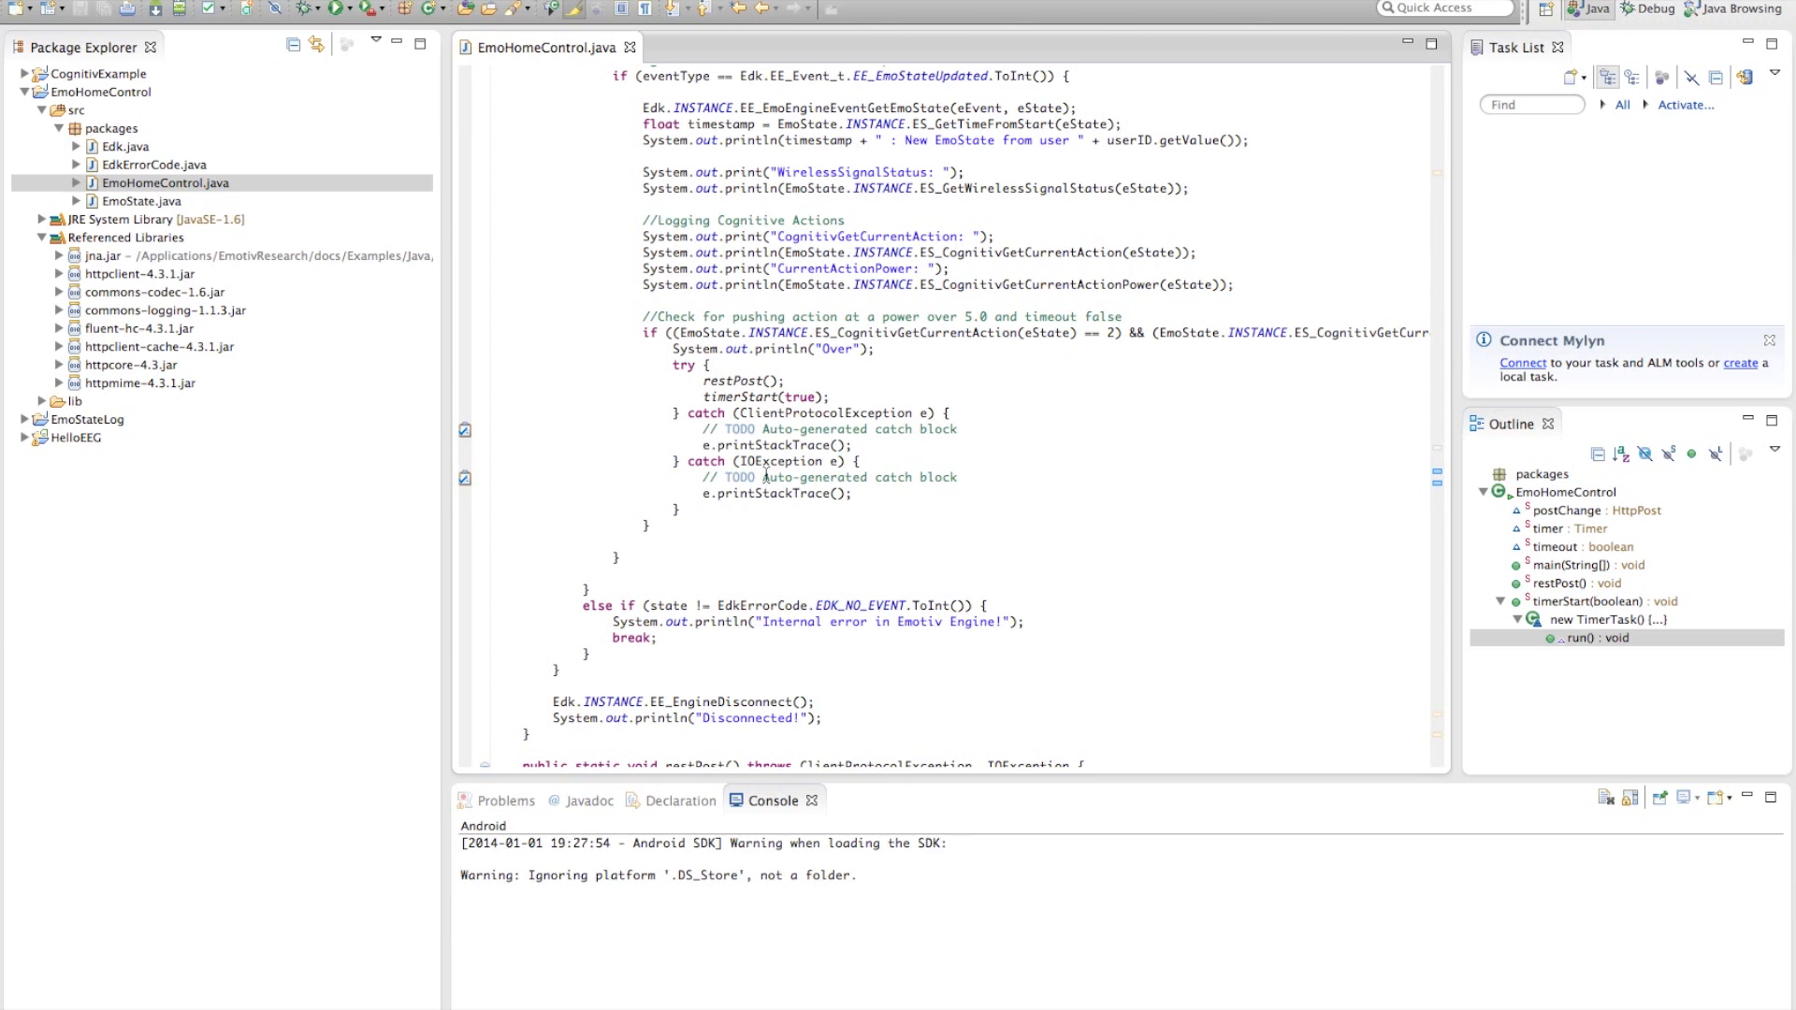
pyautogui.scroll(-3)
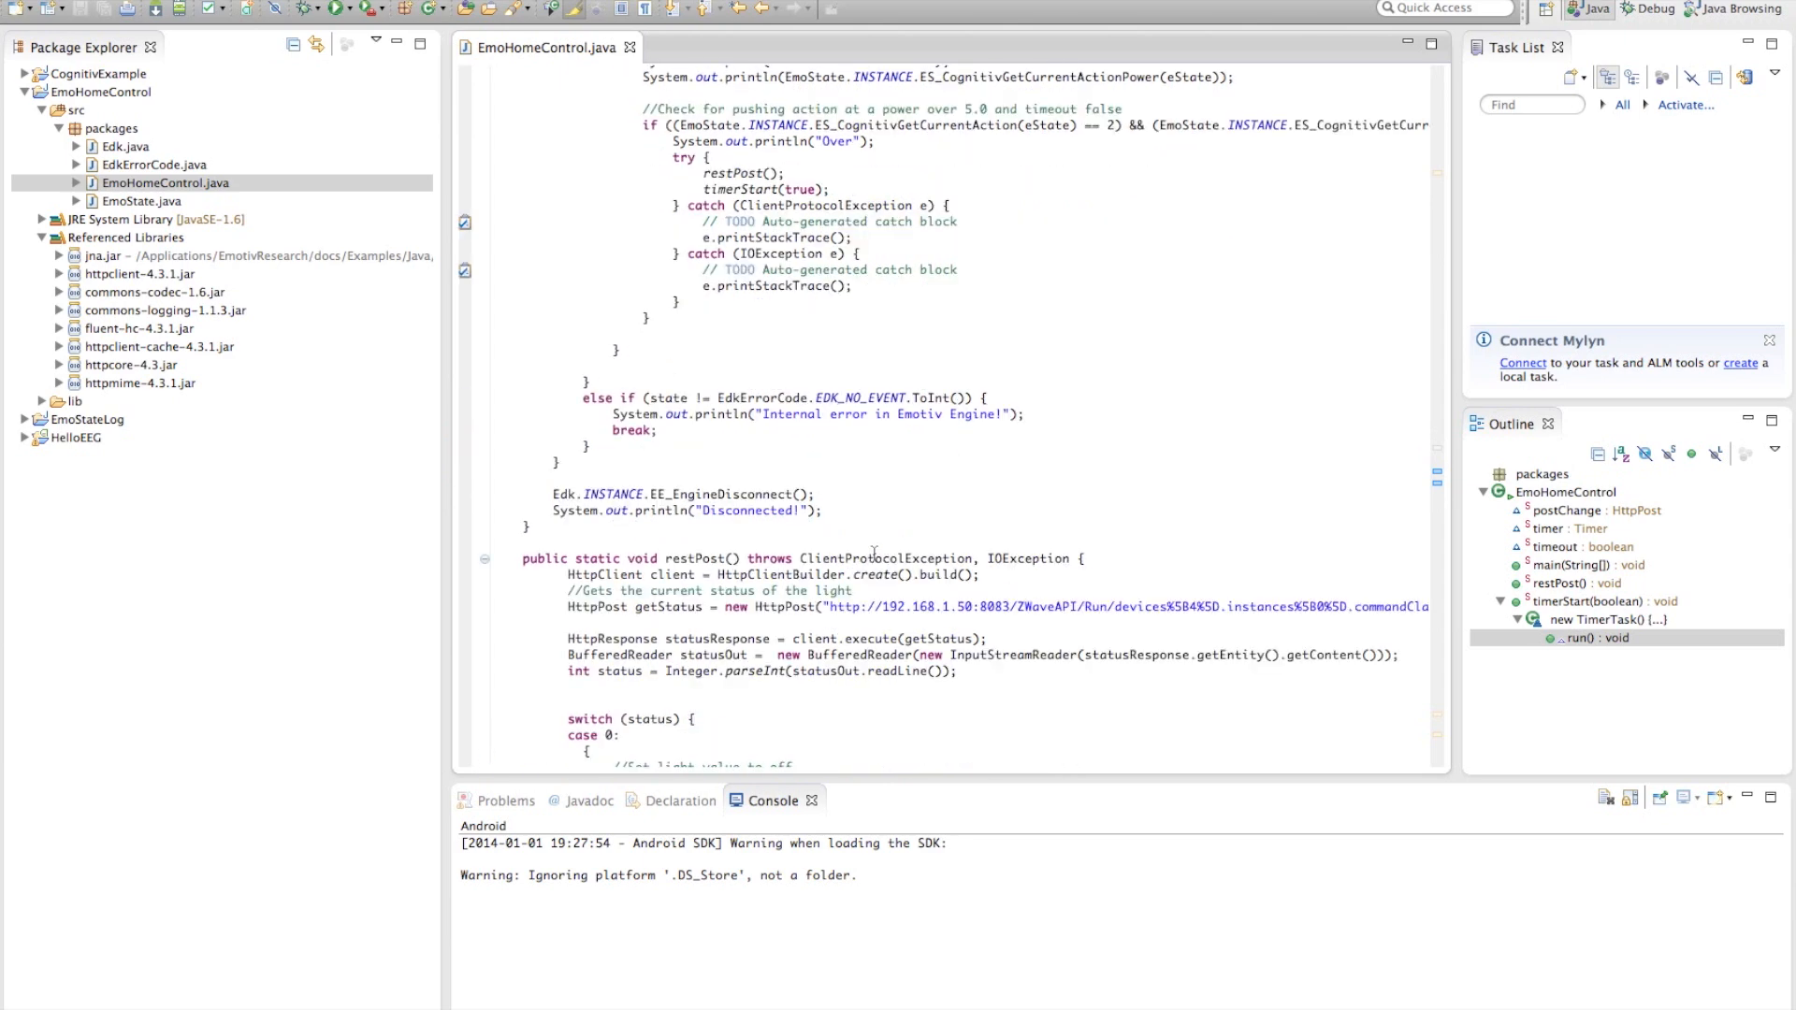
pyautogui.scroll(-3)
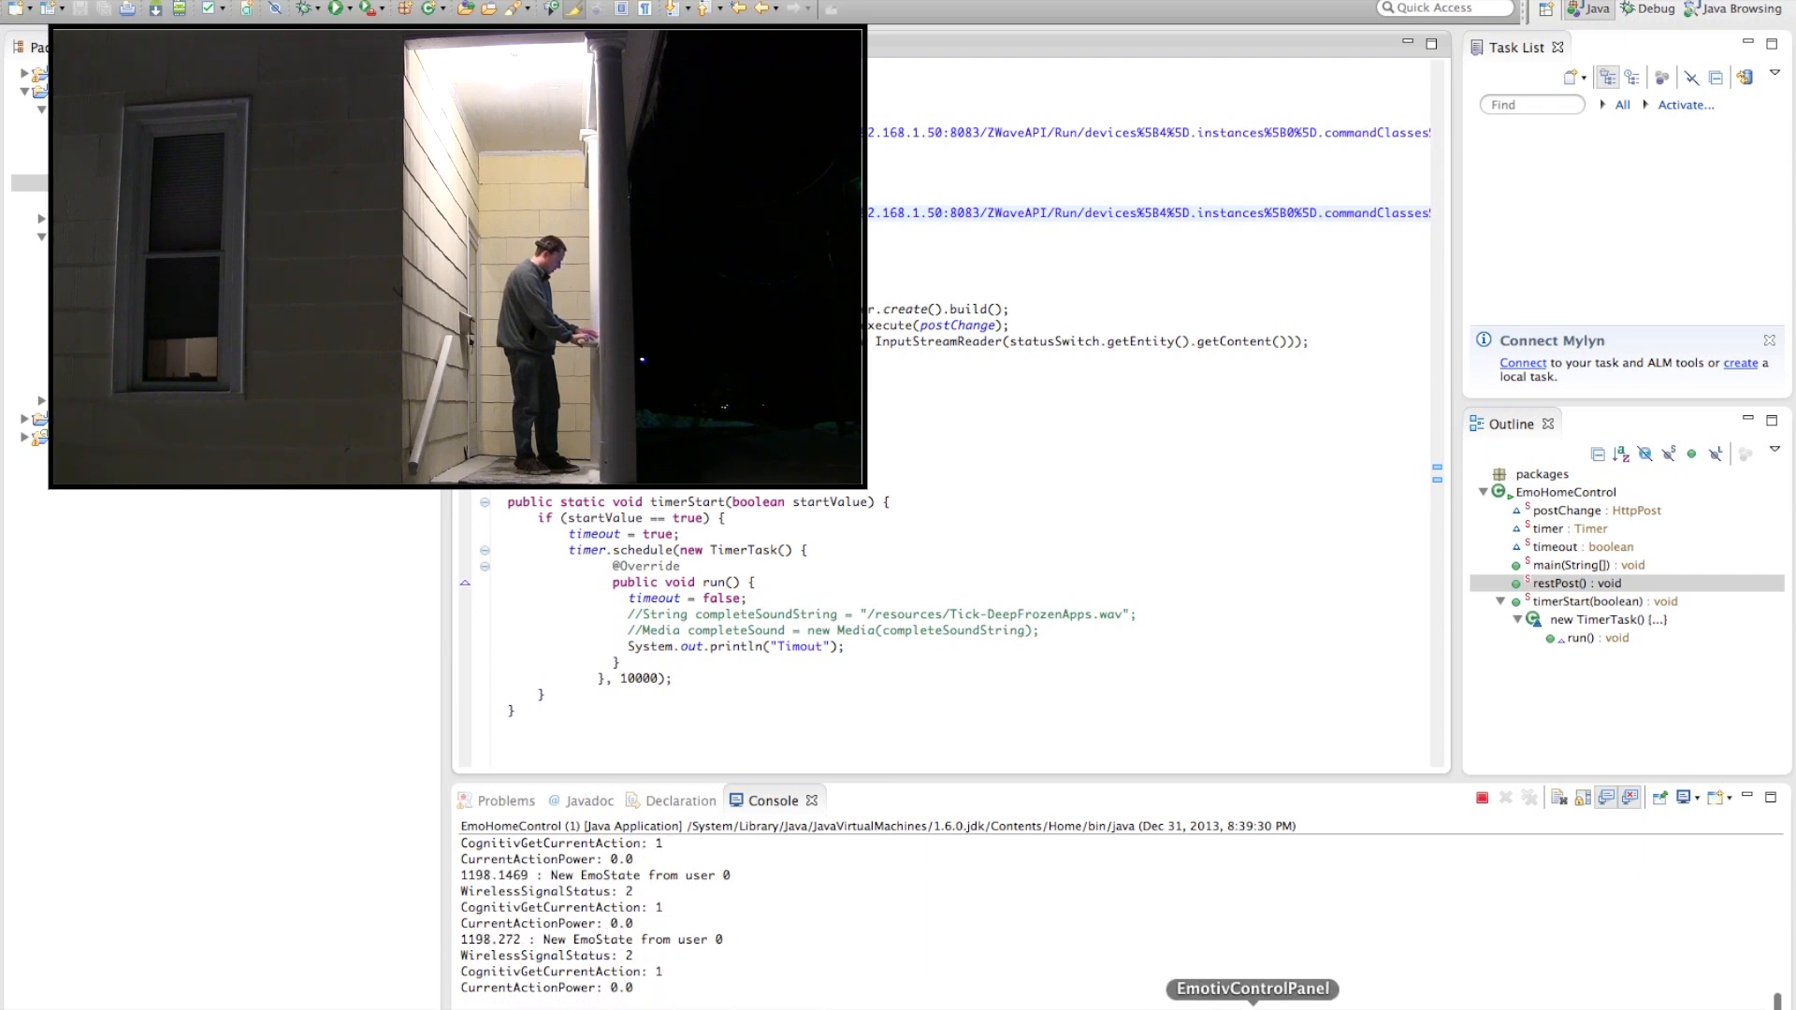
# Step: Bring the Emotiv Control Panel forward from the Dock
pyautogui.click(1250, 989)
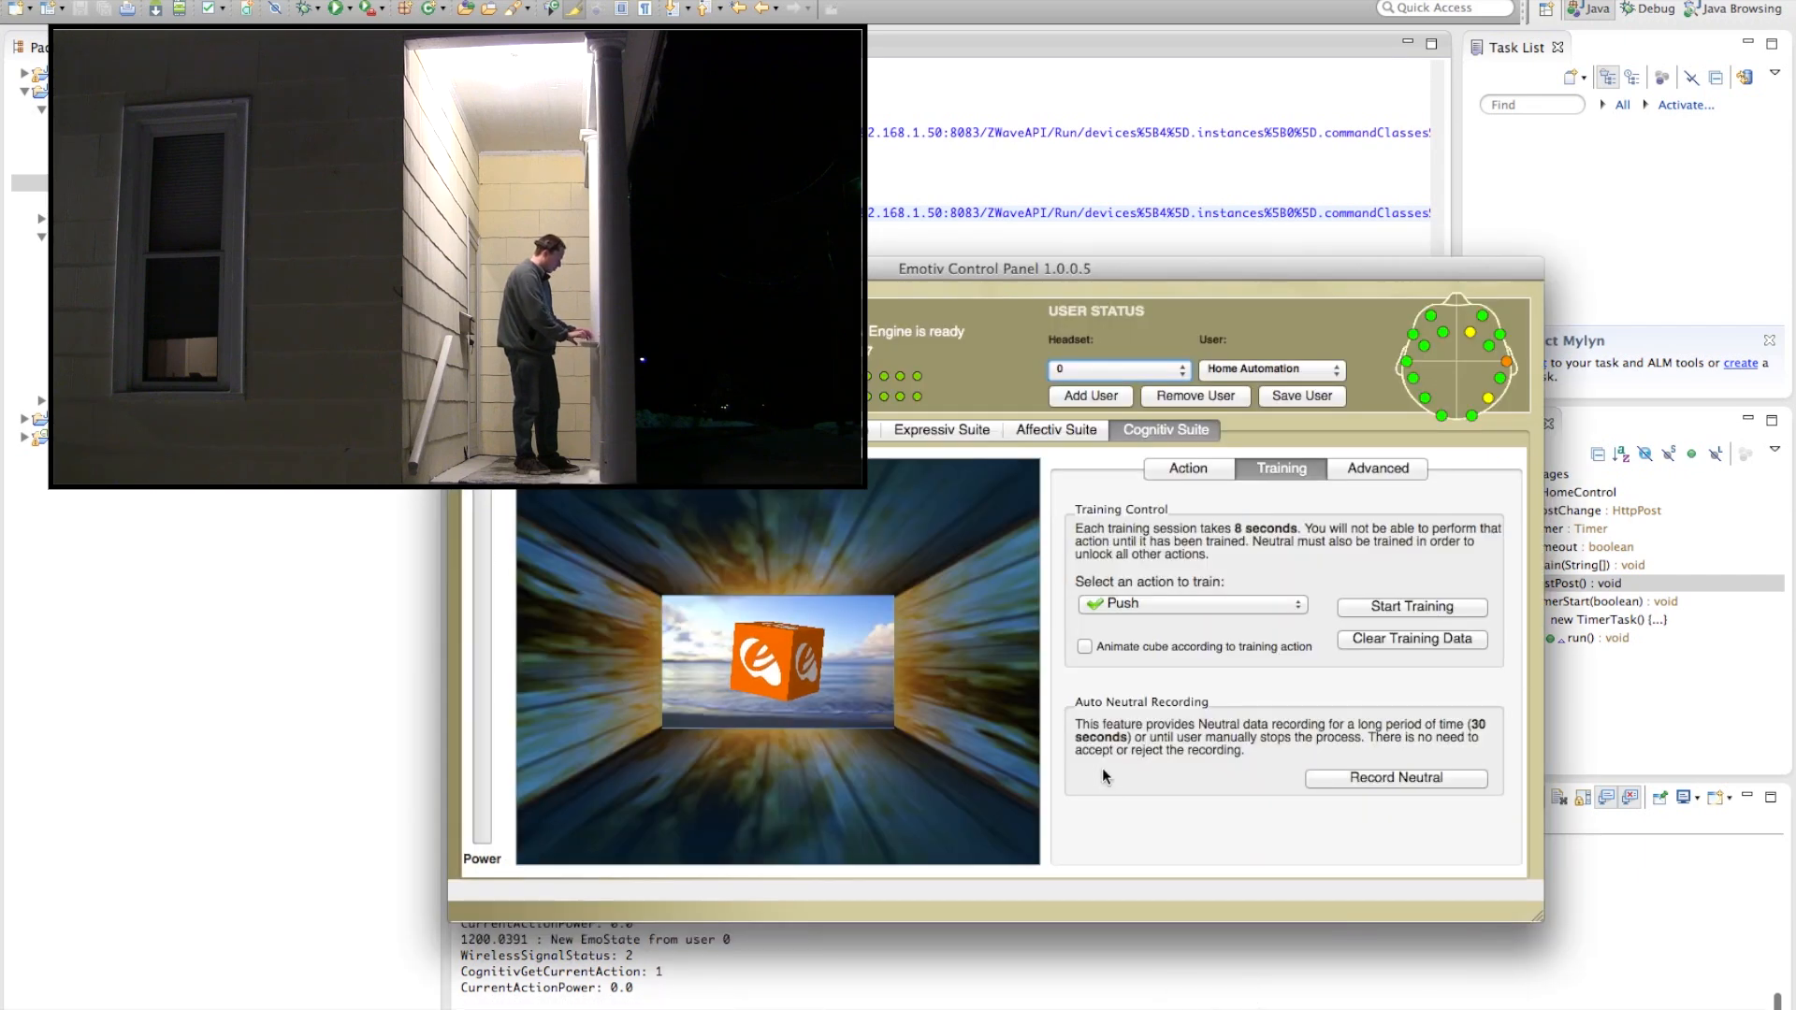